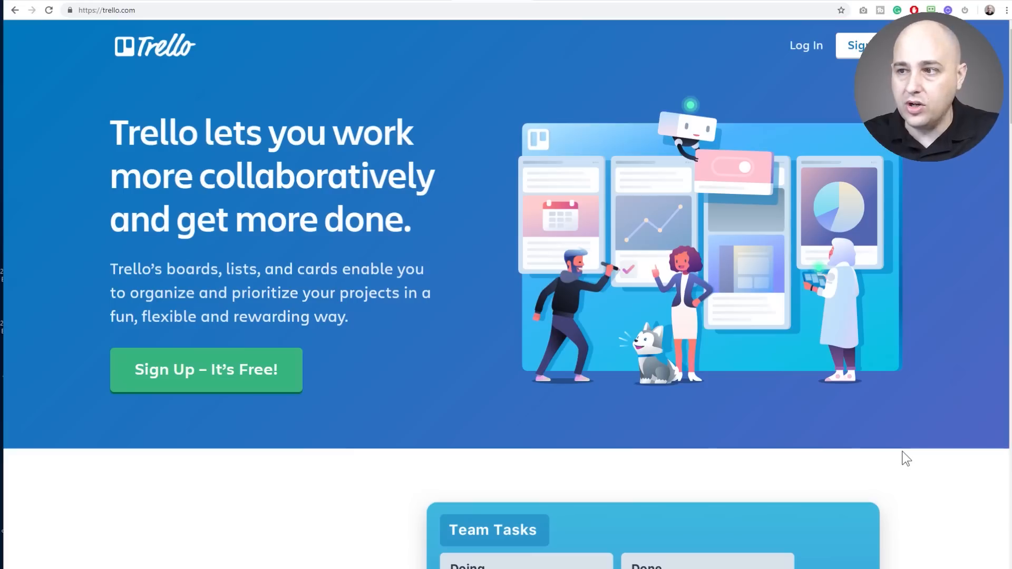
mouse_move(688, 258)
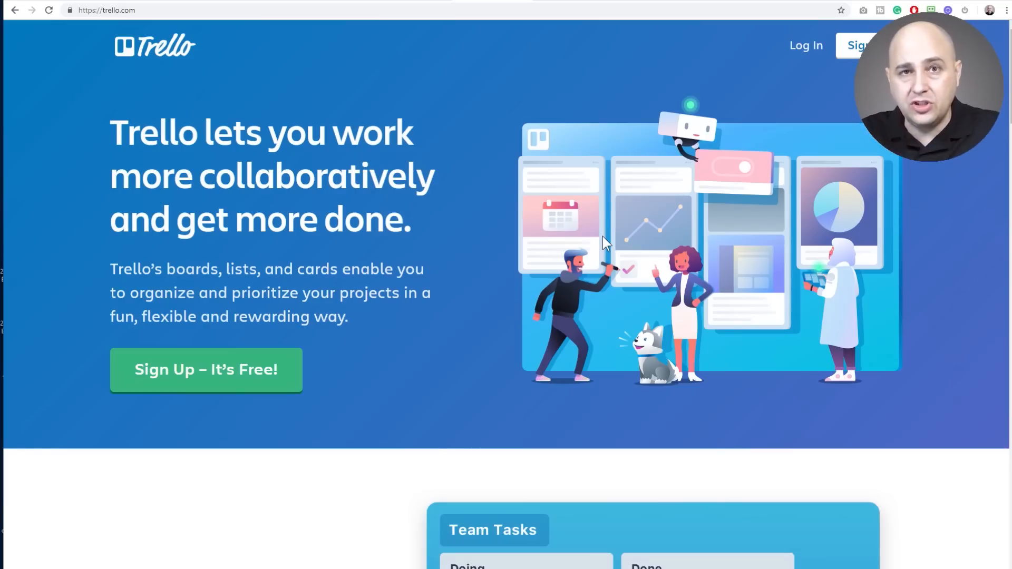
mouse_move(632, 140)
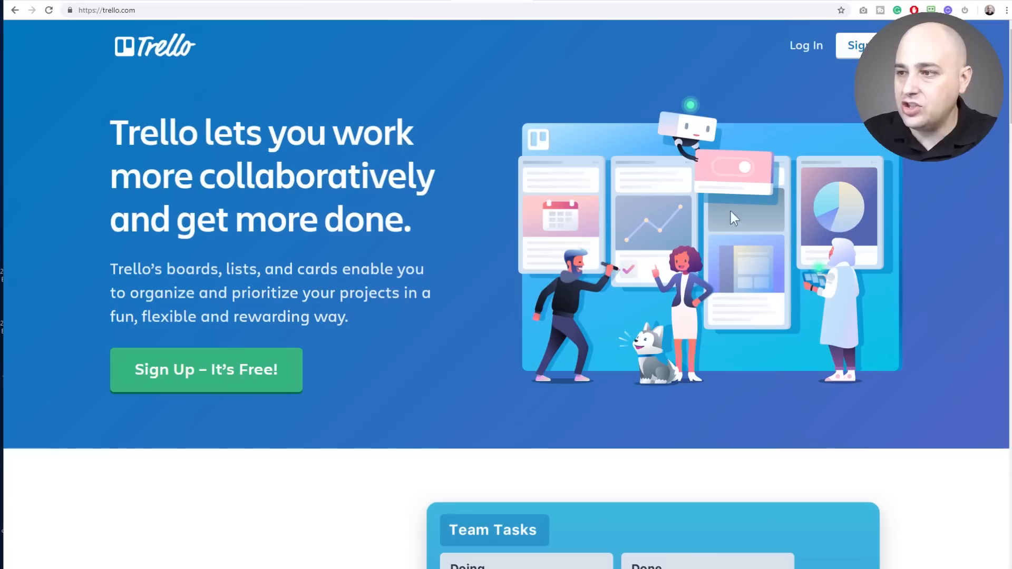
- Scroll Trello's homepage to the sample Team Tasks board with Doing and Done lists
scroll("down", 3)
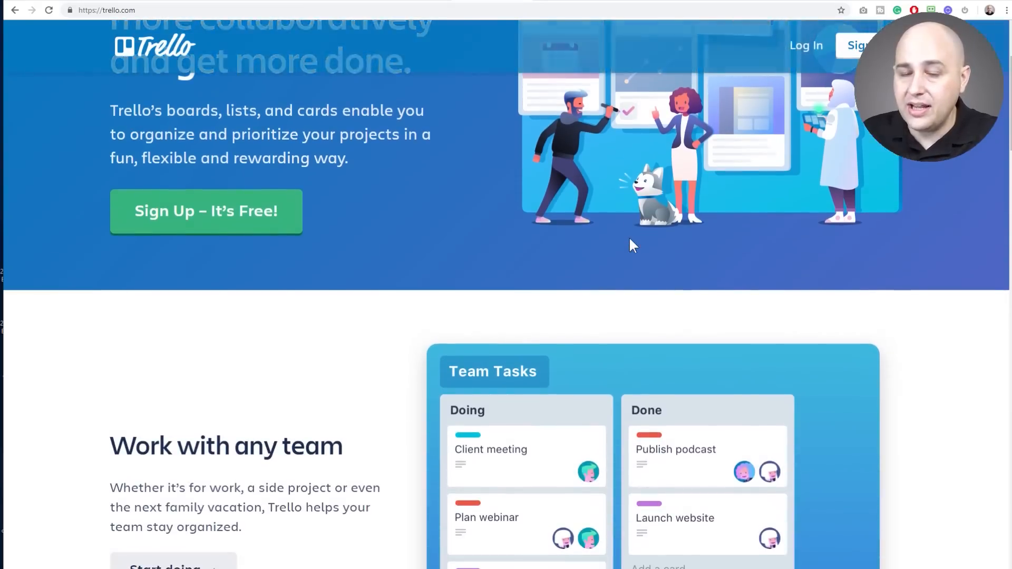
scroll("down", 3)
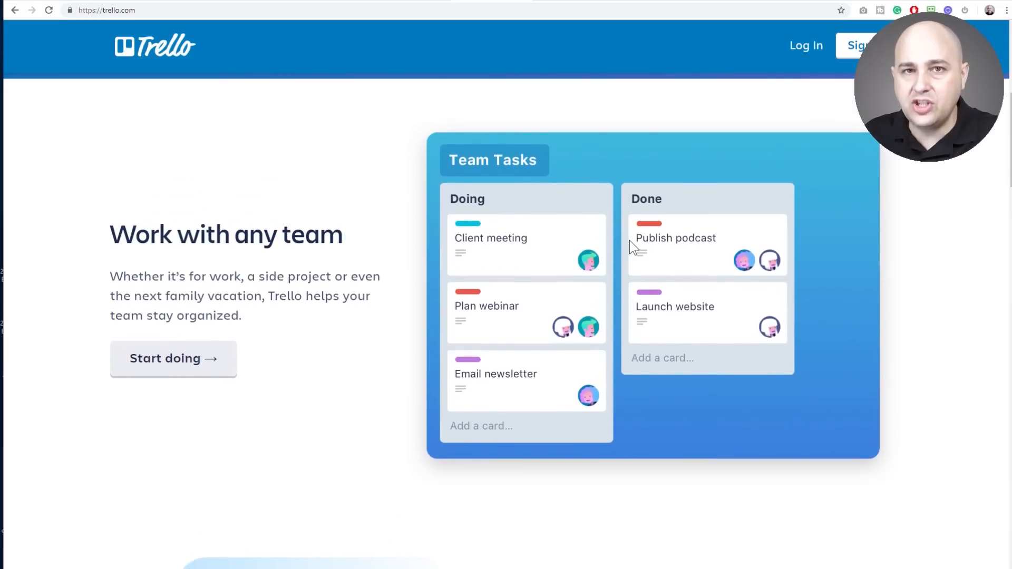
mouse_move(625, 260)
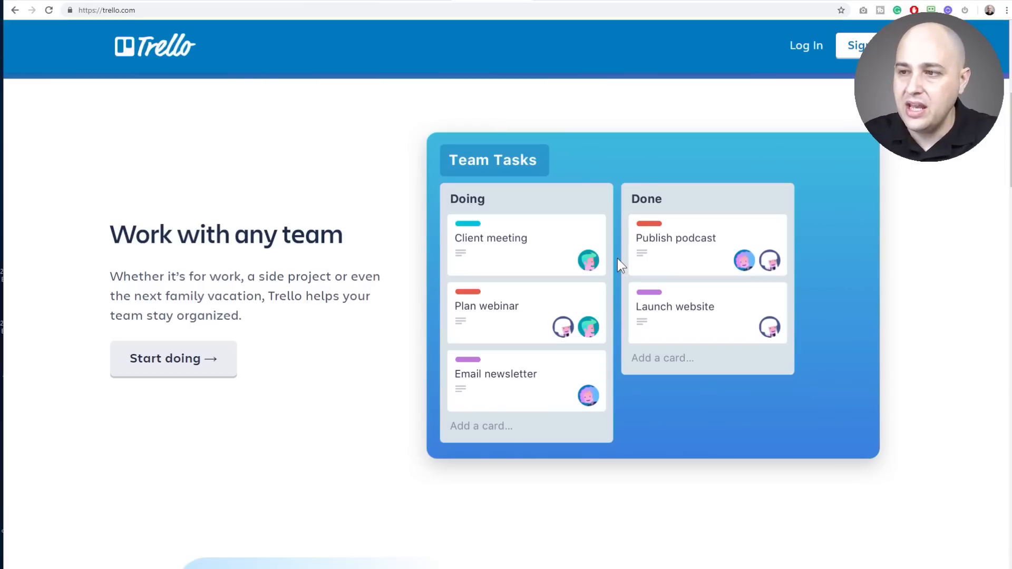
- Scroll through 'Information at a glance' and 'See how it works' down to 'Trello your way'
scroll("down", 3)
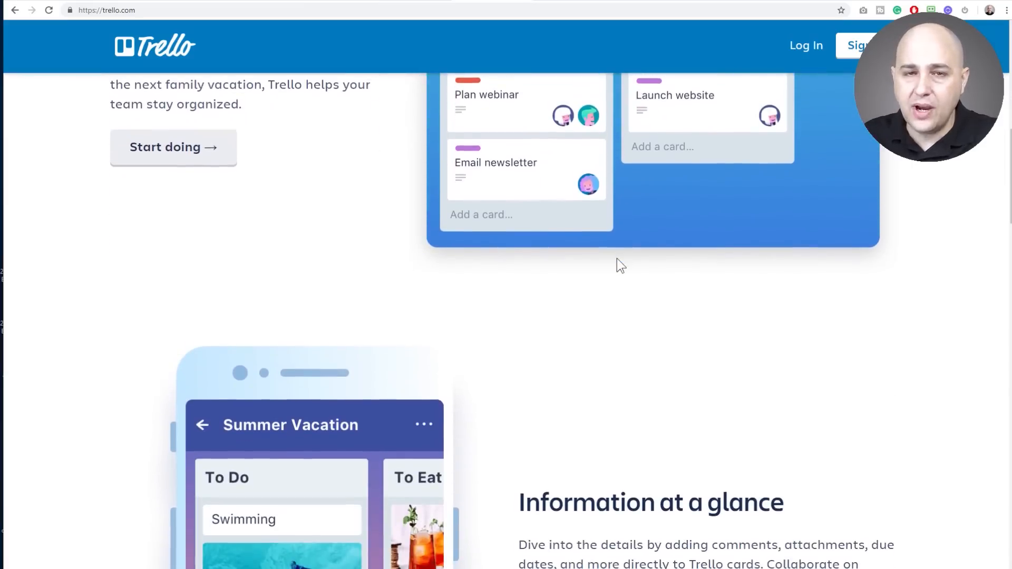
scroll("down", 3)
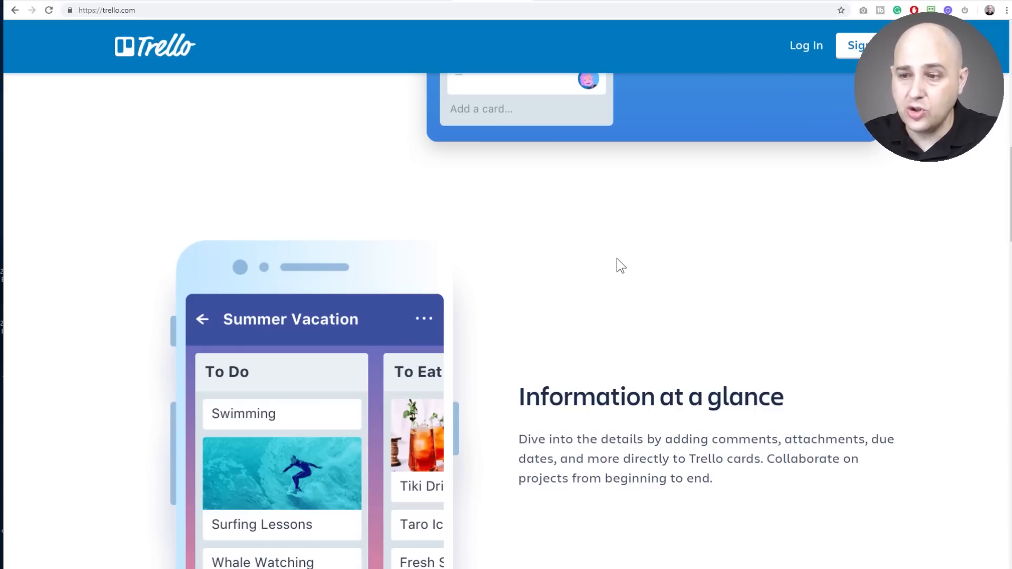
scroll("down", 3)
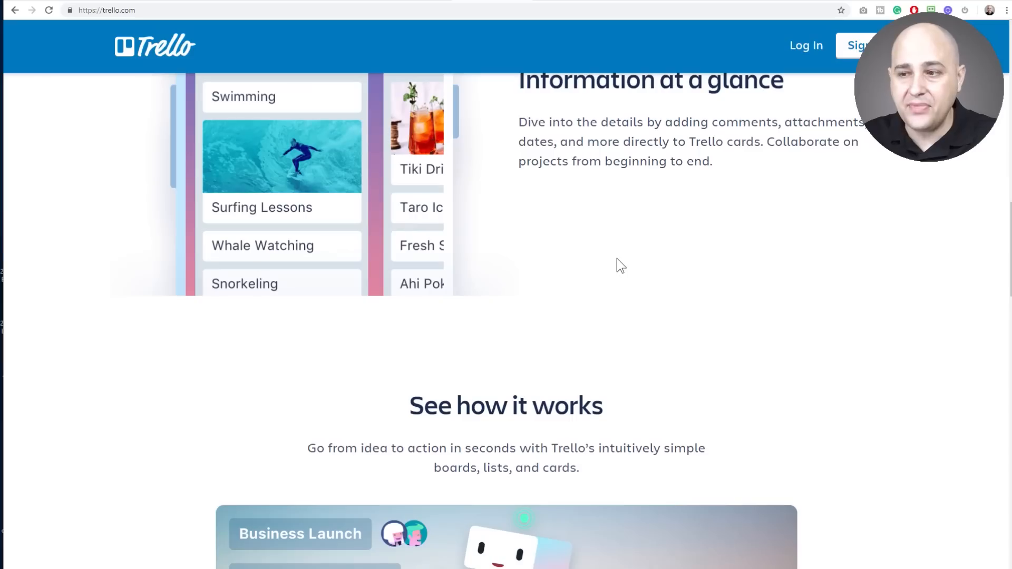
scroll("down", 3)
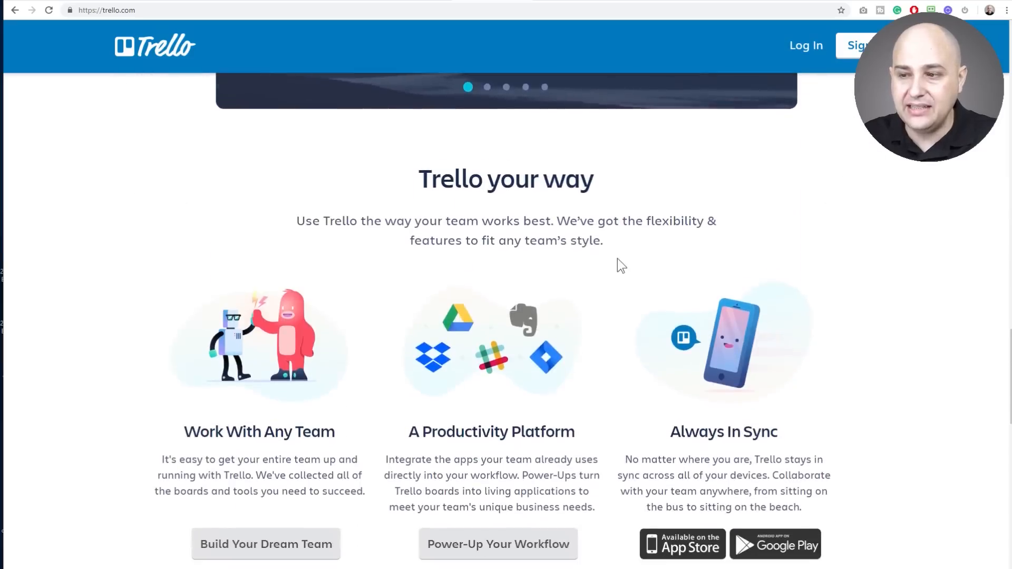
scroll("down", 3)
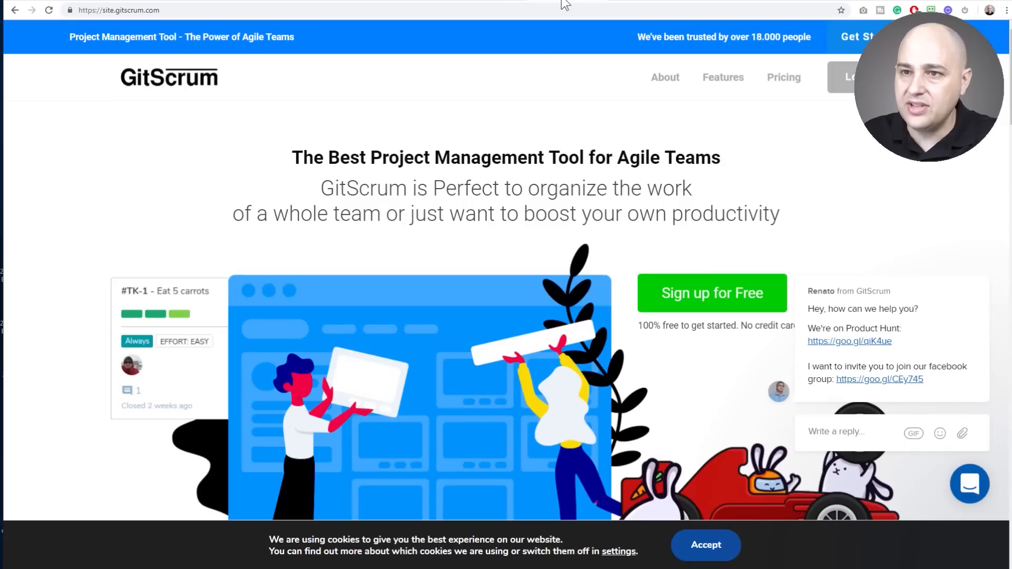
mouse_move(455, 152)
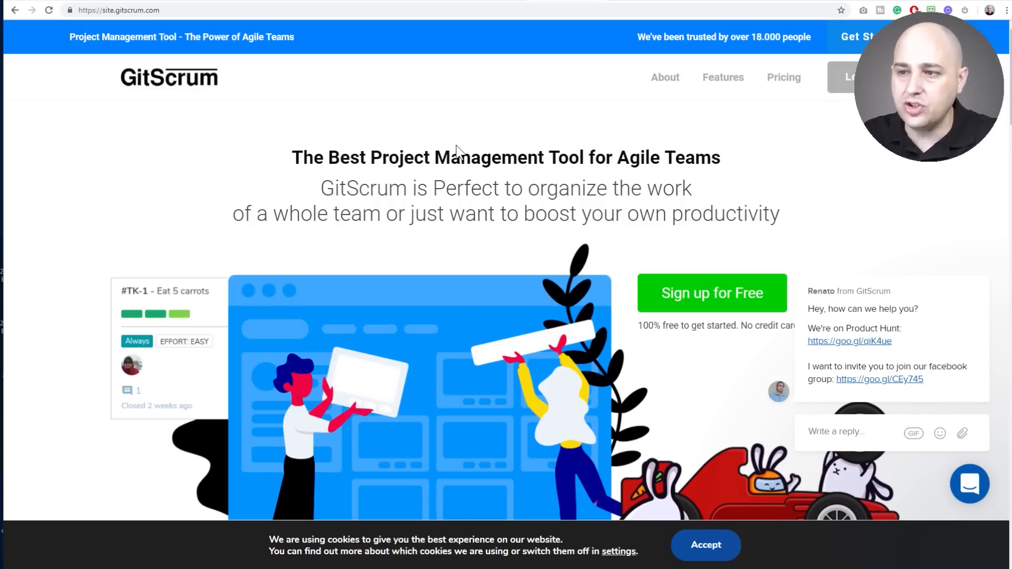
- Scroll GitScrum's homepage to the Professional Services, Product Development and Creative cards
scroll("down", 3)
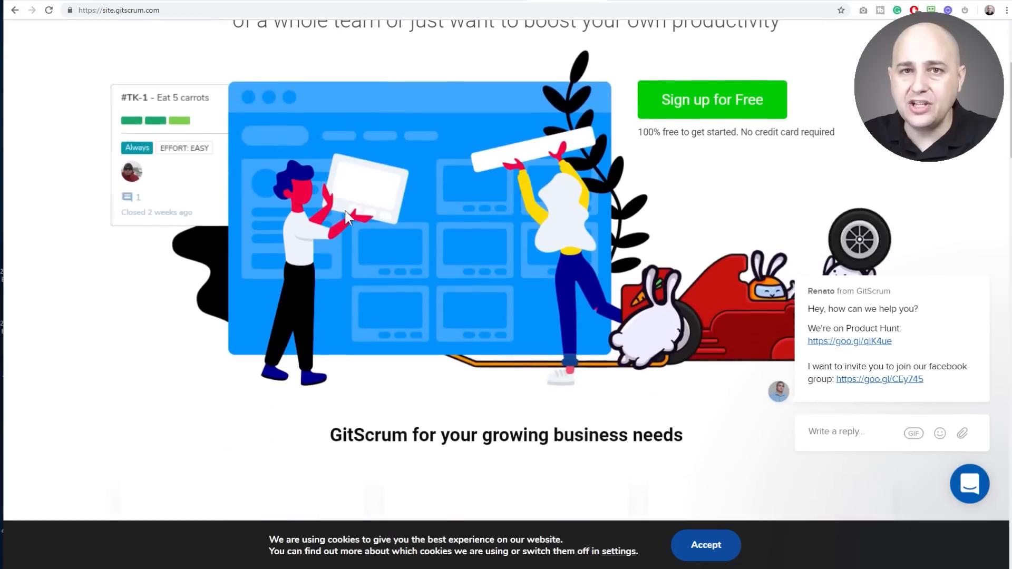
mouse_move(407, 265)
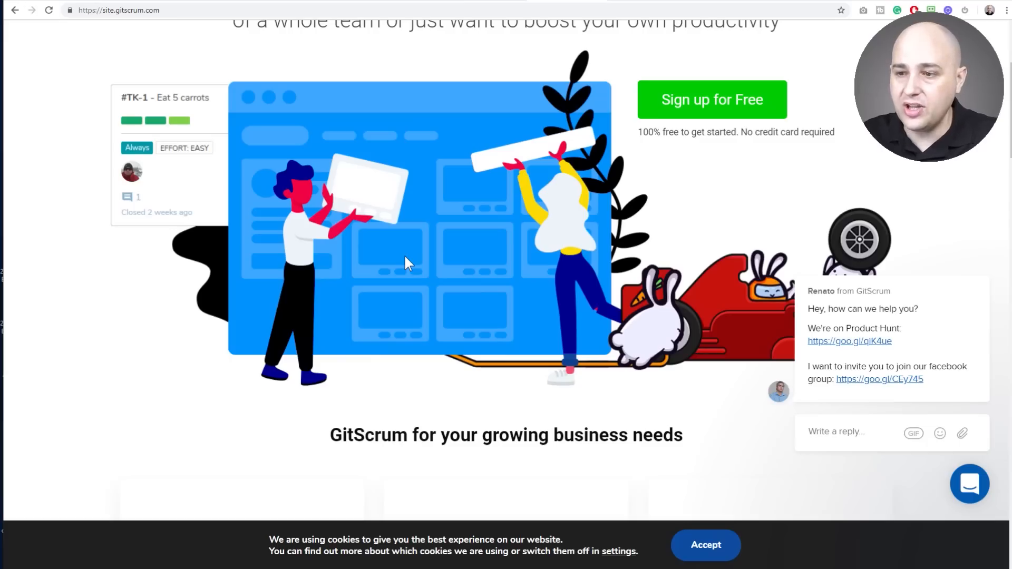
scroll("up", 3)
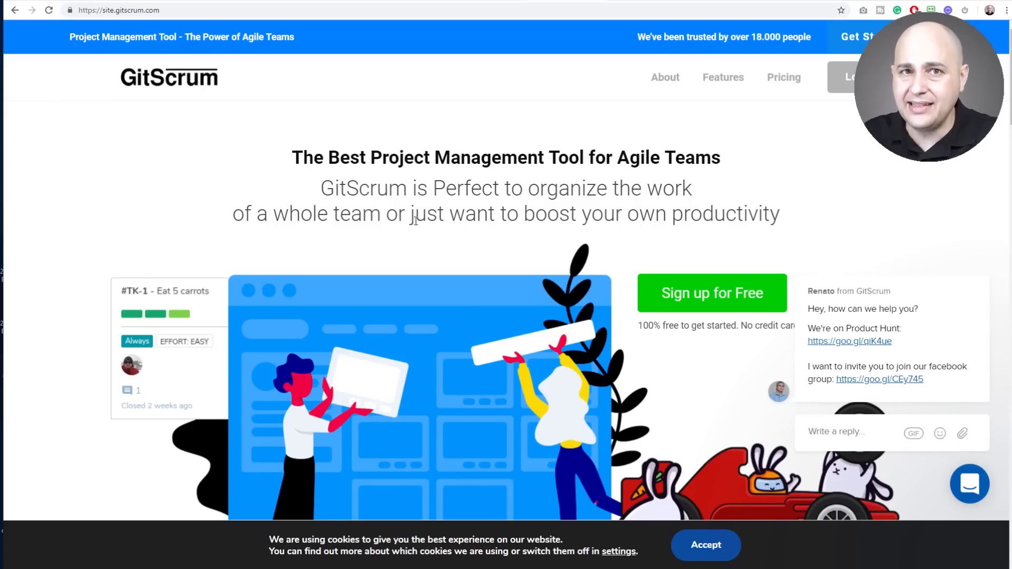
scroll("down", 3)
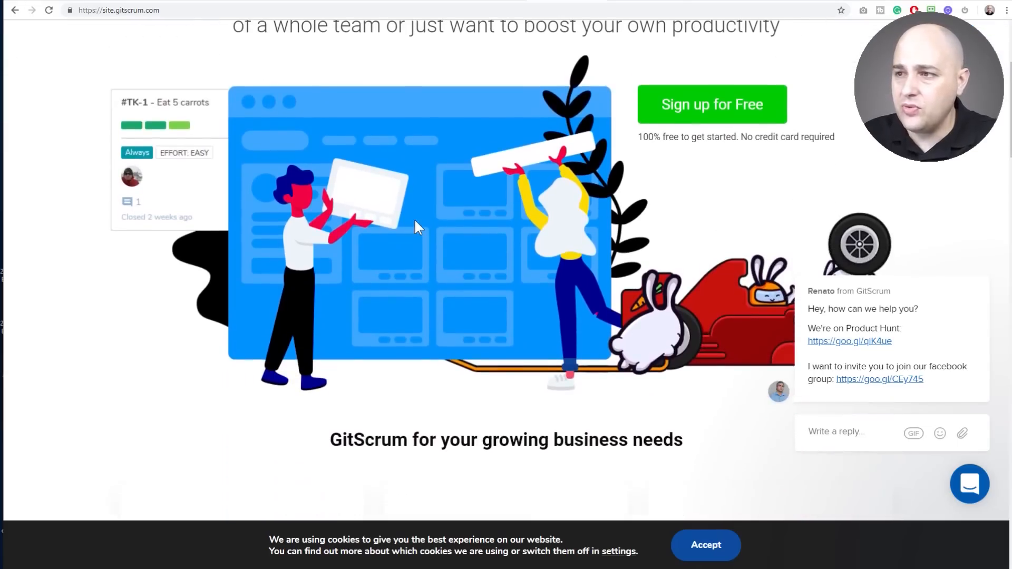
scroll("down", 3)
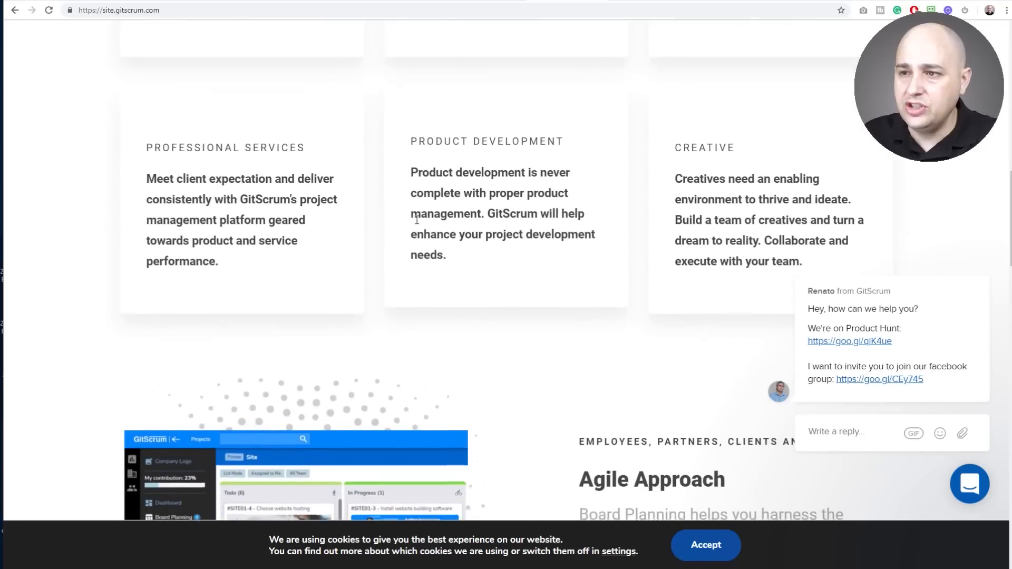
- Scroll past Agile Approach, Popular Integrations and Gamification to the customer testimonials
scroll("up", 3)
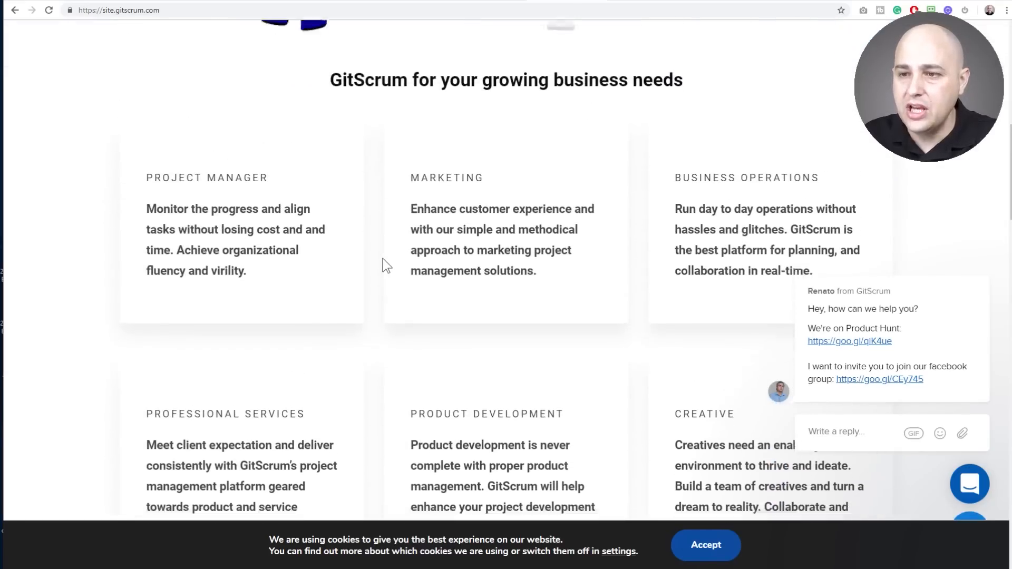
scroll("down", 3)
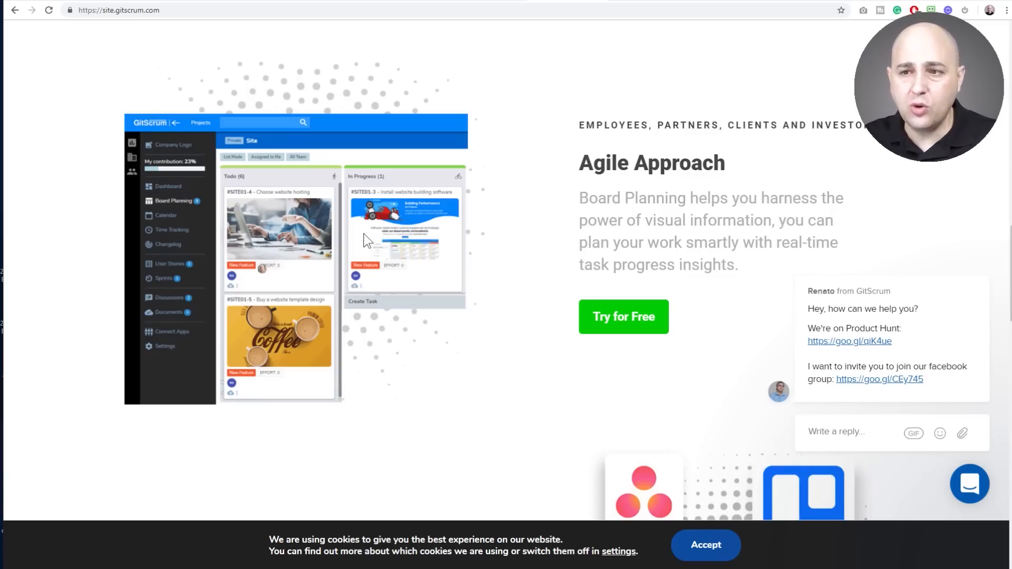
scroll("down", 3)
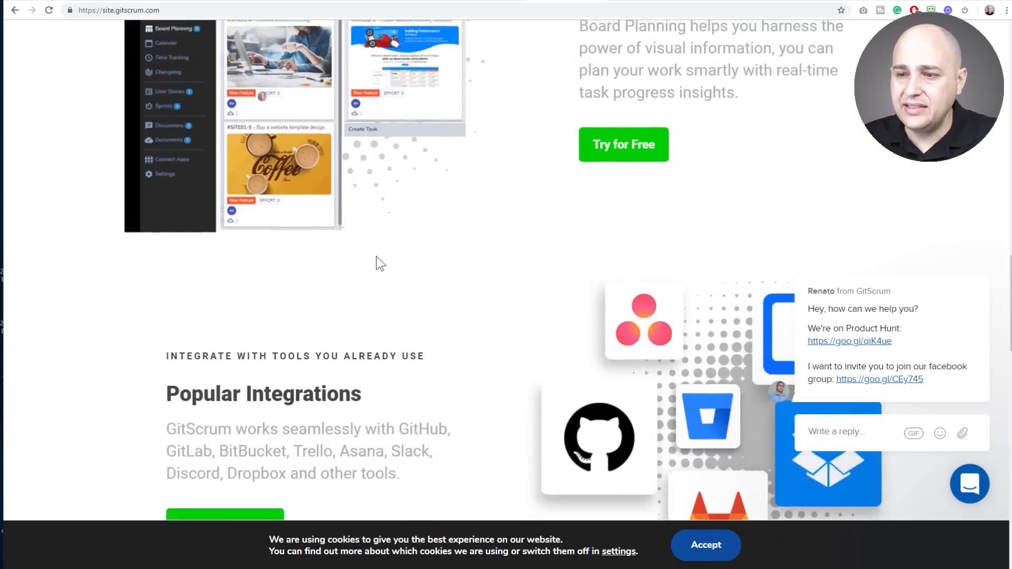
scroll("down", 3)
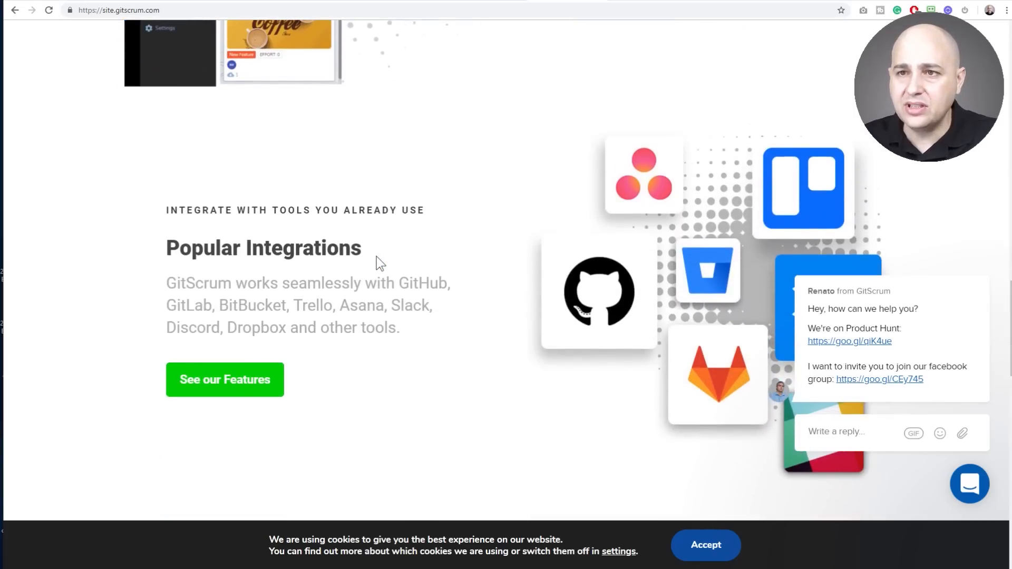
scroll("down", 3)
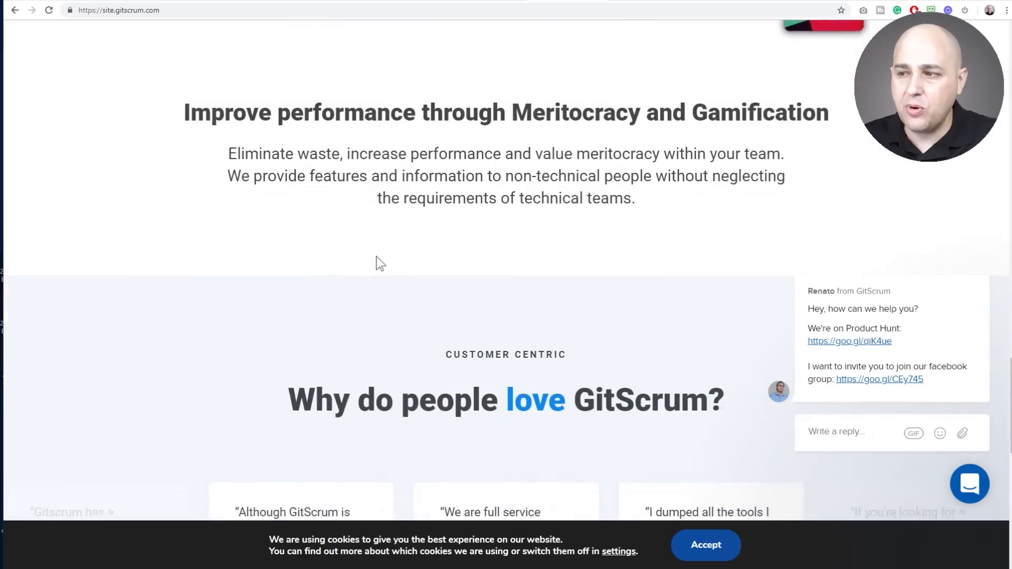
scroll("down", 3)
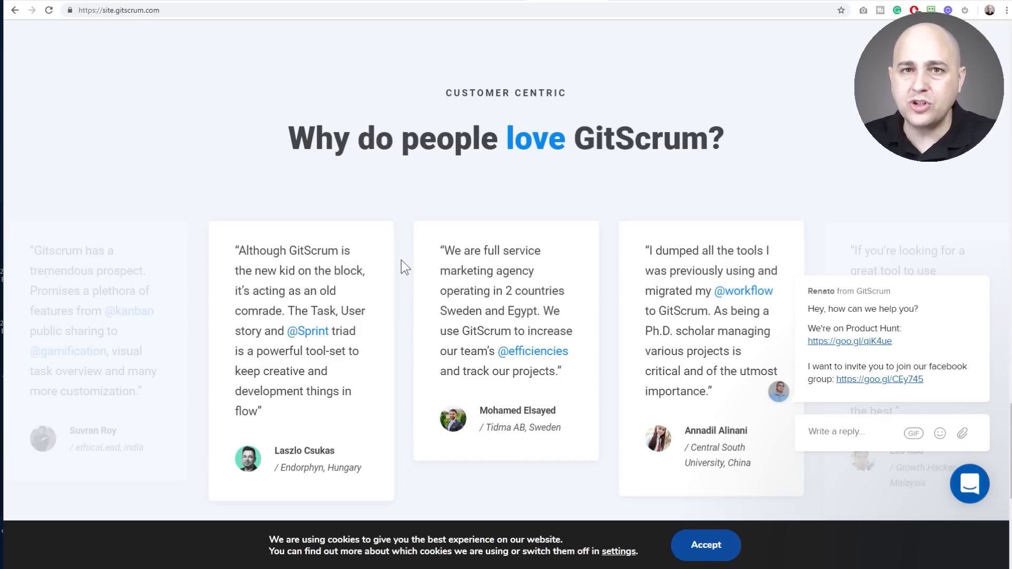
- Scroll to GitScrum's footer and back up toward the hero illustration
scroll("down", 3)
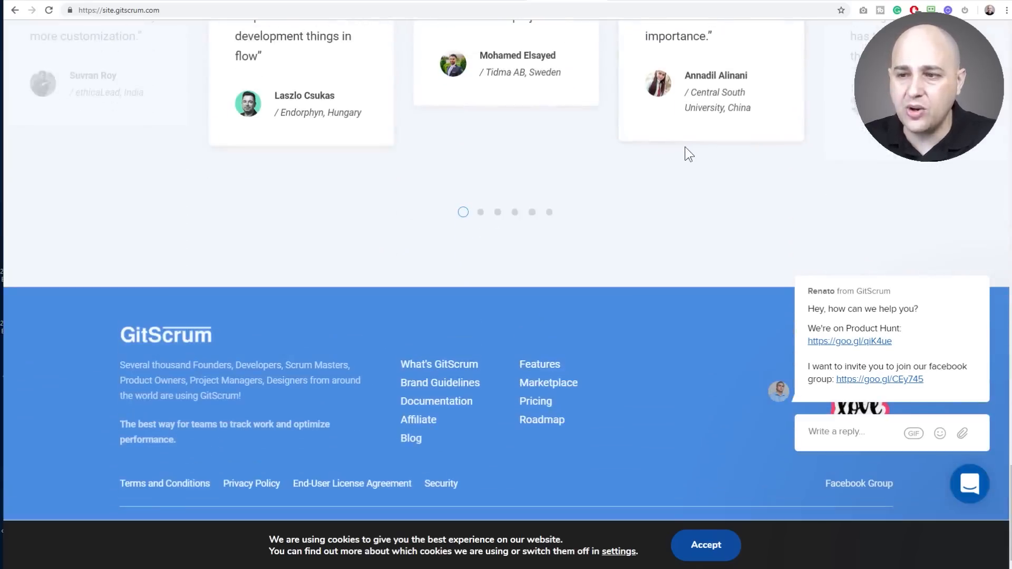
scroll("up", 3)
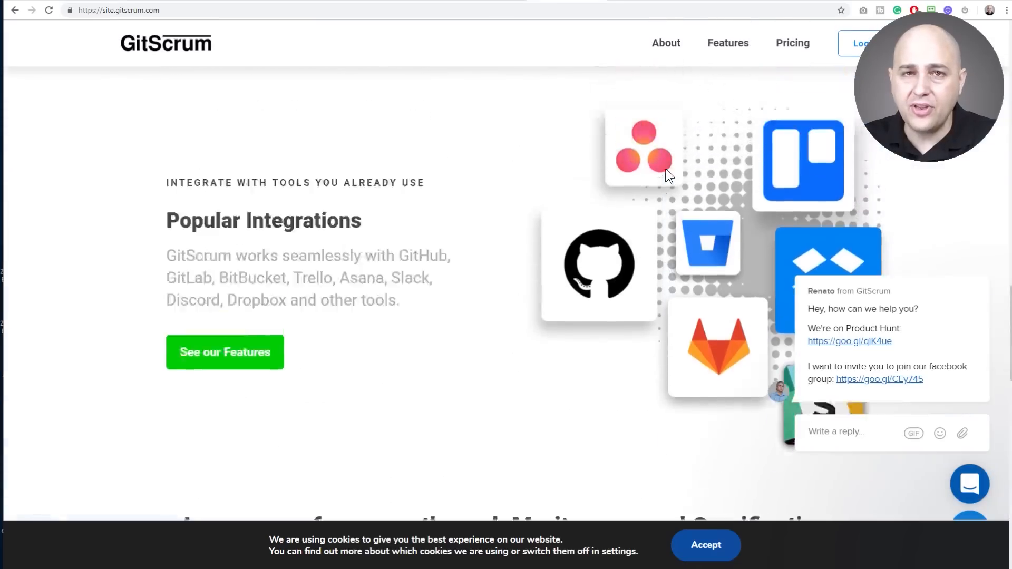
scroll("down", 3)
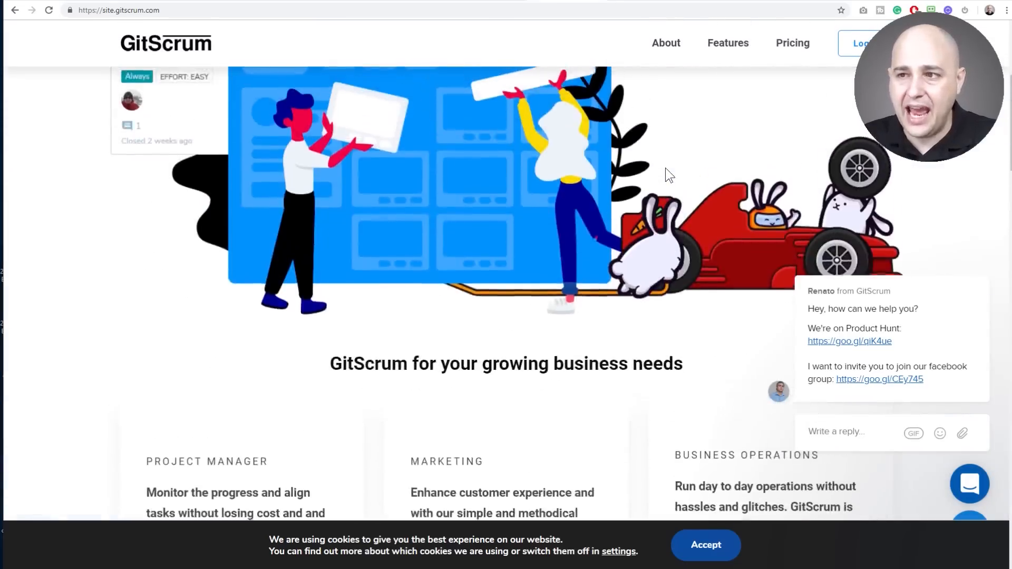
scroll("up", 3)
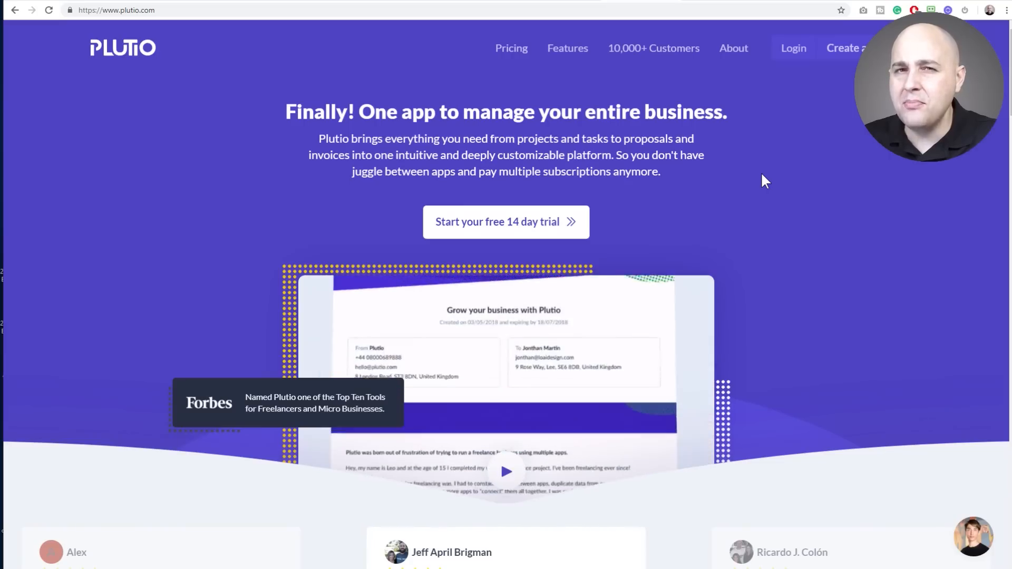
- Scroll Plutio's homepage through Complete Tasks, Manage Projects and Effortless Time Tracking
scroll("down", 3)
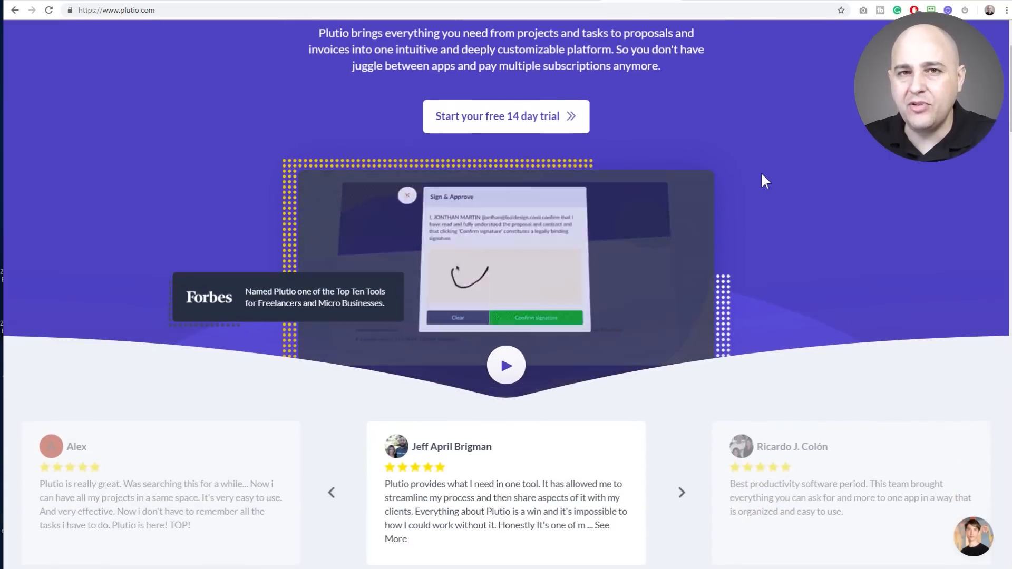
scroll("down", 3)
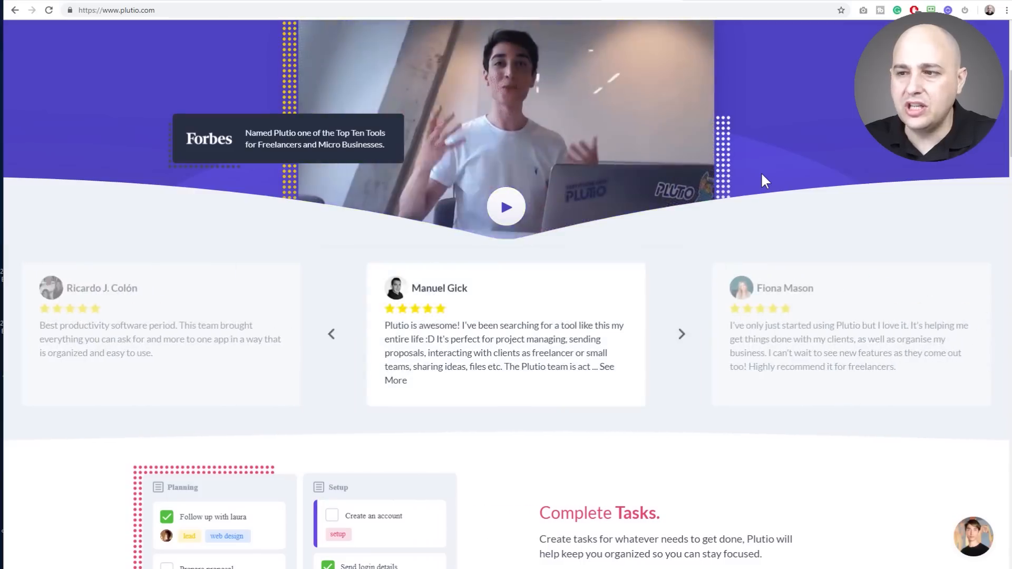
scroll("down", 3)
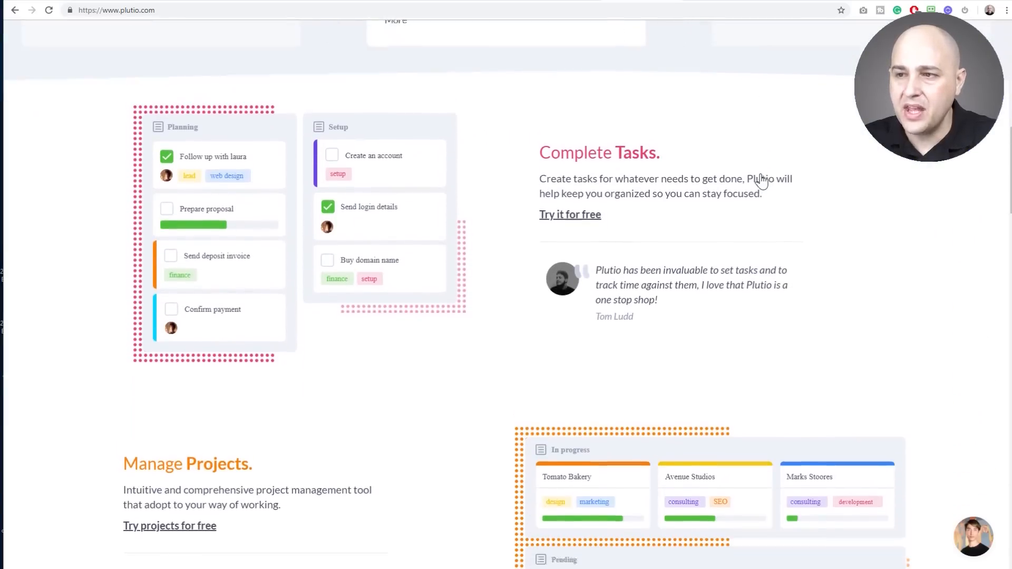
scroll("down", 3)
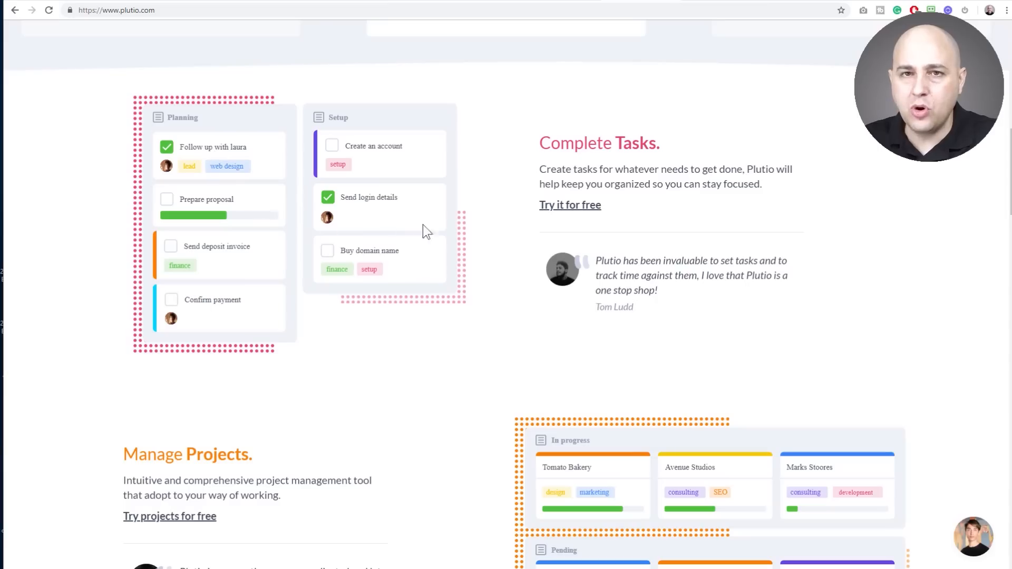
scroll("down", 3)
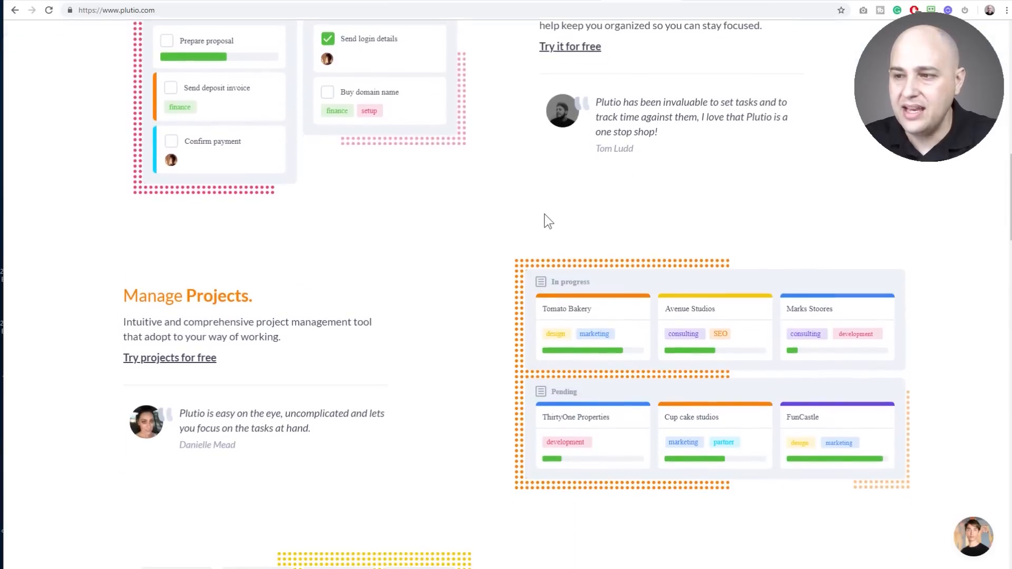
scroll("down", 3)
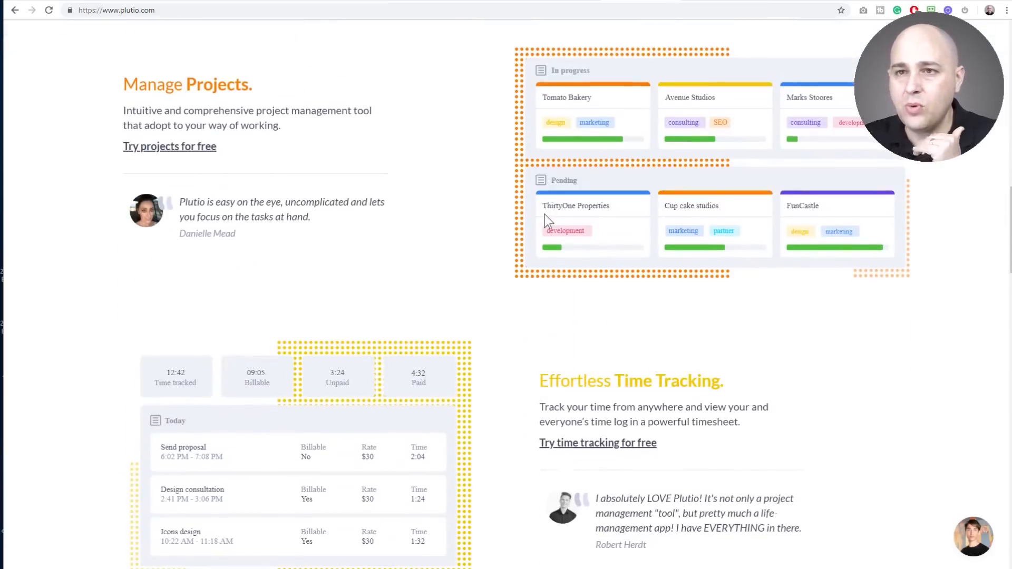
- Scroll down through Plutio's Quick Invoices and Stunning Proposals sections
scroll("down", 3)
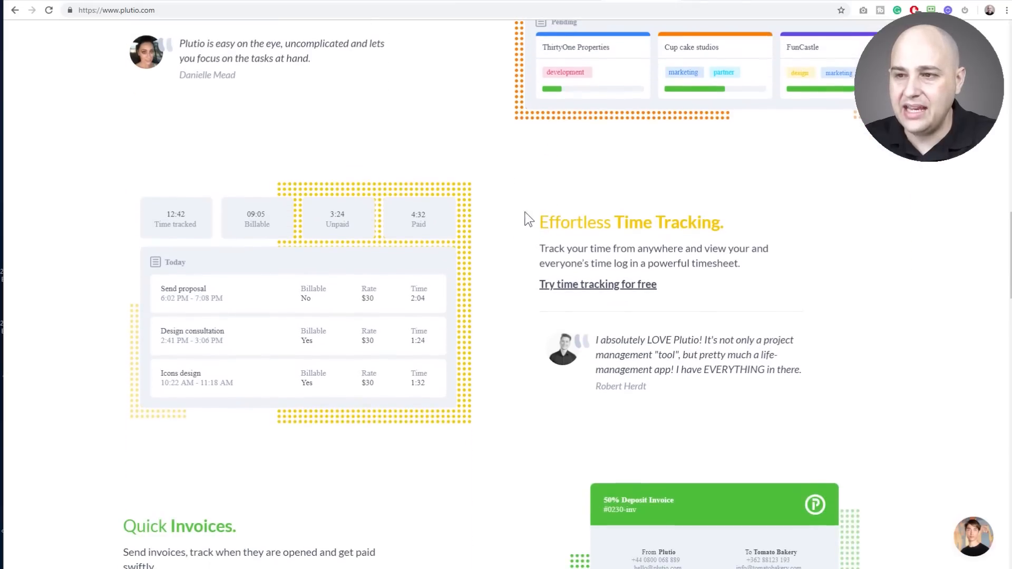
scroll("down", 3)
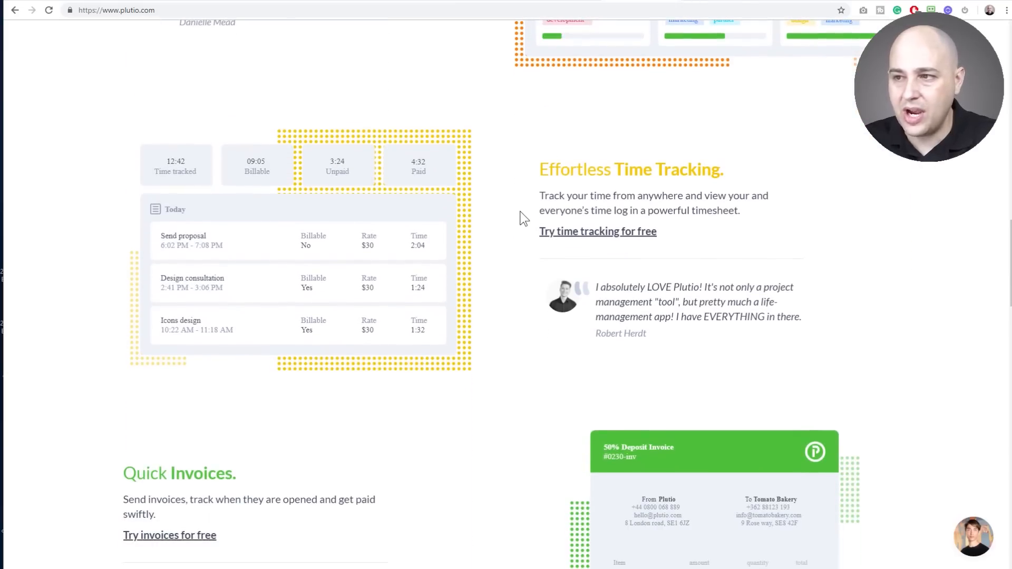
scroll("down", 3)
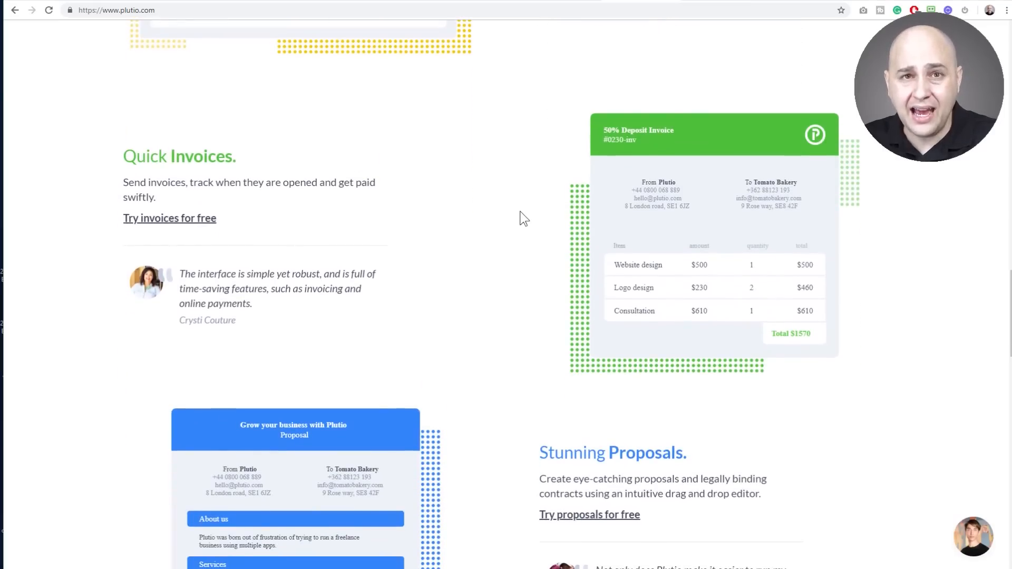
scroll("down", 3)
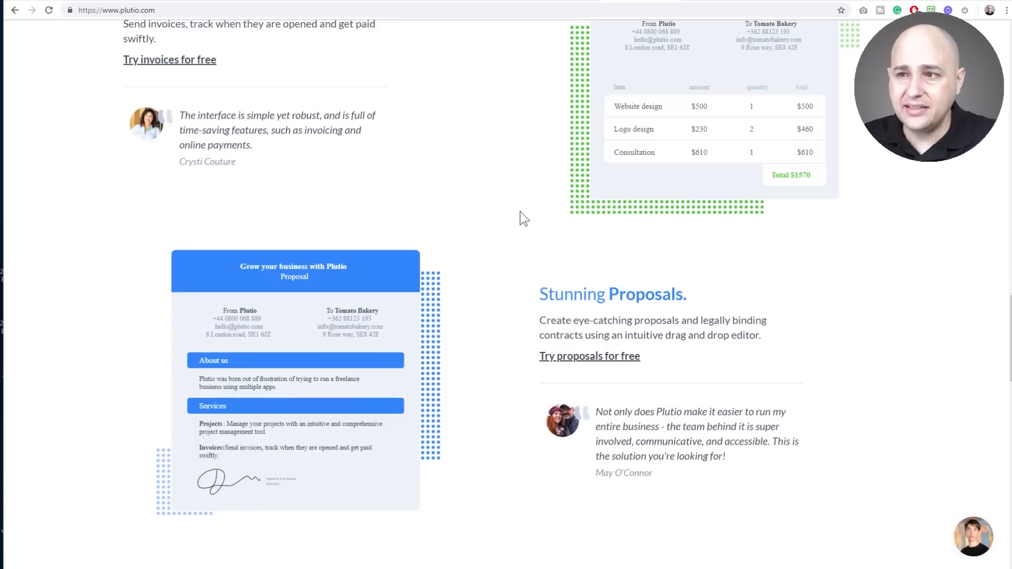
scroll("down", 3)
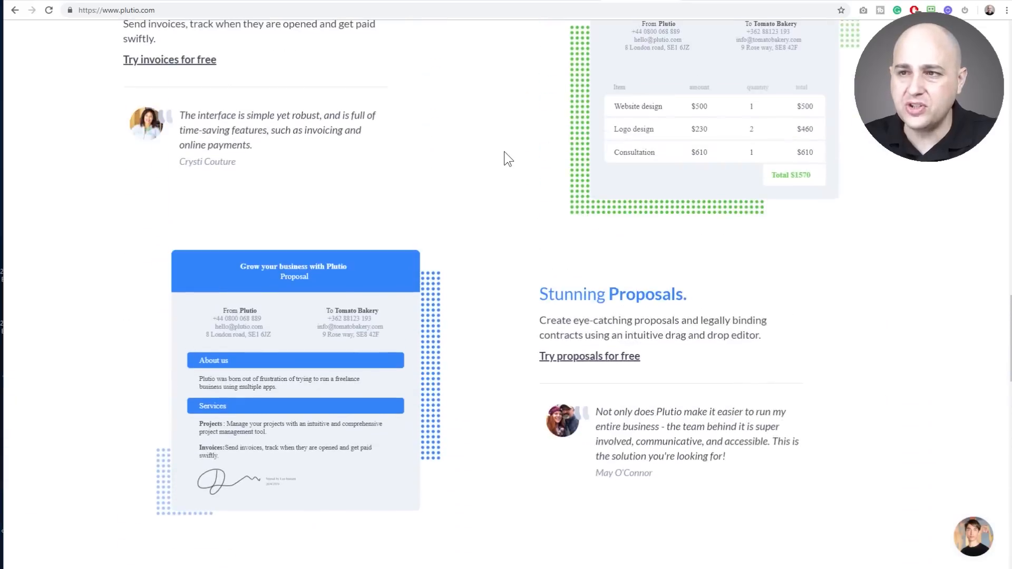
- Scroll back up to Plutio's top hero section
scroll("up", 3)
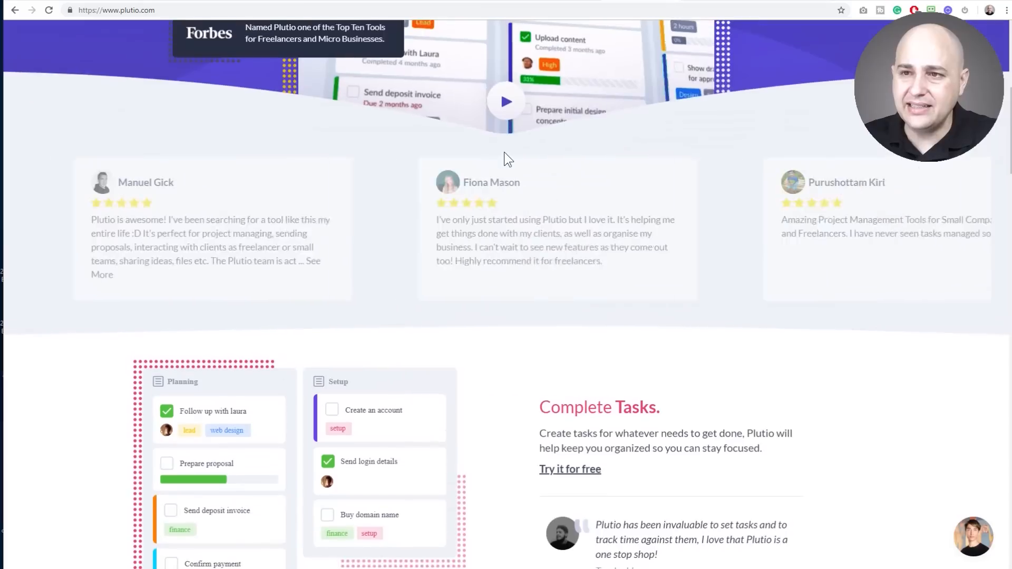
scroll("up", 3)
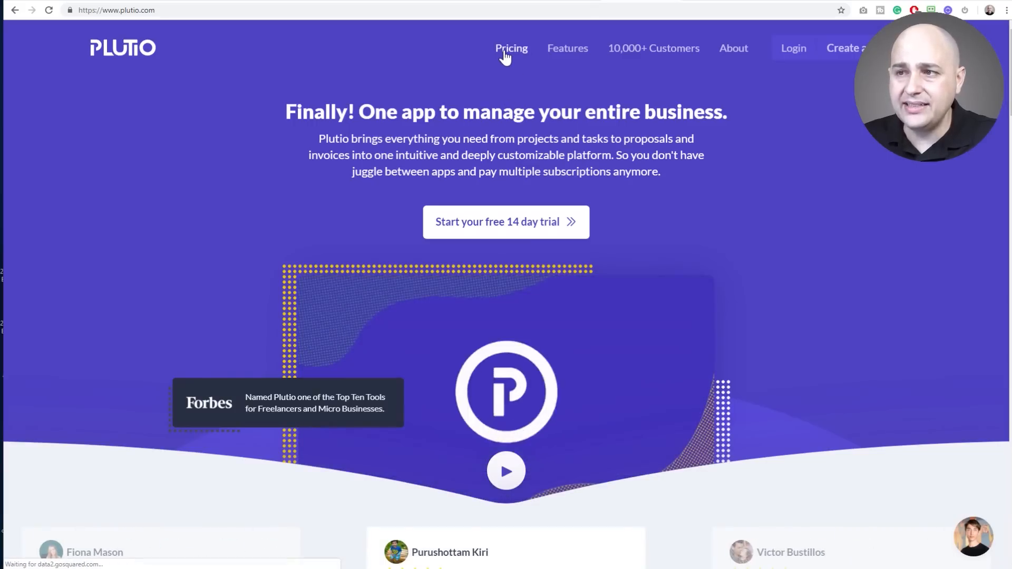
- View Plutio's Solo, Studio and Team pricing, then go to the Features page
left_click(510, 47)
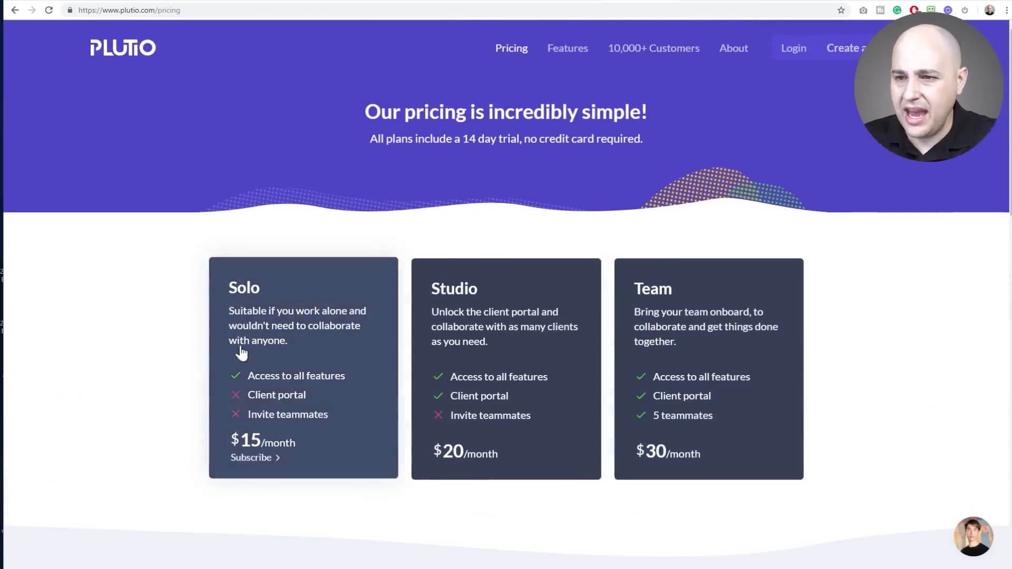
scroll("down", 3)
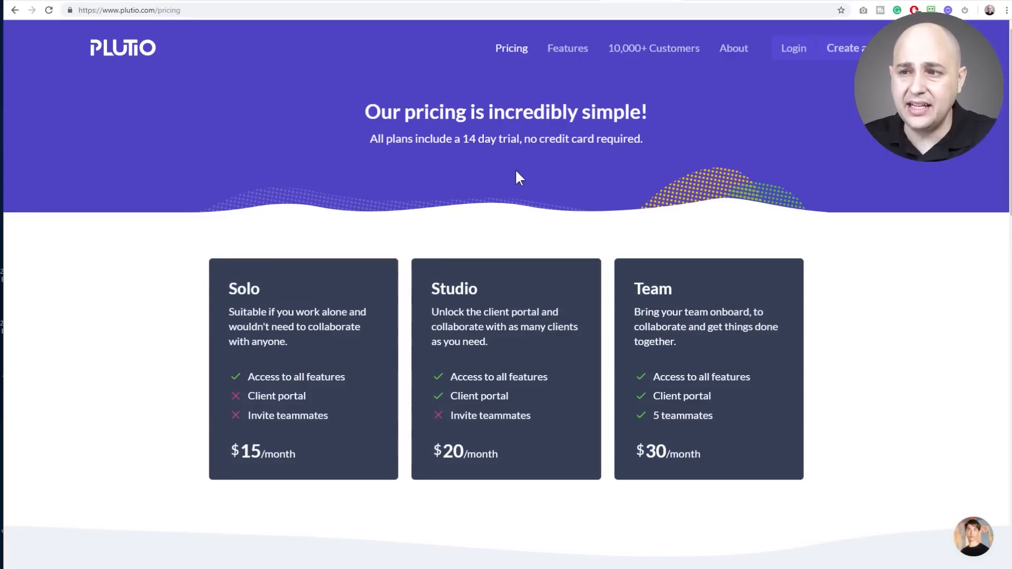
mouse_move(534, 163)
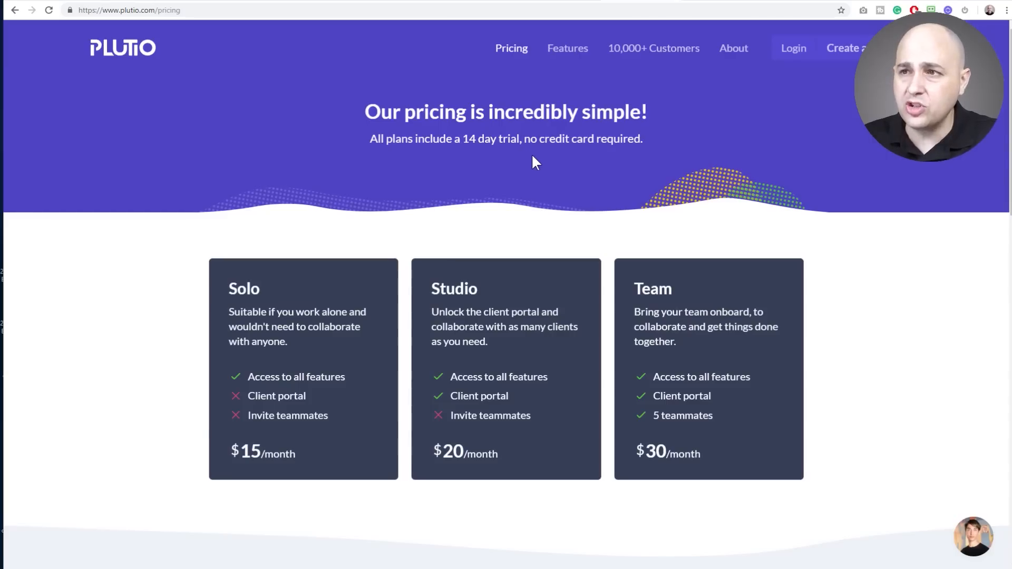
mouse_move(629, 110)
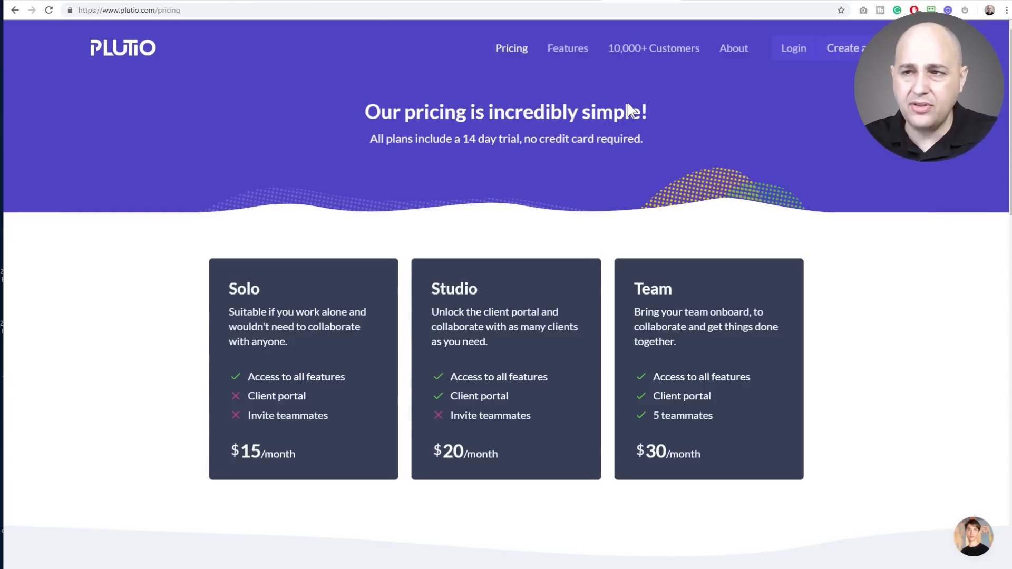
left_click(567, 47)
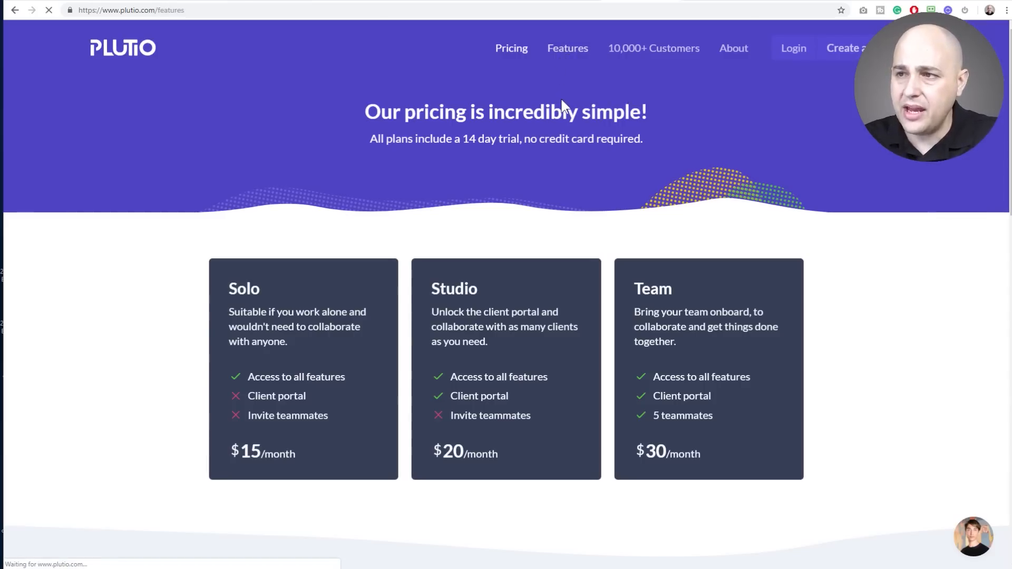
left_click(567, 47)
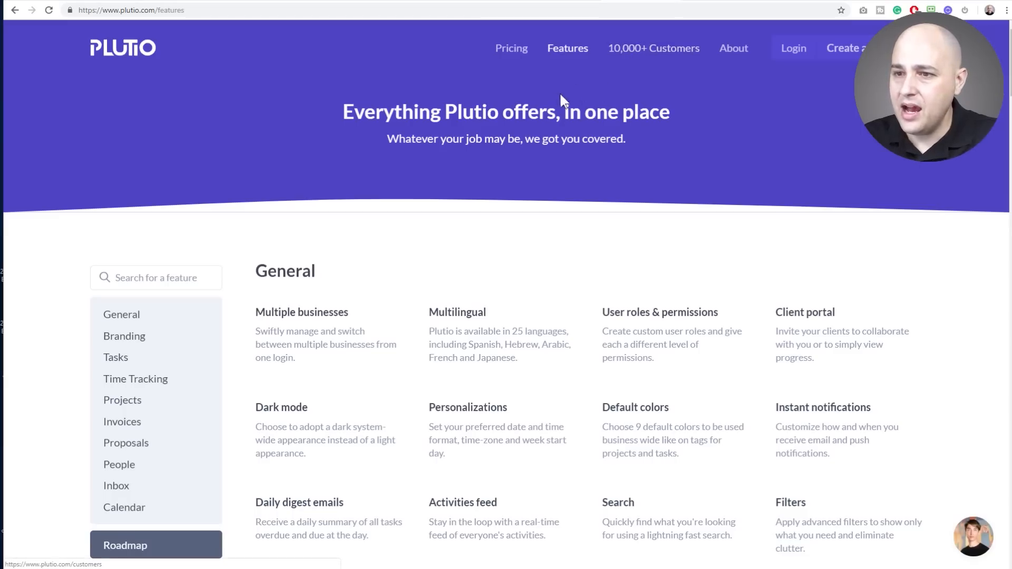
mouse_move(706, 2)
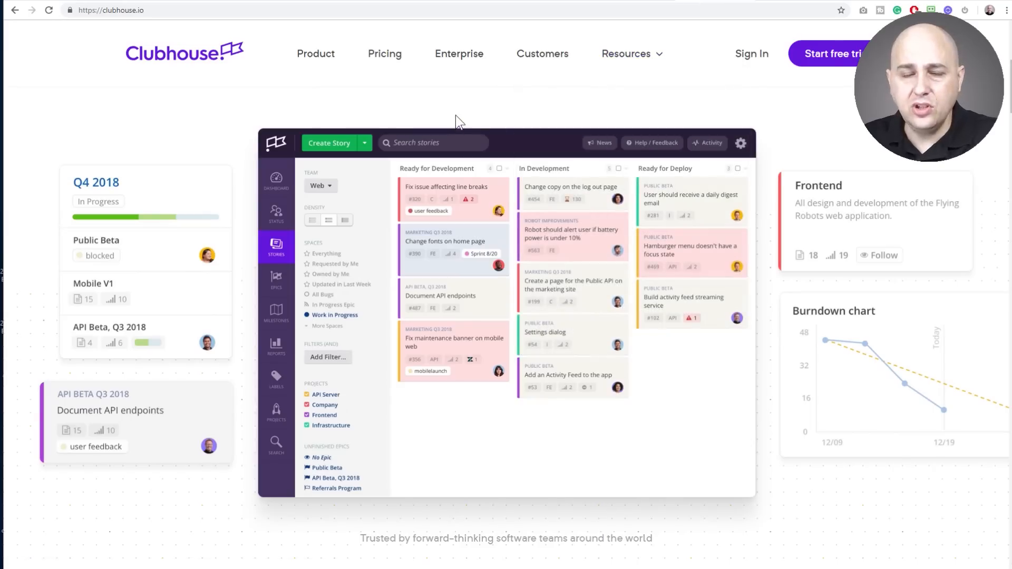
mouse_move(467, 115)
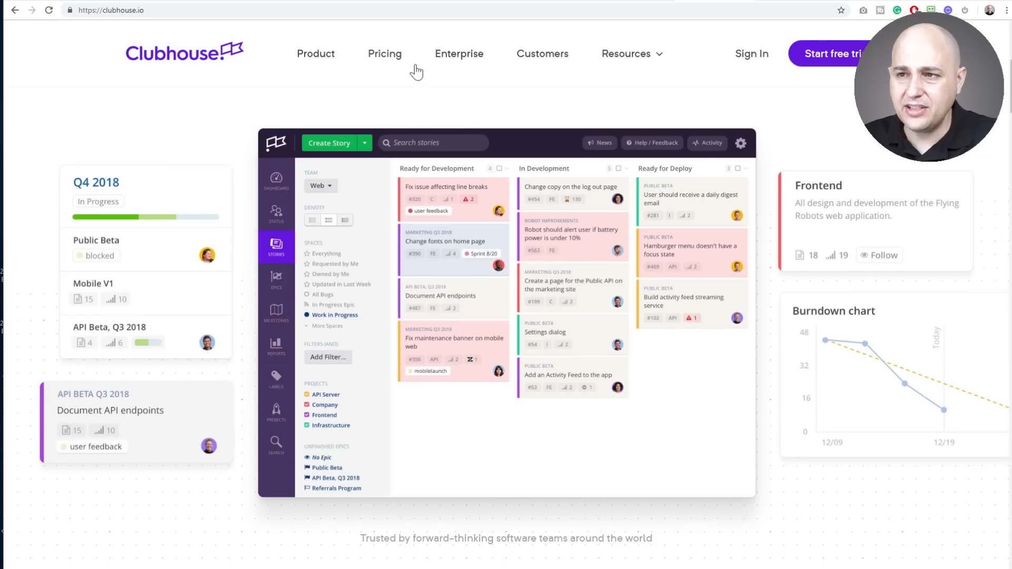
- Review Clubhouse's Small ($8.33), Standard and Enterprise plans, then go to the Product page
left_click(385, 54)
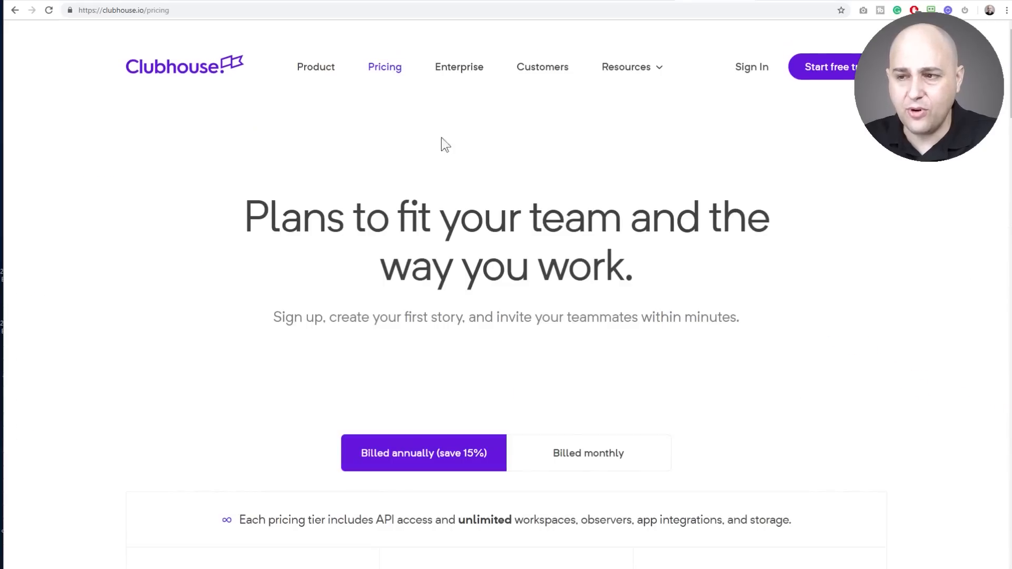
scroll("down", 3)
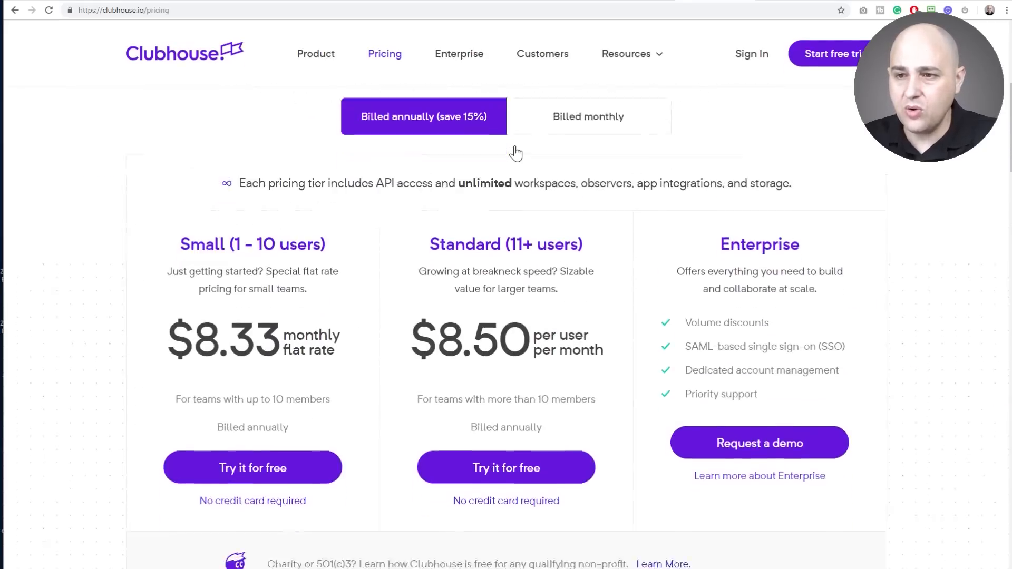
scroll("down", 3)
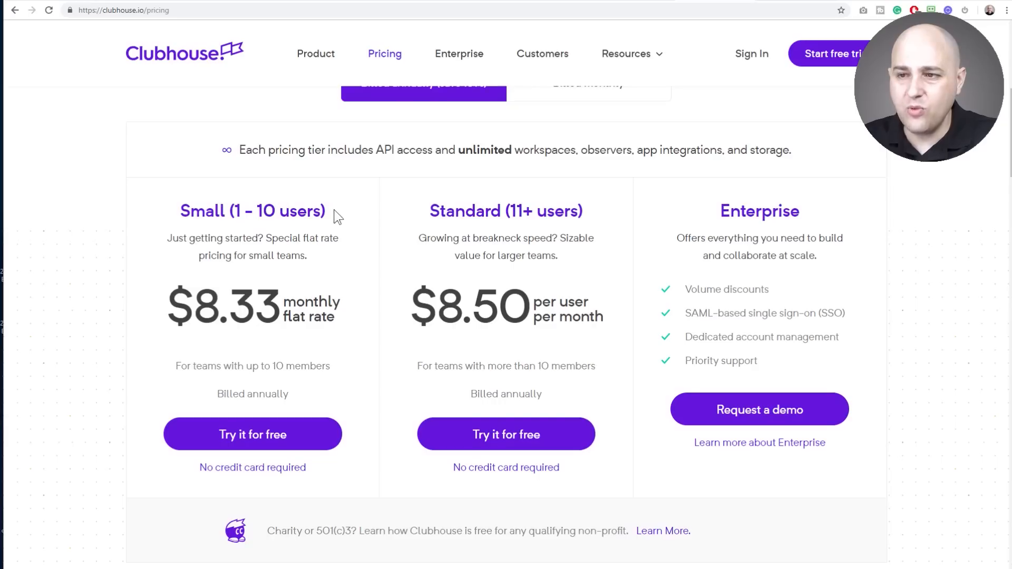
mouse_move(279, 298)
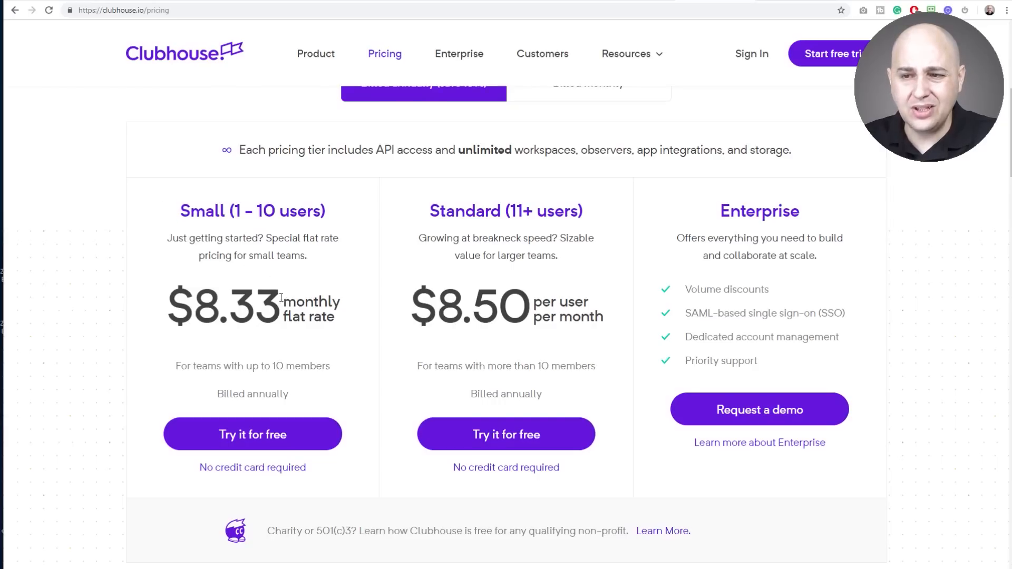
double_click(236, 306)
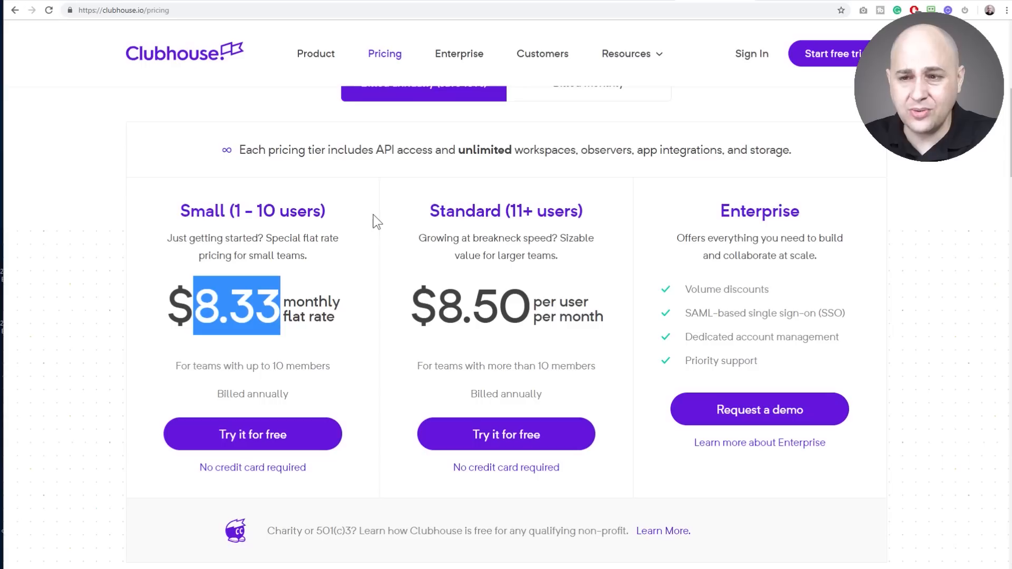
mouse_move(334, 364)
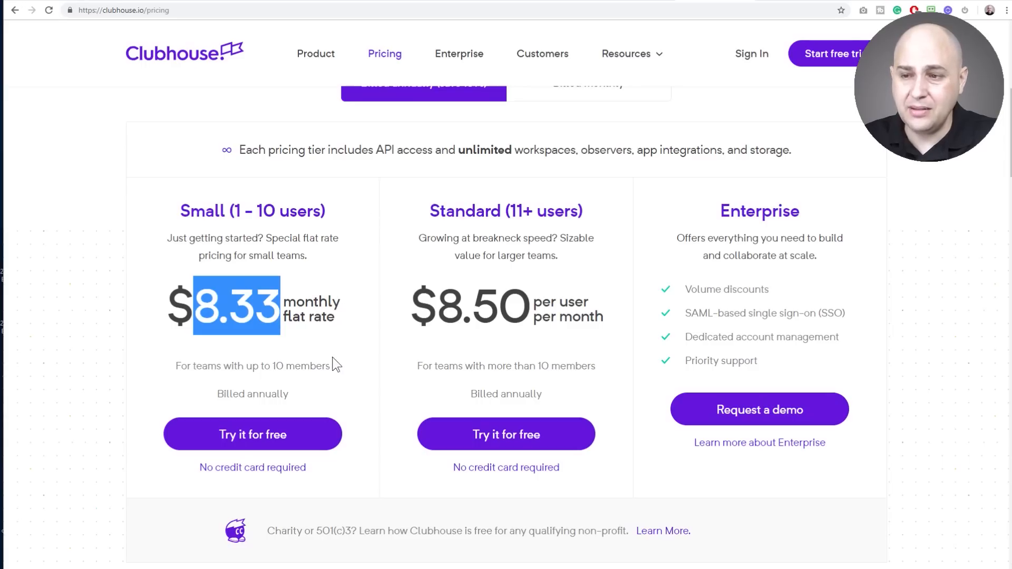
mouse_move(474, 168)
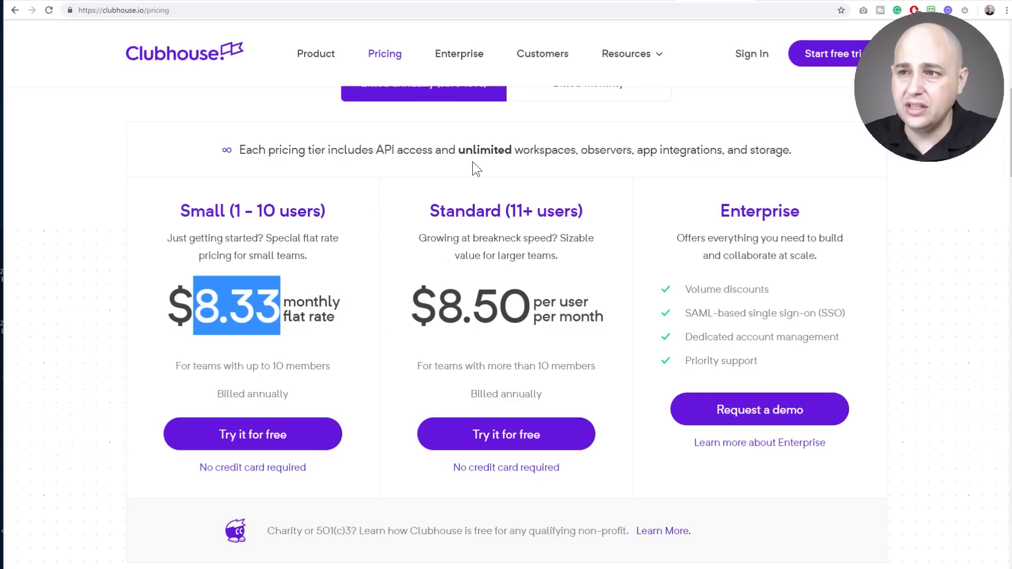
left_click(315, 53)
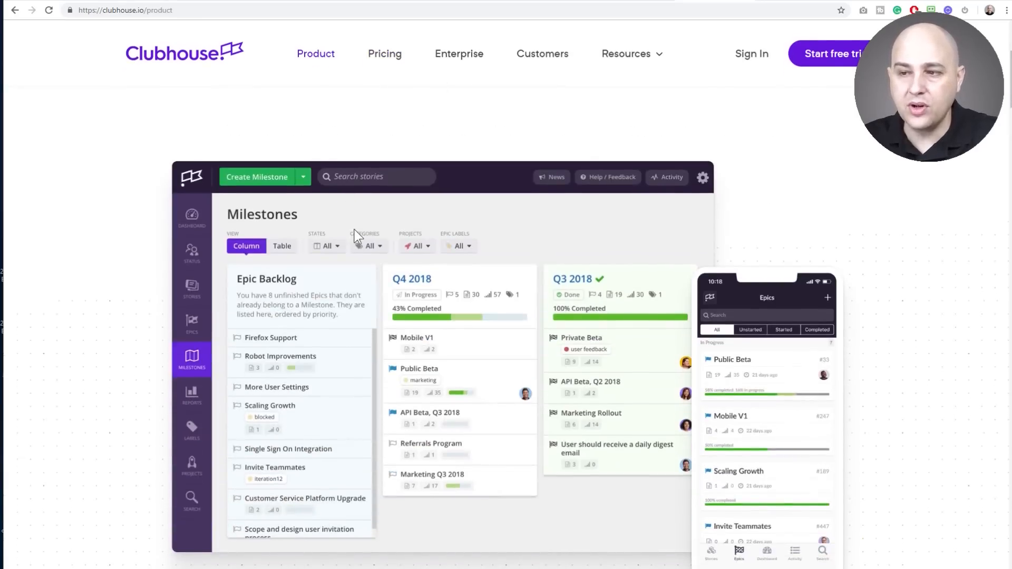
scroll("down", 3)
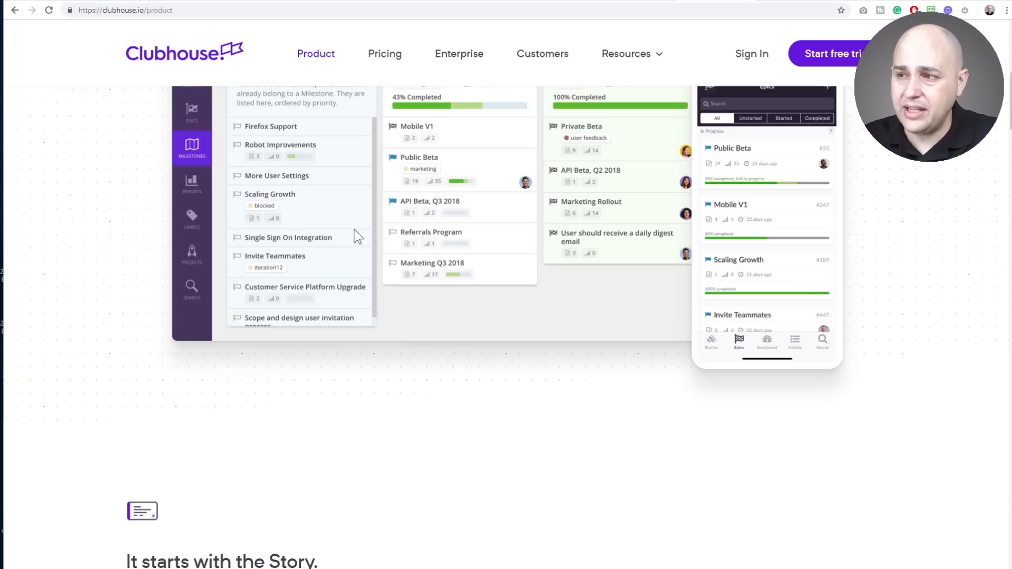
scroll("up", 3)
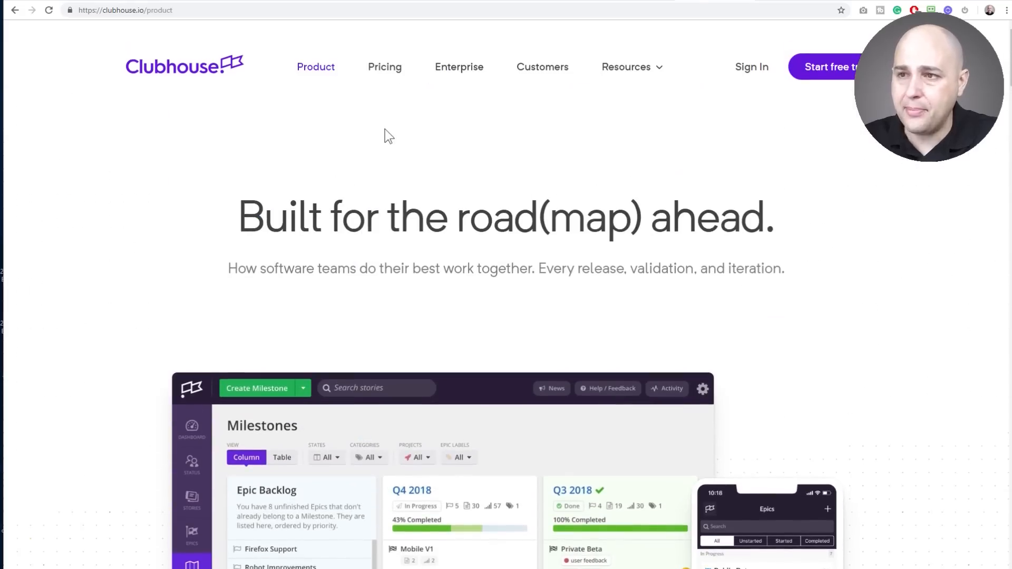
mouse_move(623, 113)
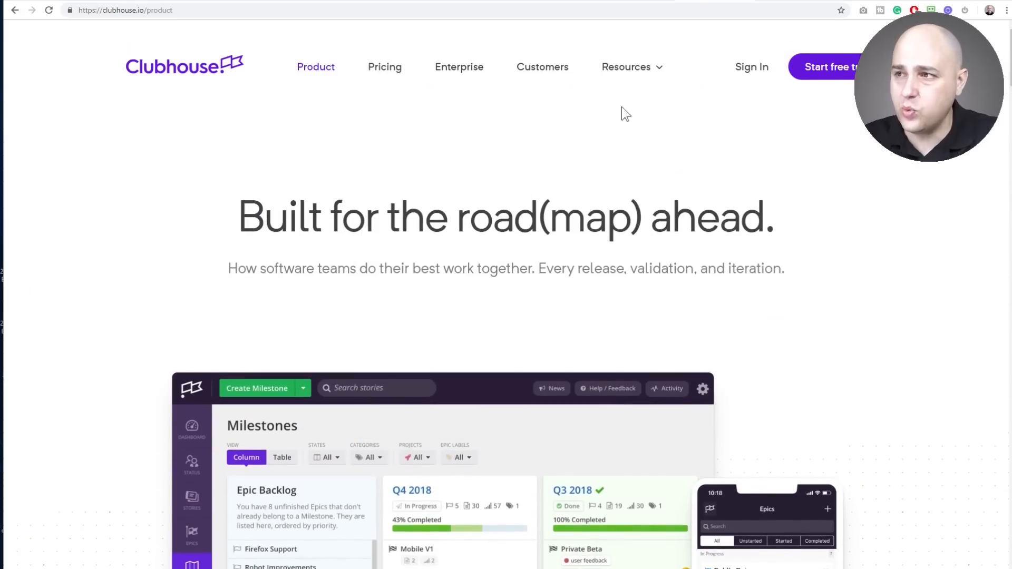
mouse_move(679, 140)
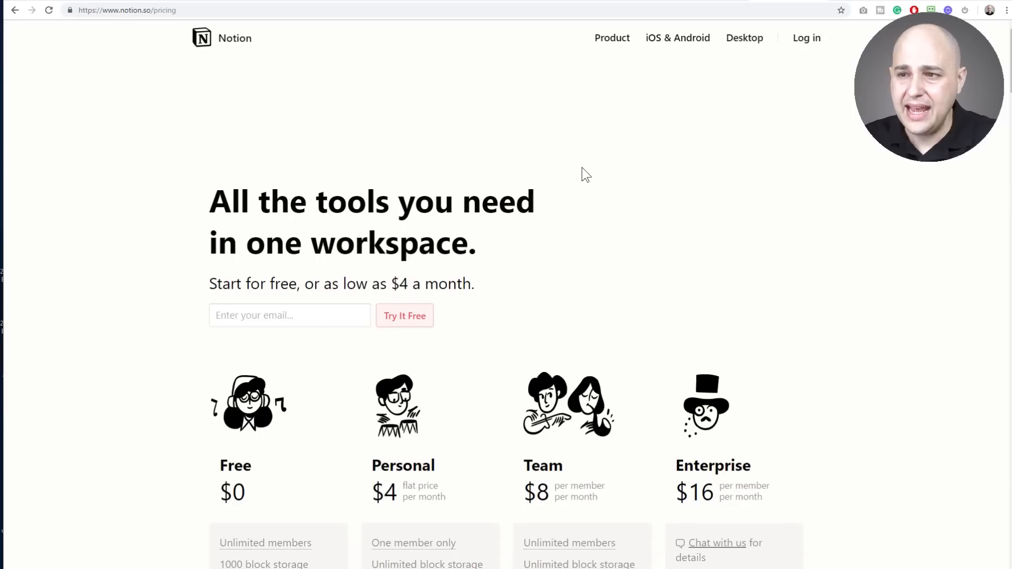
mouse_move(593, 91)
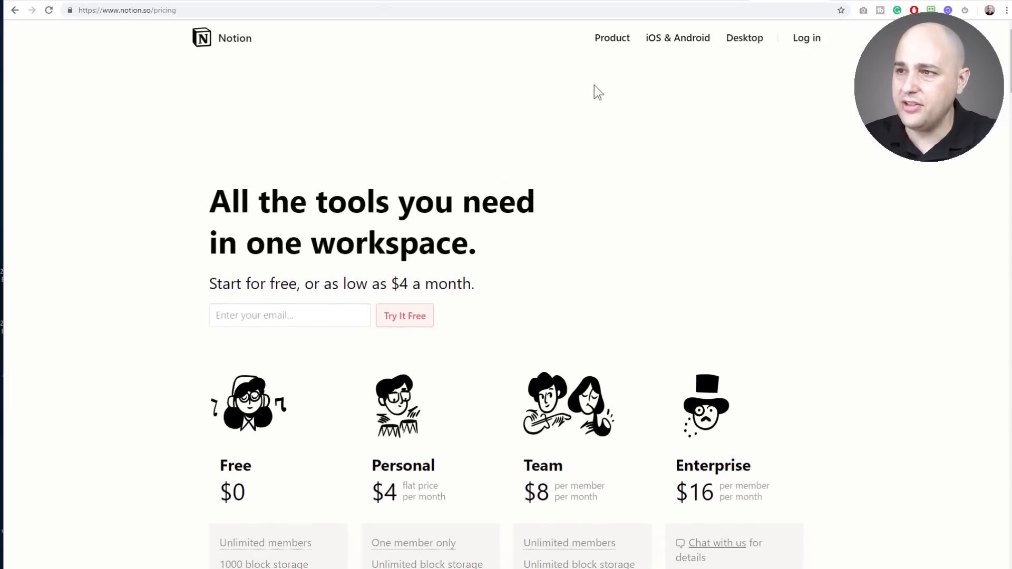
- Go from Notion's pricing page to its 'All-in-one workspace' Product page
left_click(611, 37)
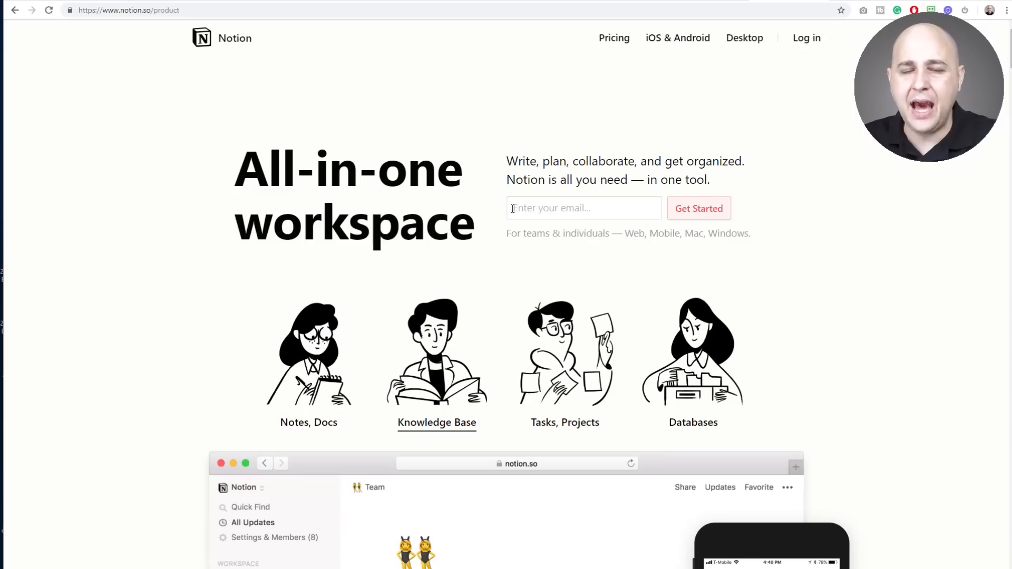
- Scroll to the feature demos and switch the preview to the Knowledge Base and Tasks, Projects examples
left_click(565, 422)
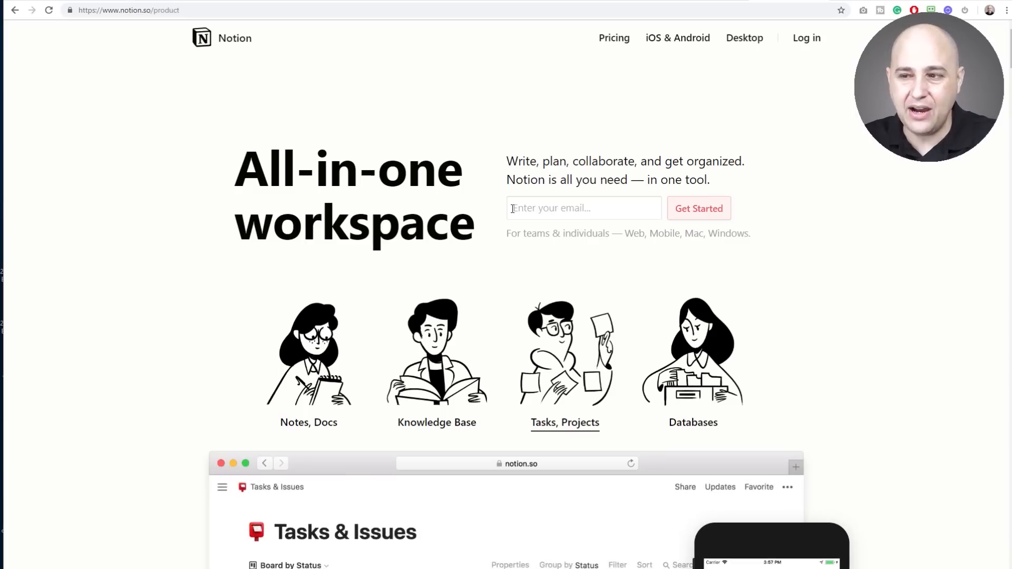
scroll("down", 3)
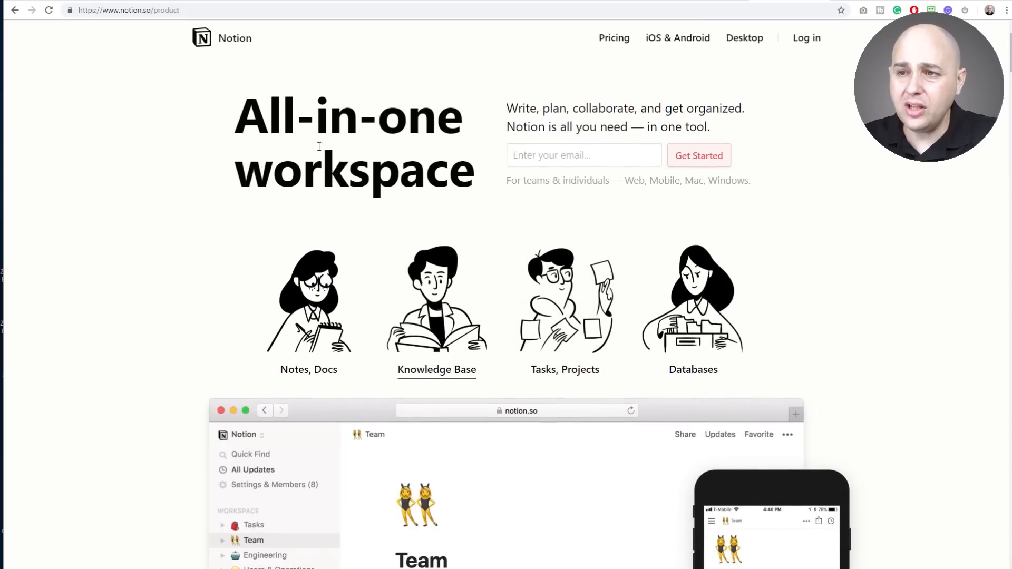
scroll("down", 3)
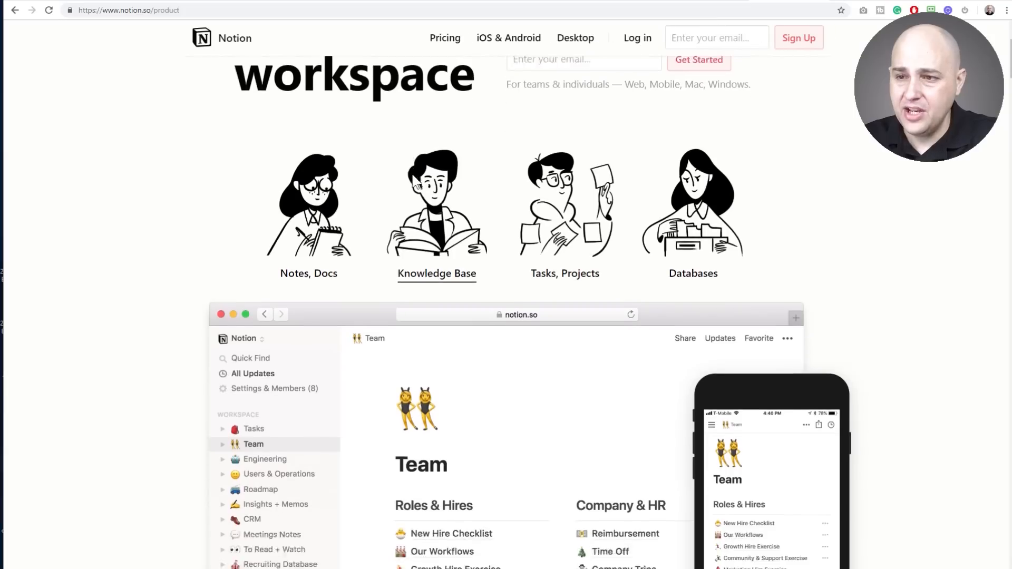
left_click(308, 204)
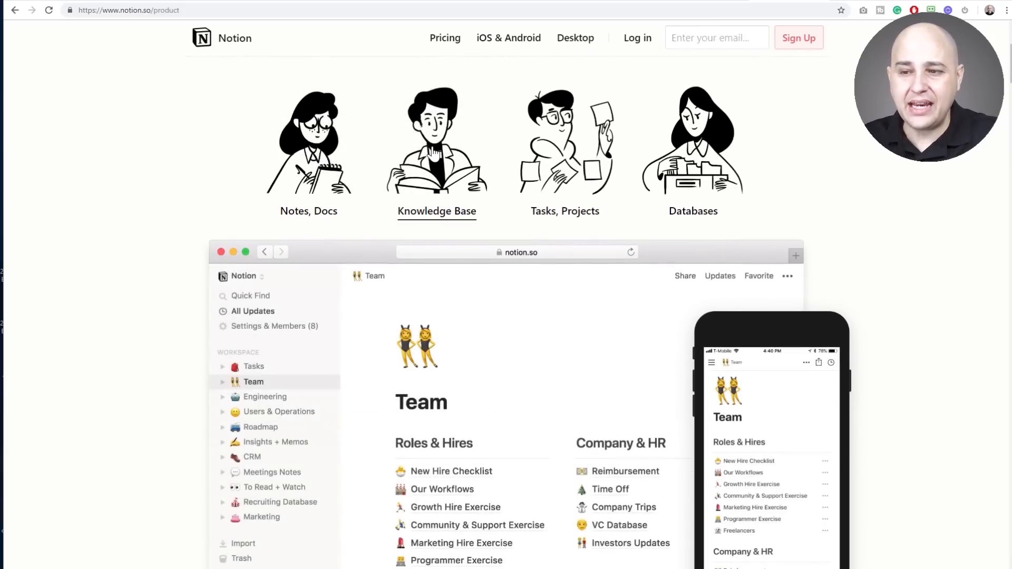
mouse_move(564, 152)
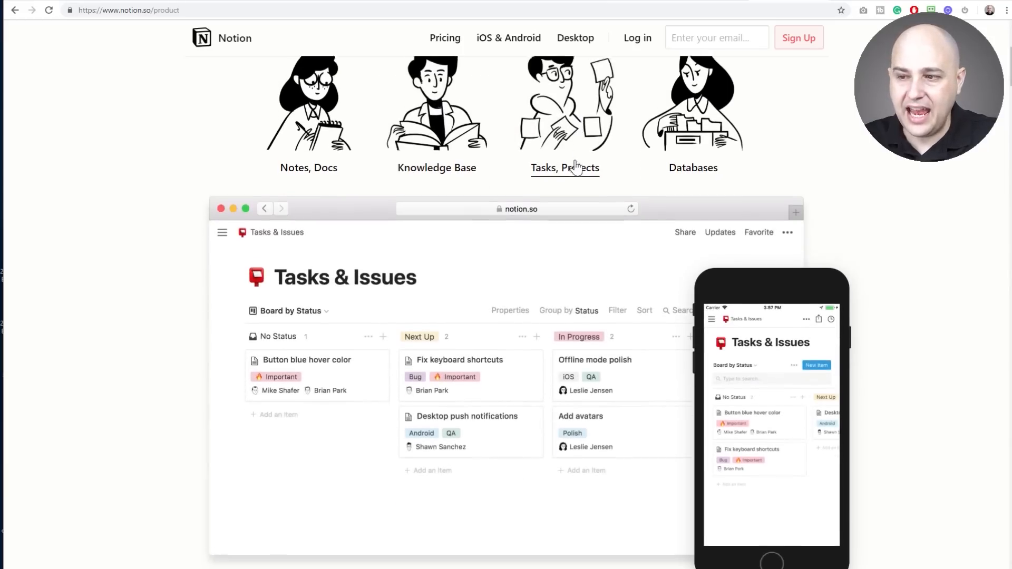
left_click(692, 167)
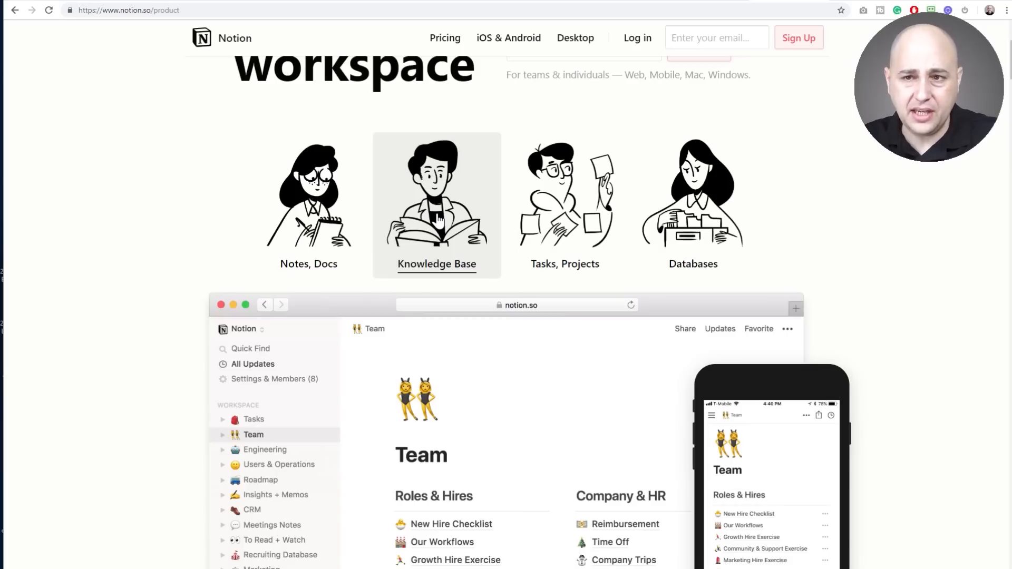
- Cycle the demo through Knowledge Base and Notes, Docs, ending on the Databases Lightweight CRM table
scroll("down", 3)
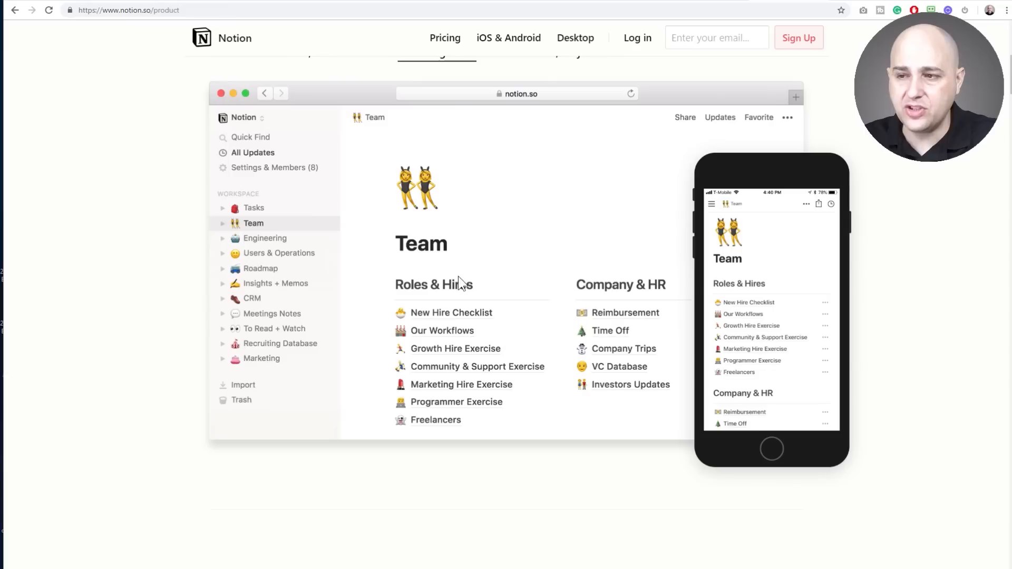
mouse_move(460, 290)
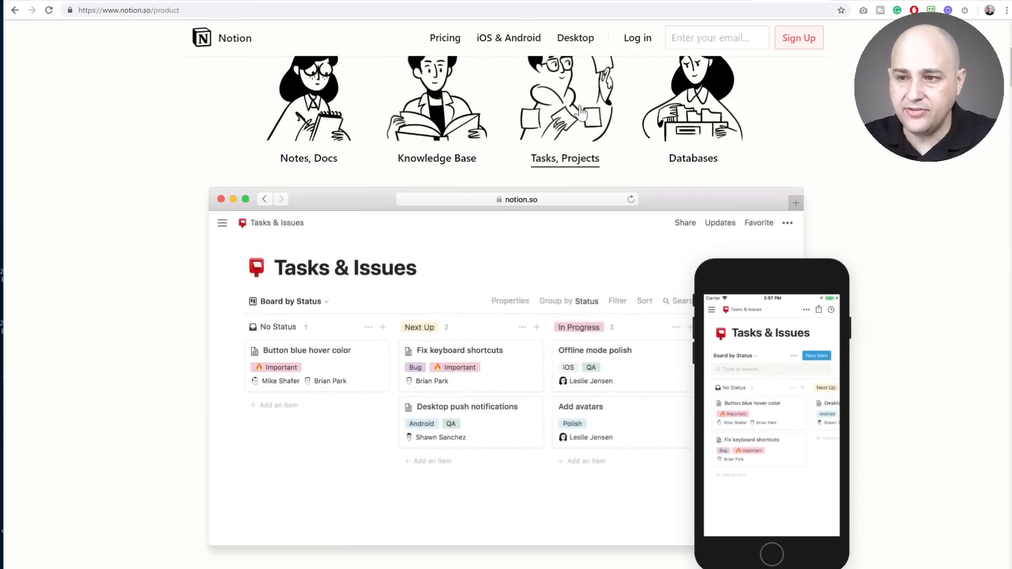
mouse_move(578, 162)
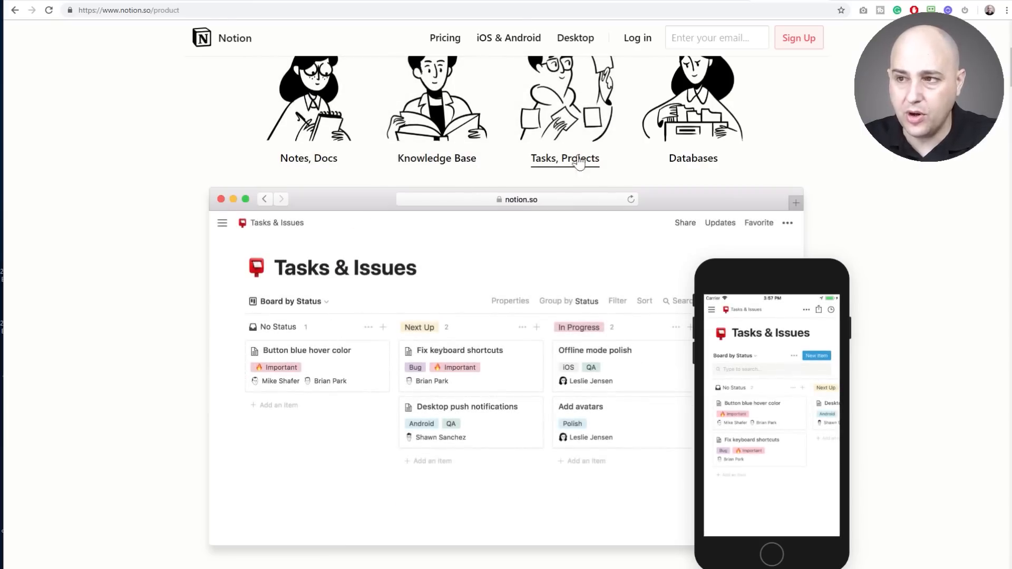
left_click(436, 159)
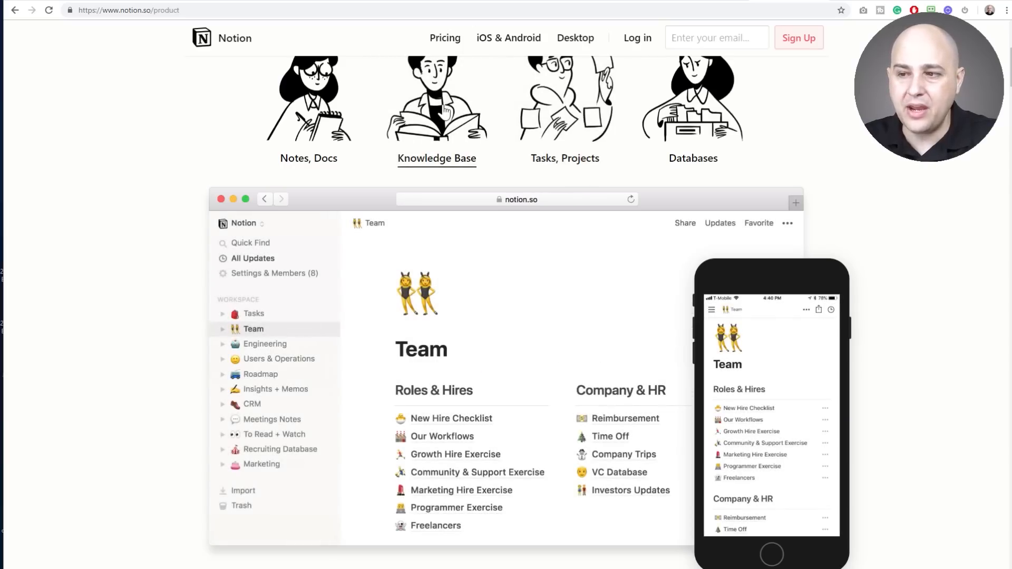
mouse_move(510, 252)
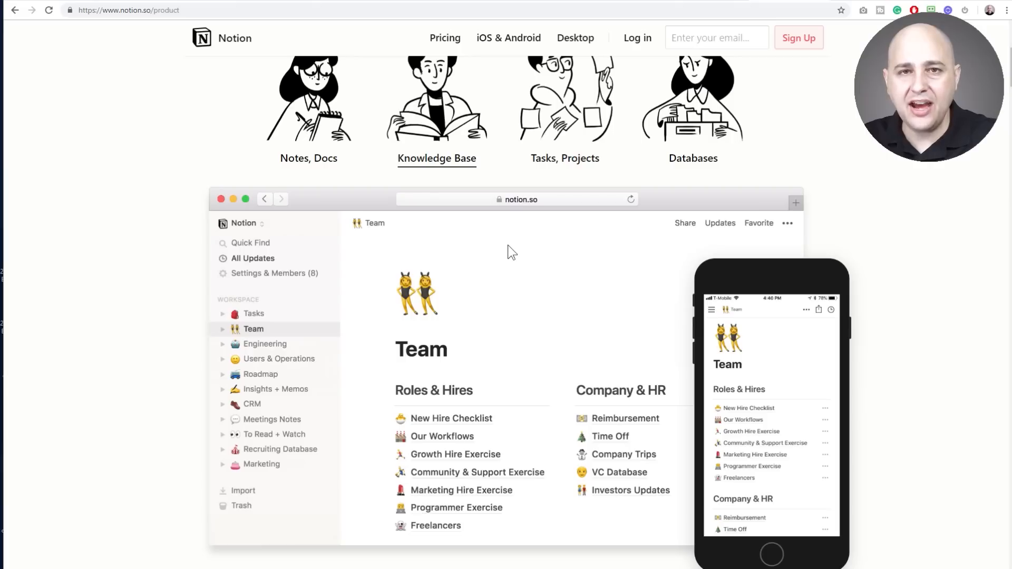
mouse_move(486, 315)
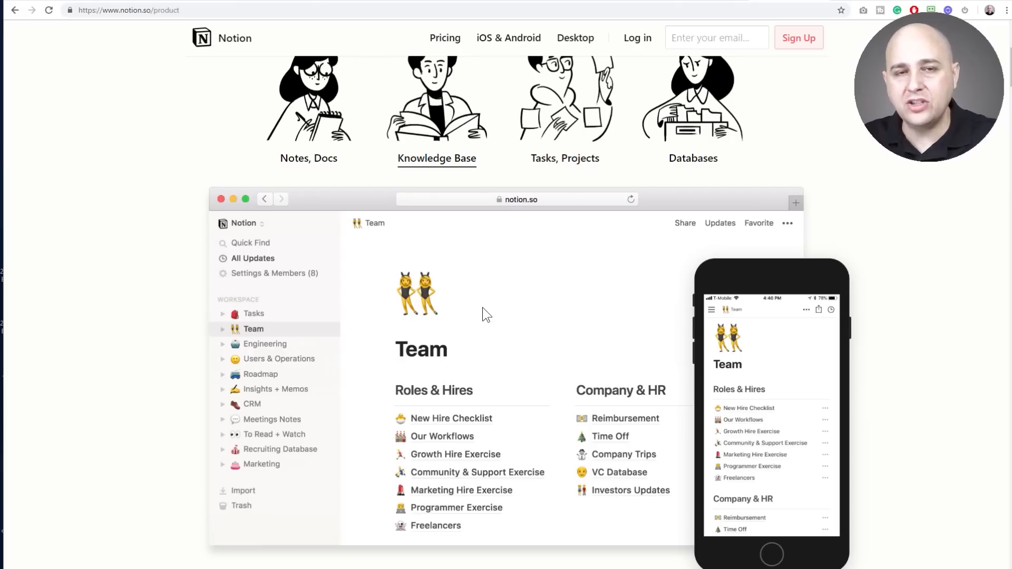
mouse_move(425, 246)
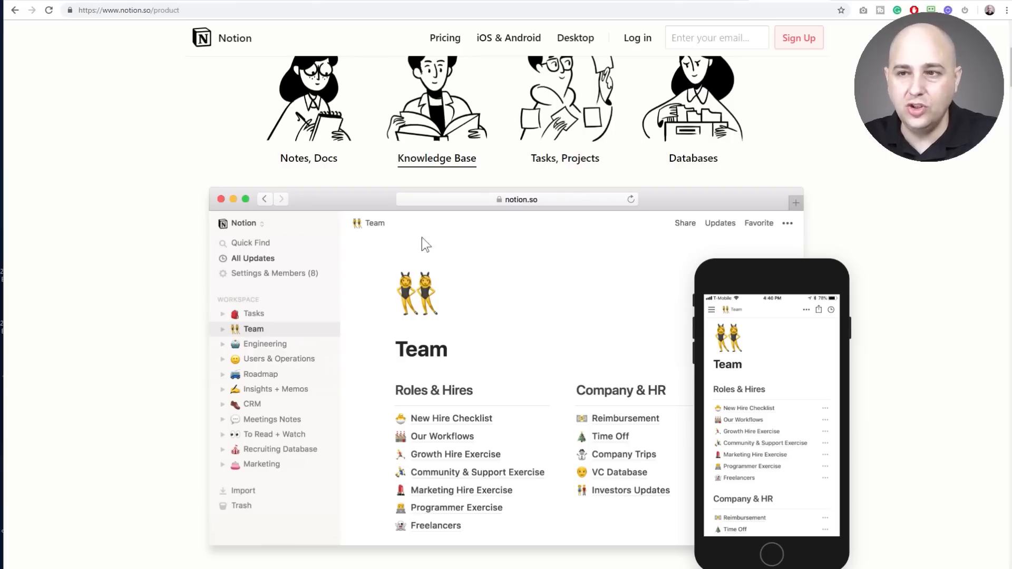
left_click(309, 158)
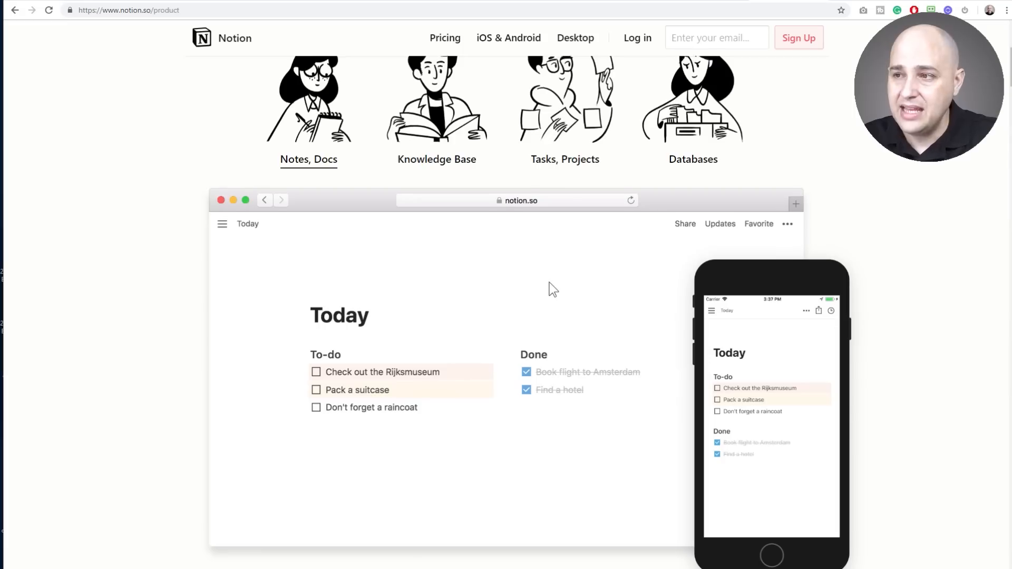
left_click(693, 152)
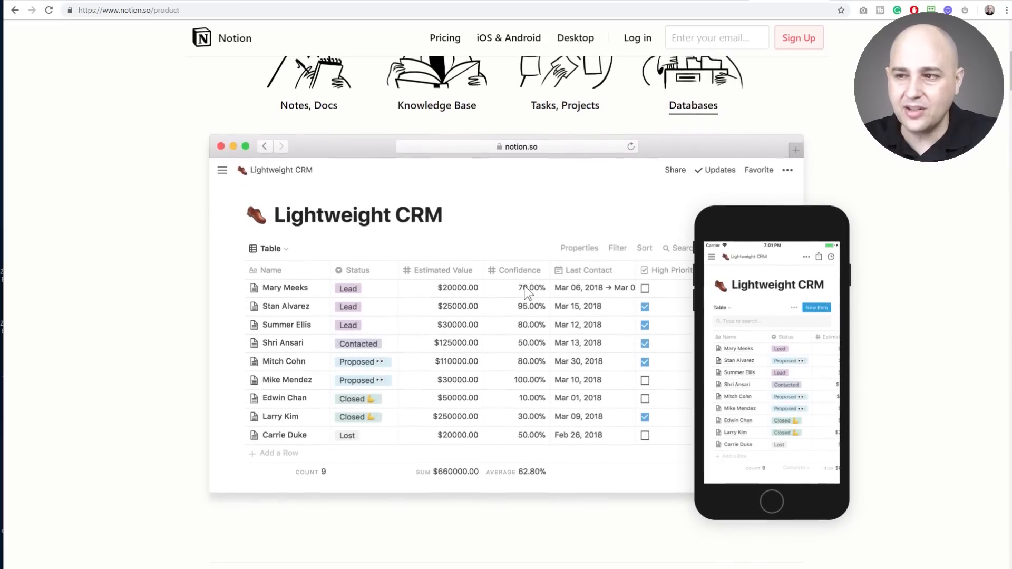
scroll("down", 3)
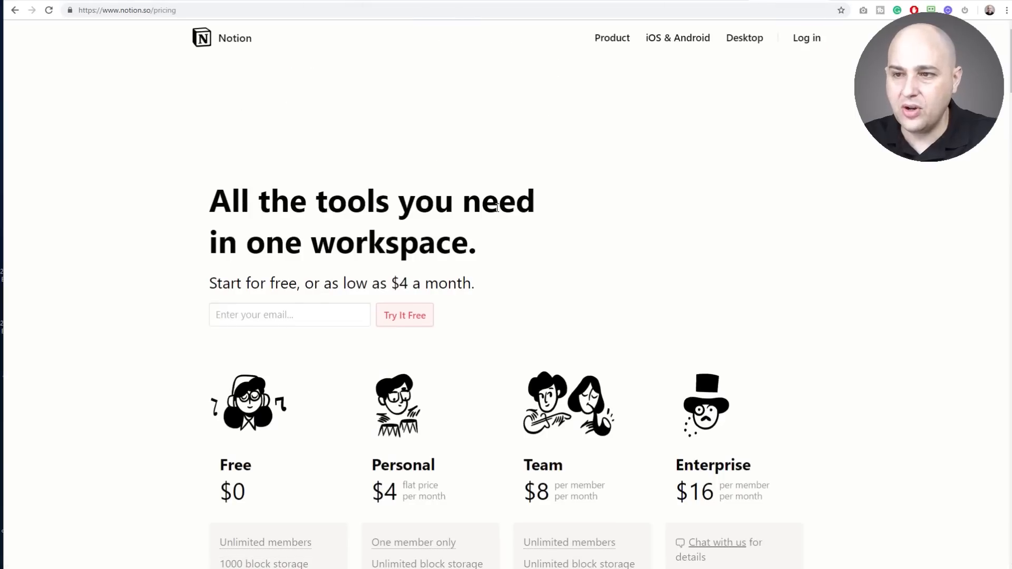
- Show Notion's pricing plans and scroll past them to the Web, Desktop and Mobile App downloads
scroll("down", 3)
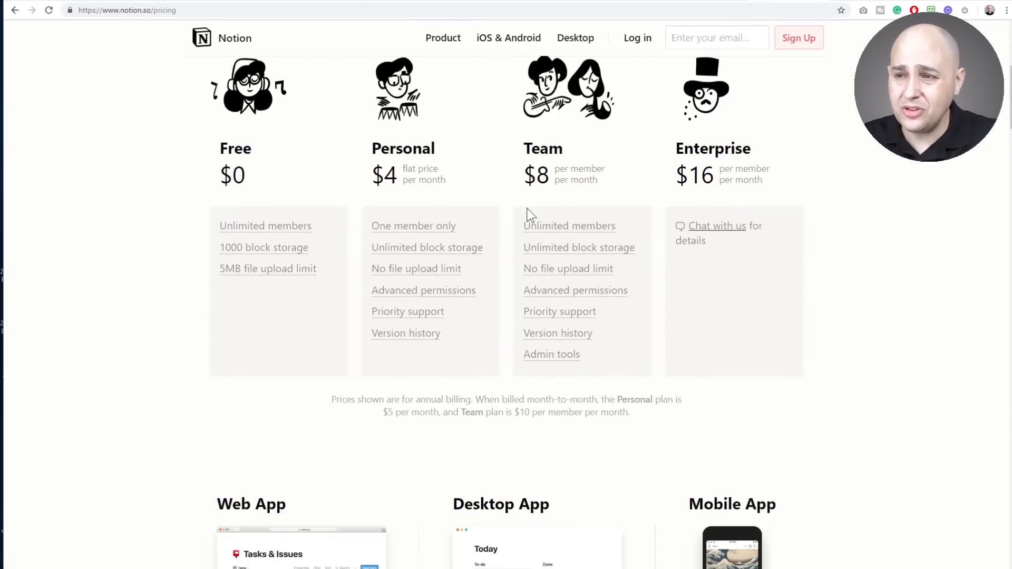
mouse_move(510, 213)
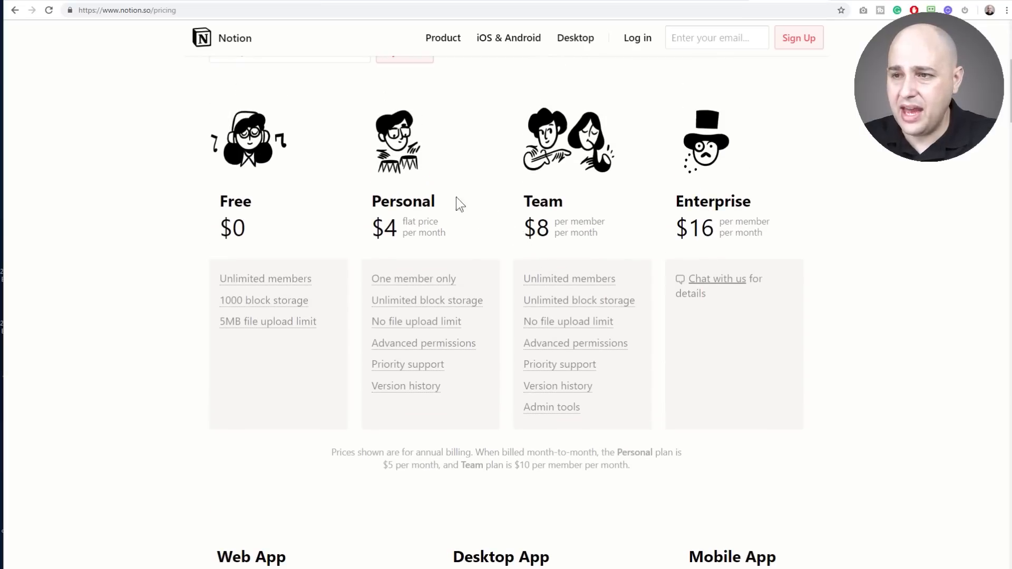
double_click(403, 200)
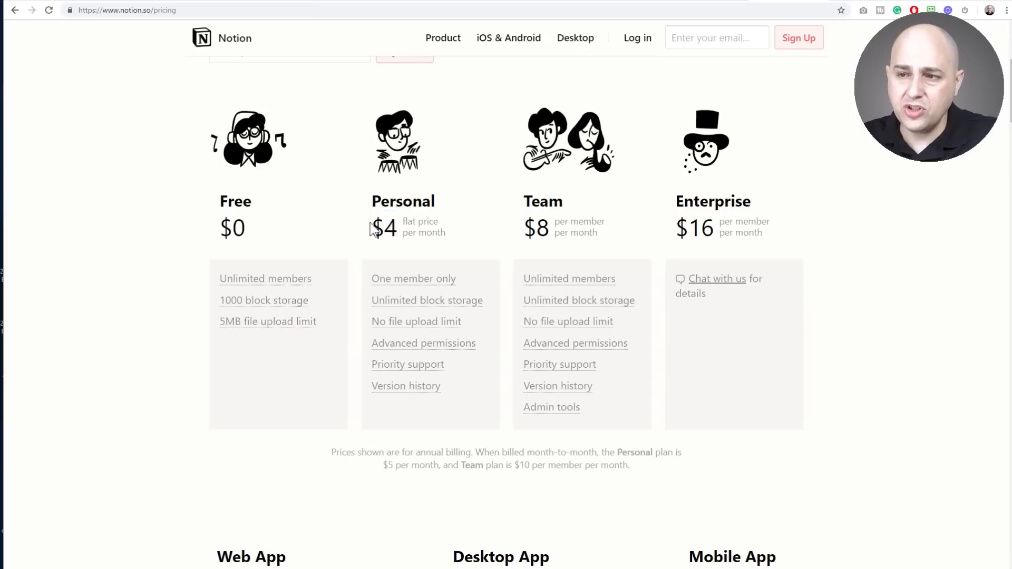
double_click(383, 228)
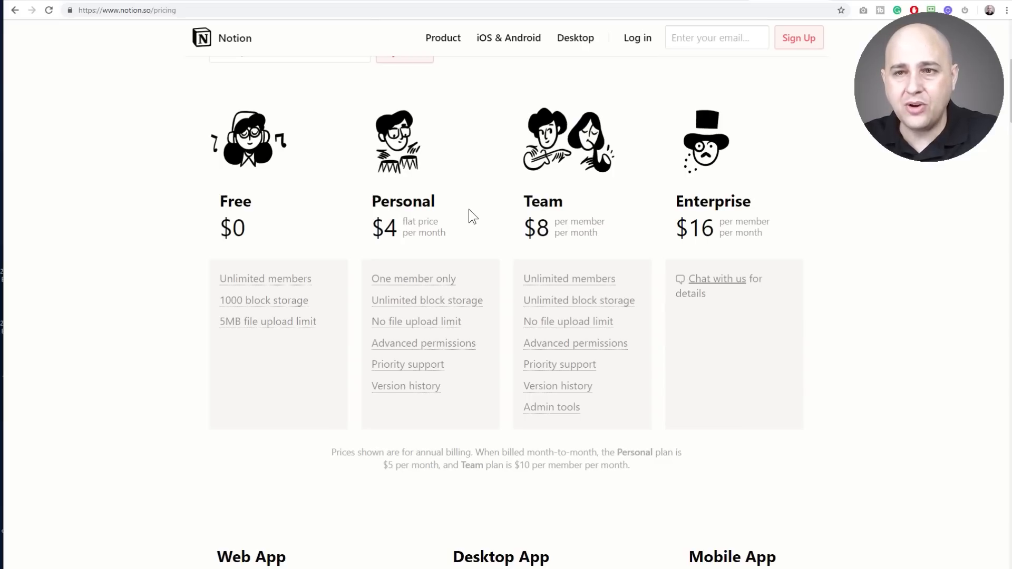
scroll("down", 3)
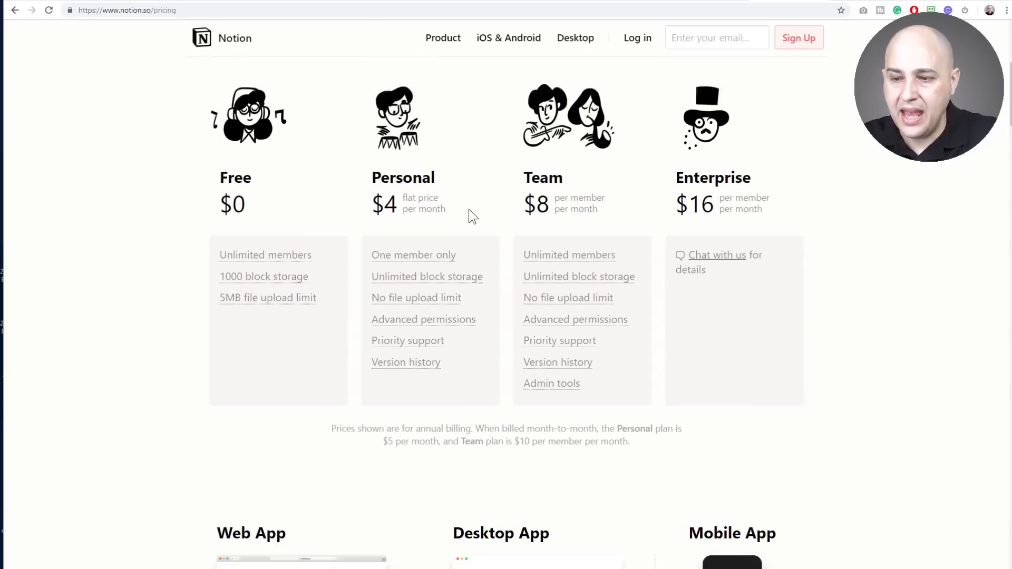
scroll("down", 3)
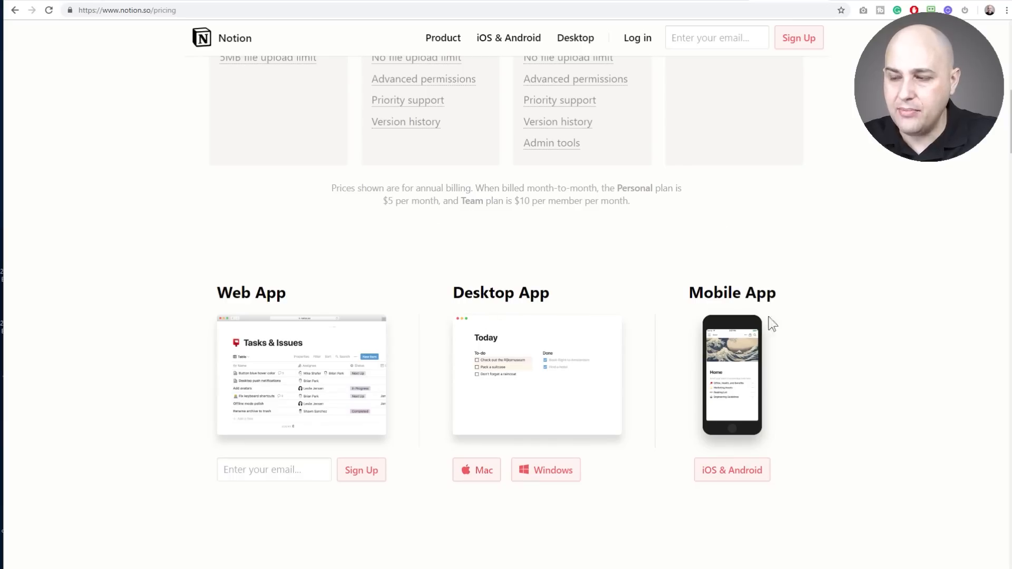
mouse_move(634, 262)
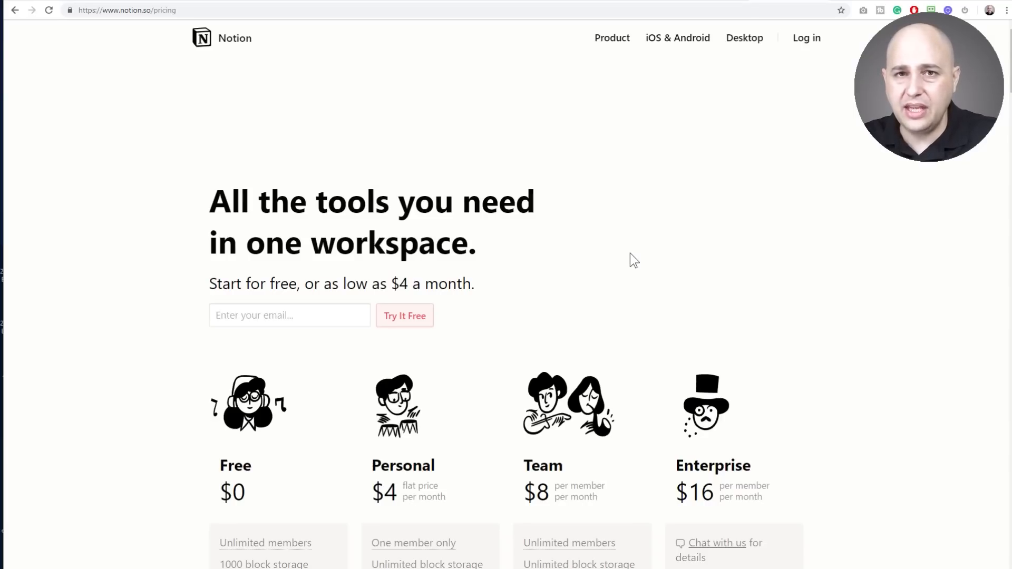
mouse_move(648, 182)
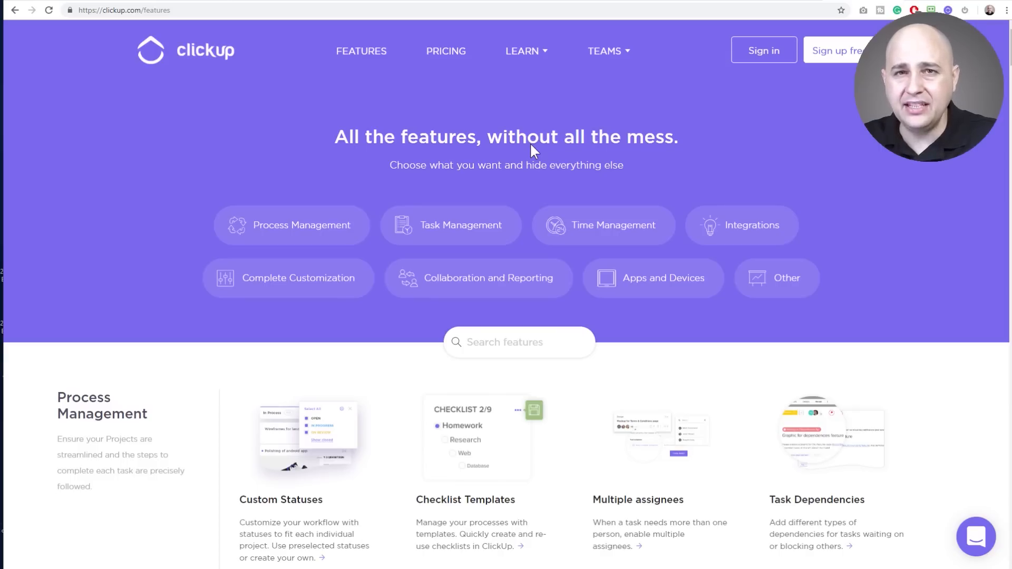
mouse_move(536, 141)
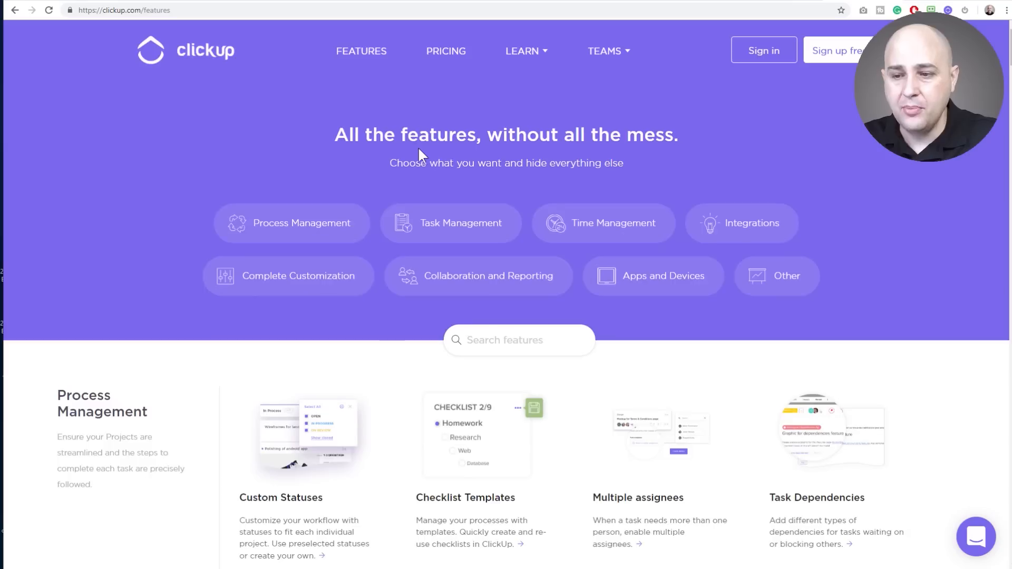
- Go to ClickUp's Features page and look through the Process Management feature list
scroll("down", 3)
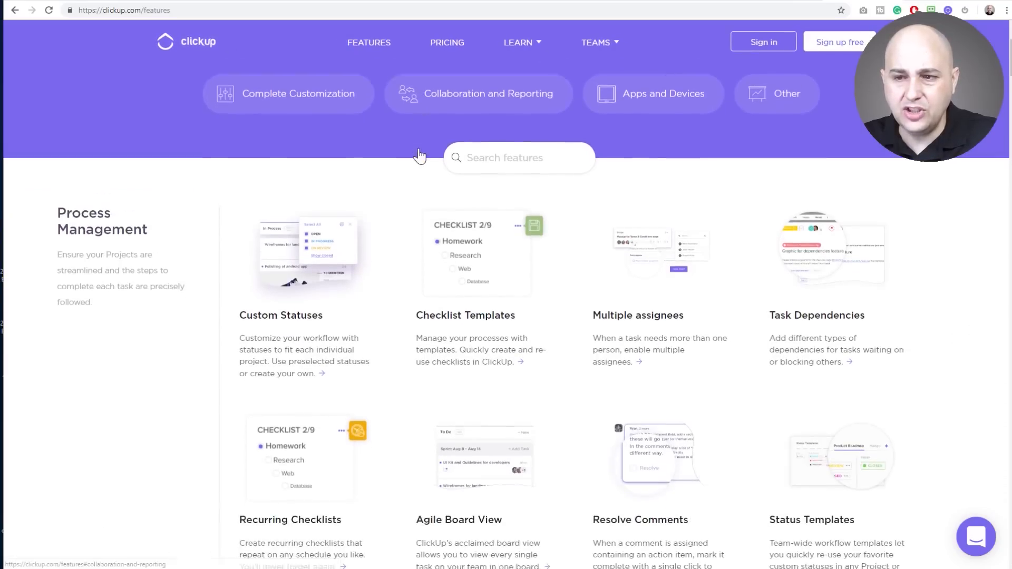
scroll("down", 3)
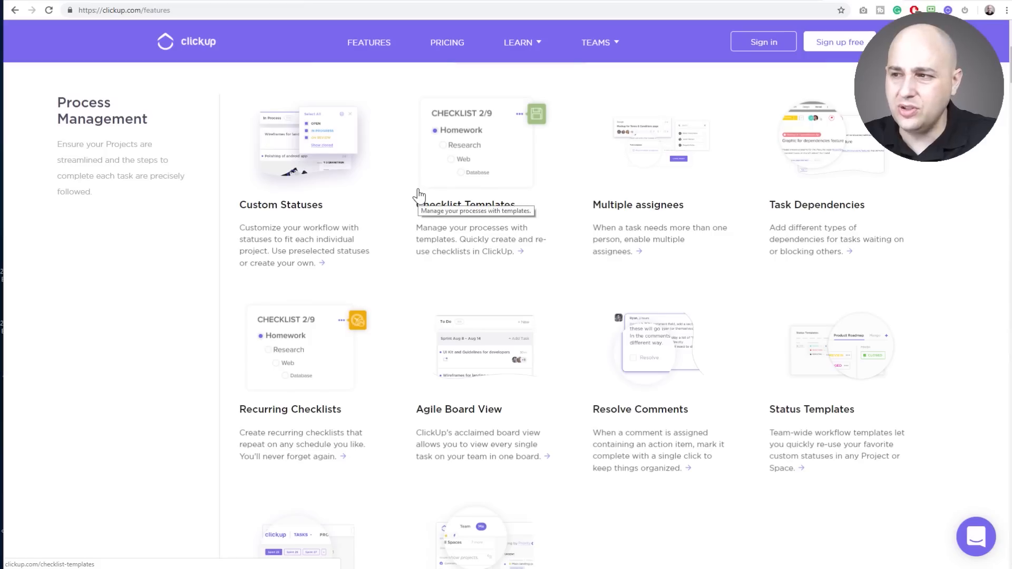
left_click(368, 42)
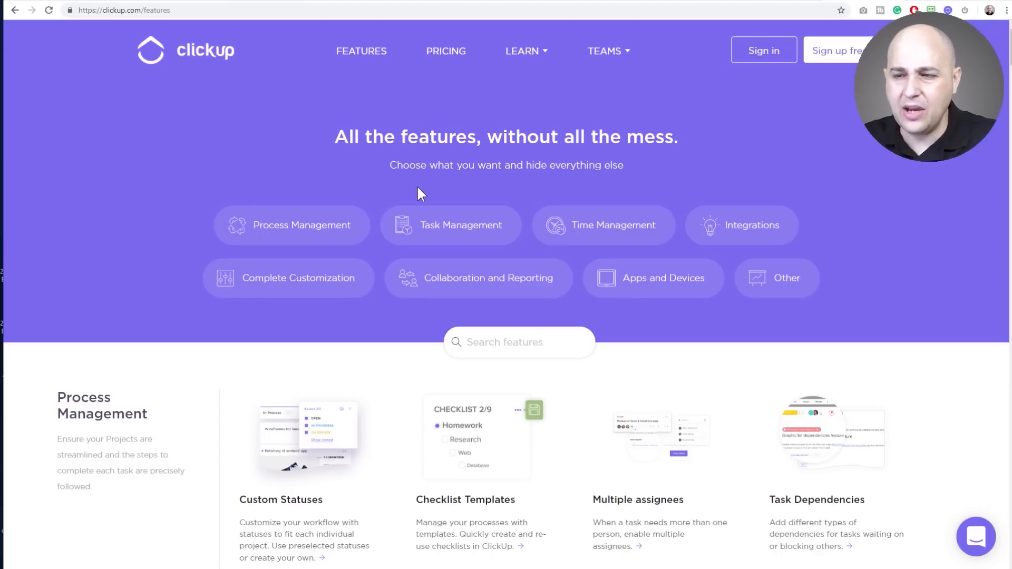
scroll("down", 3)
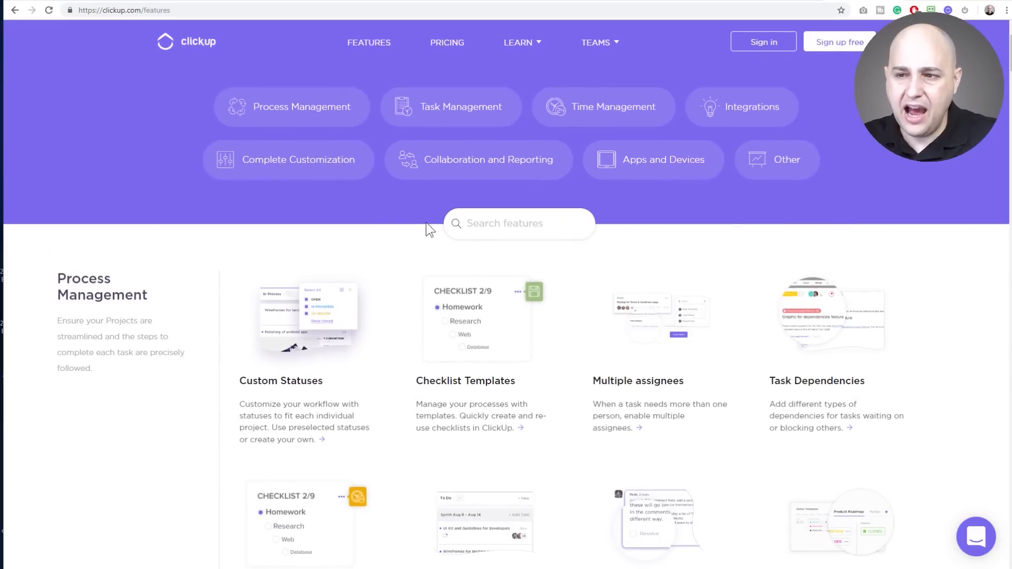
scroll("down", 3)
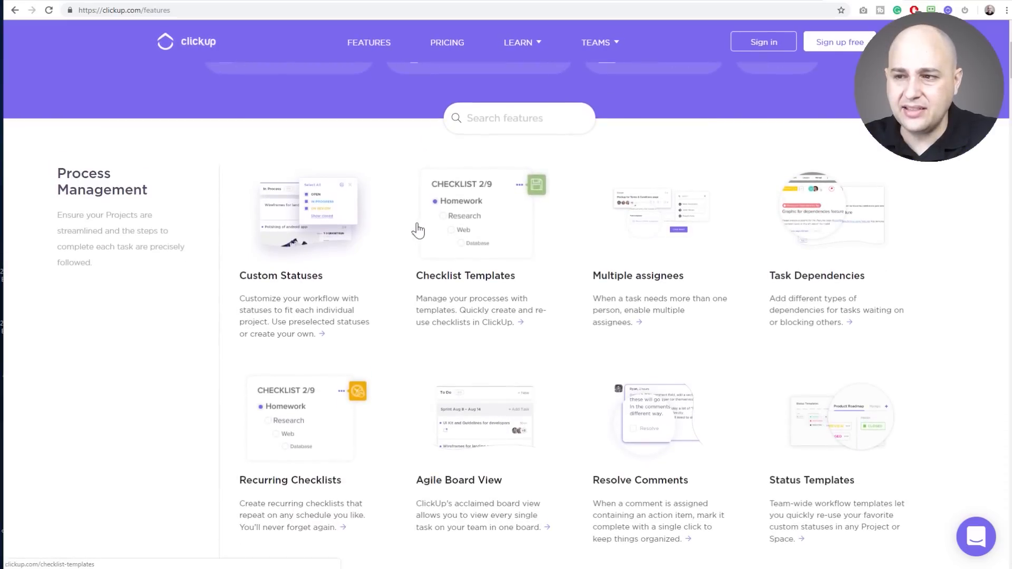
scroll("down", 3)
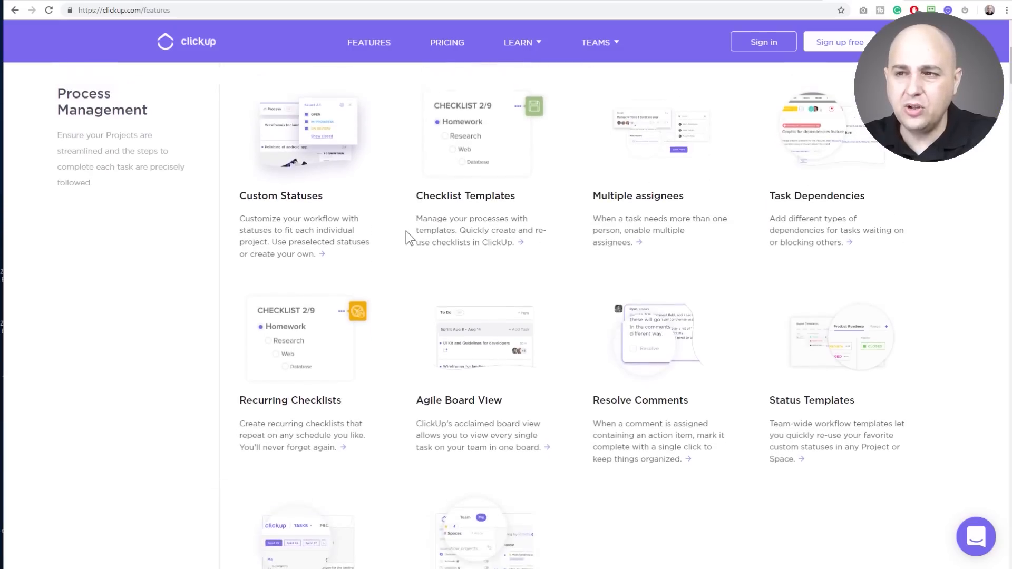
scroll("up", 3)
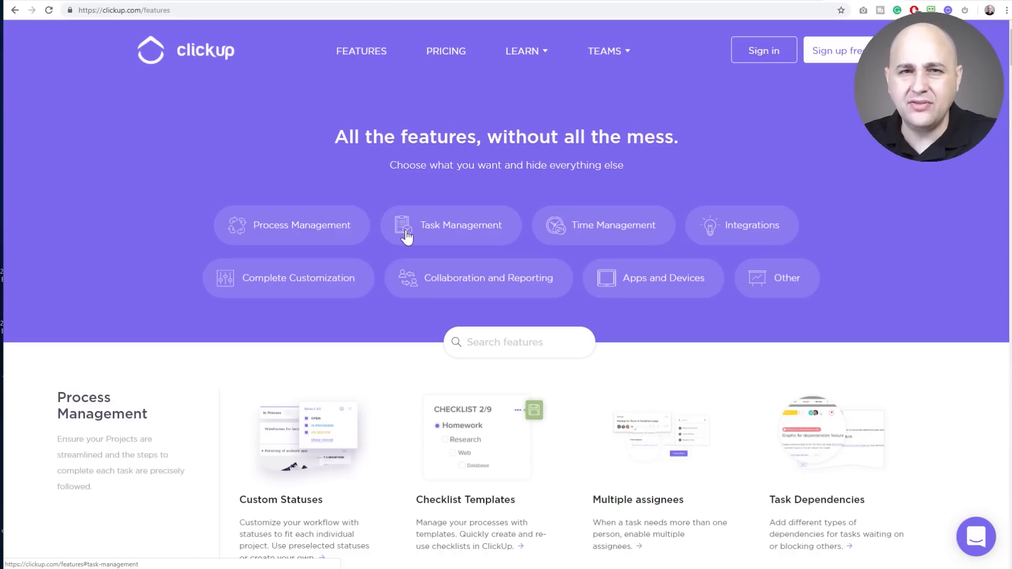
- Scroll through the Task Management features and return toward the page top
scroll("down", 3)
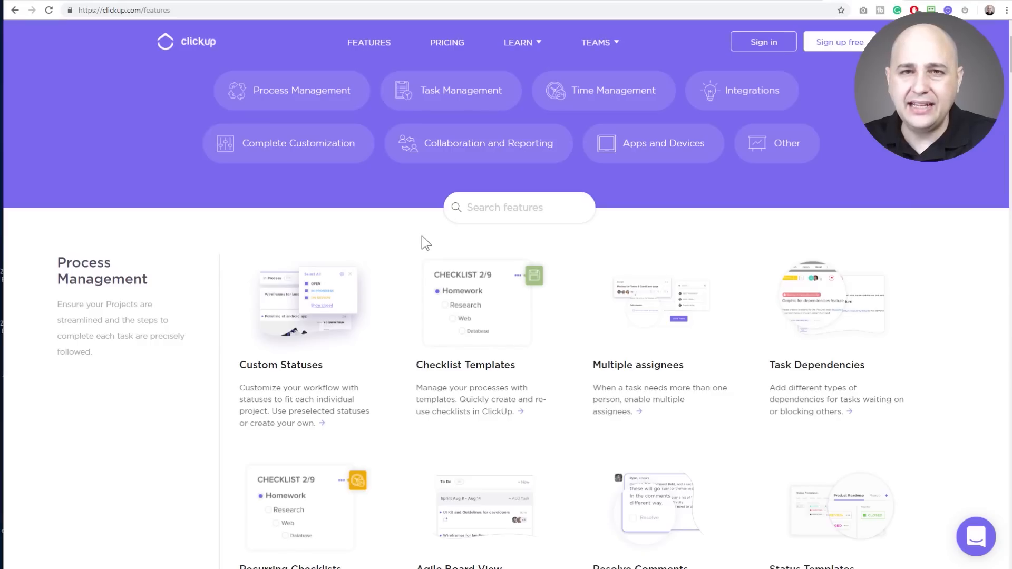
scroll("down", 3)
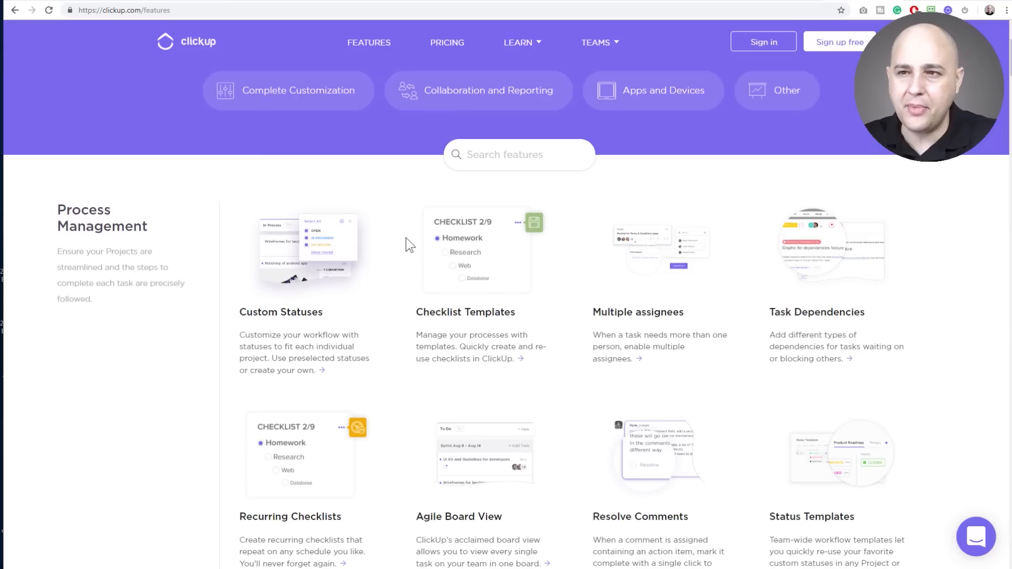
scroll("down", 3)
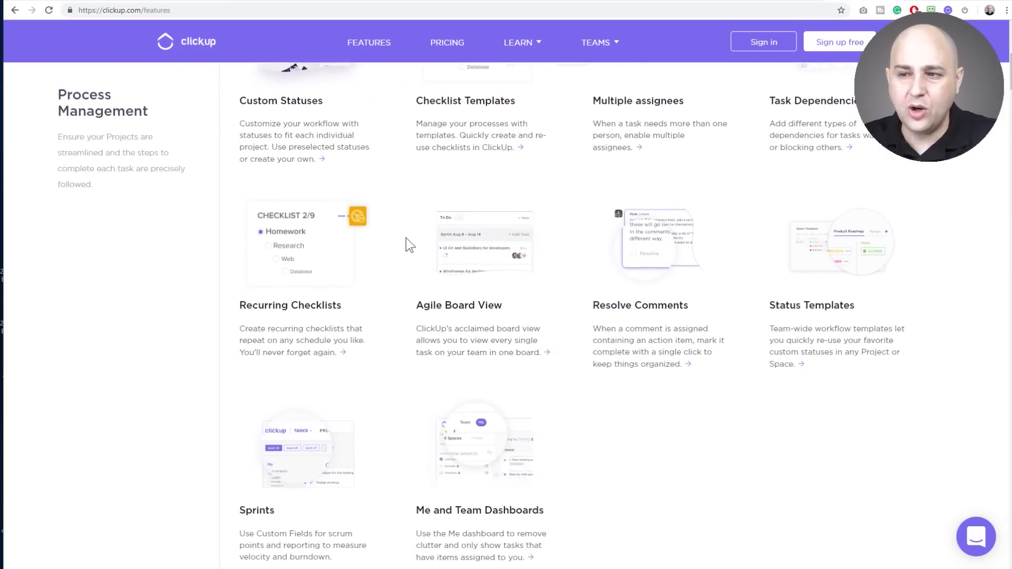
scroll("down", 3)
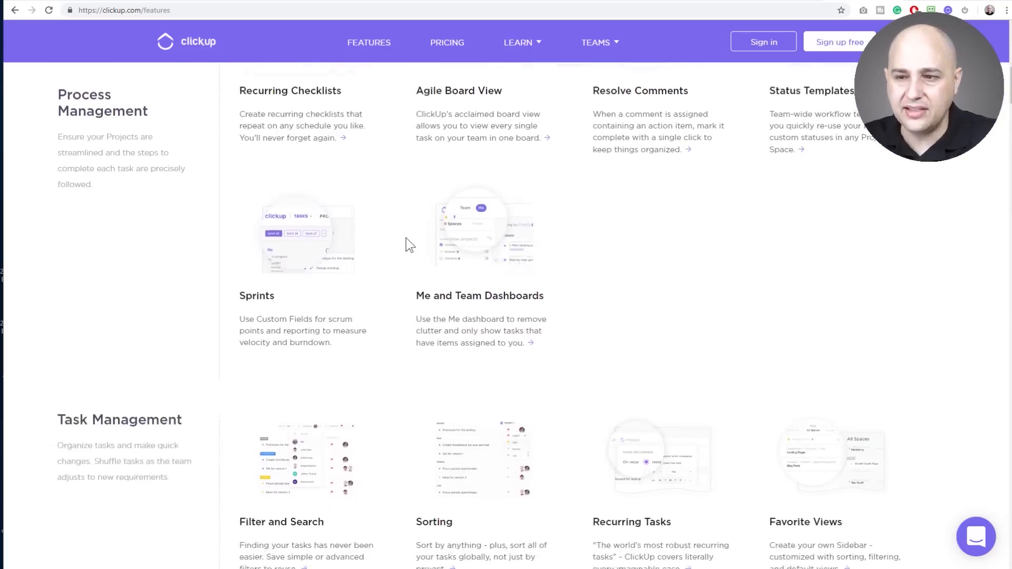
scroll("down", 3)
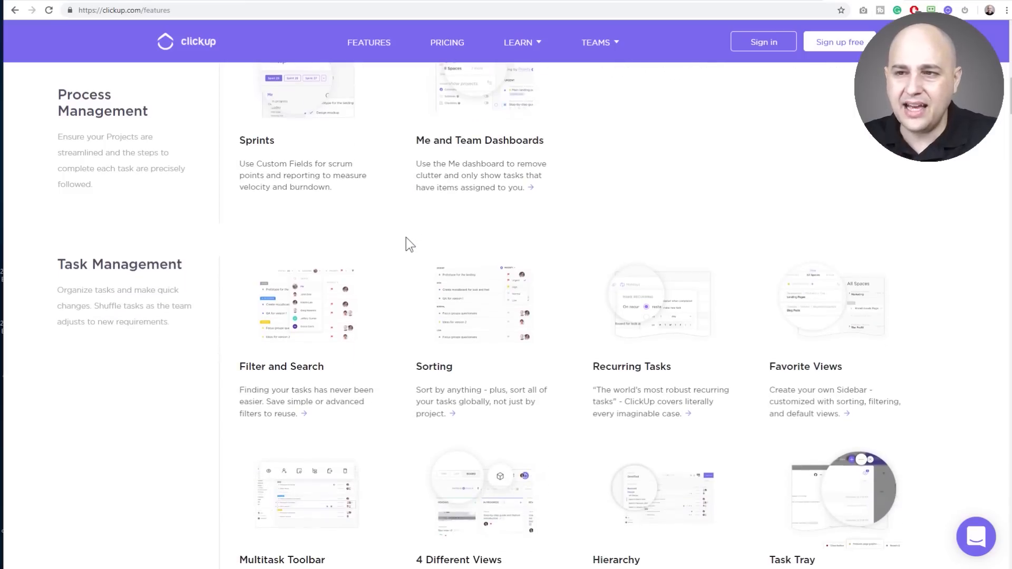
scroll("down", 3)
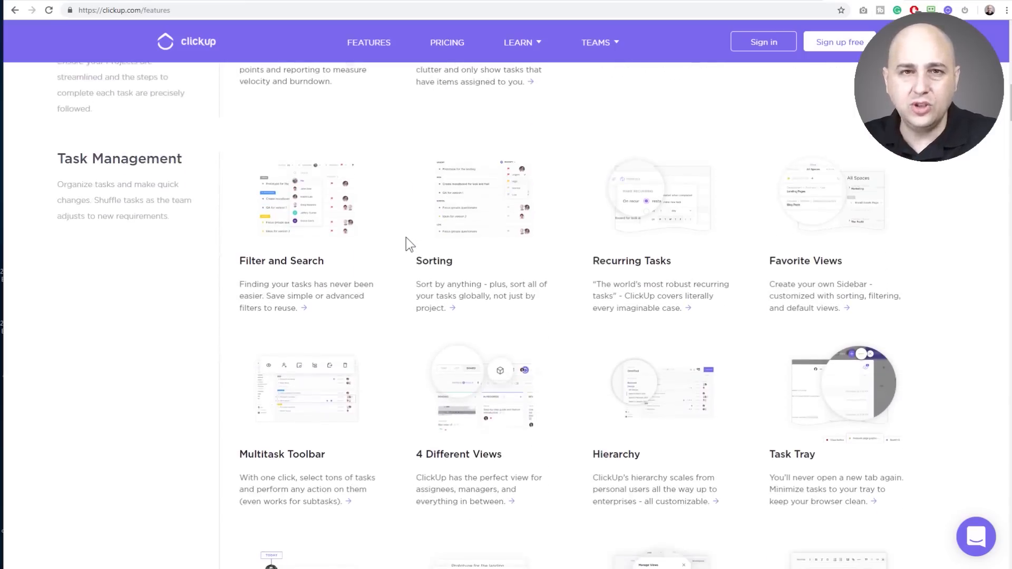
scroll("down", 3)
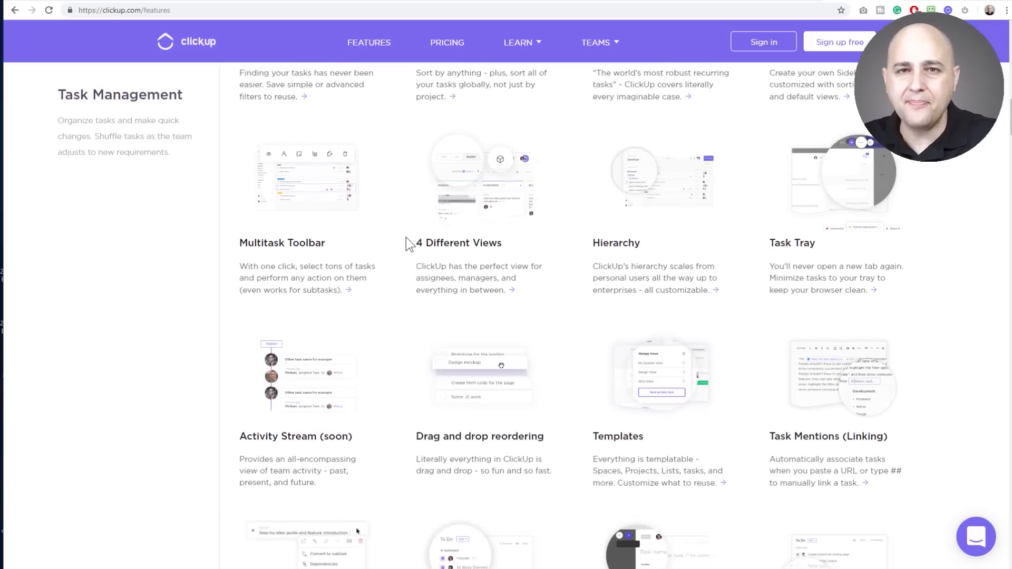
scroll("down", 3)
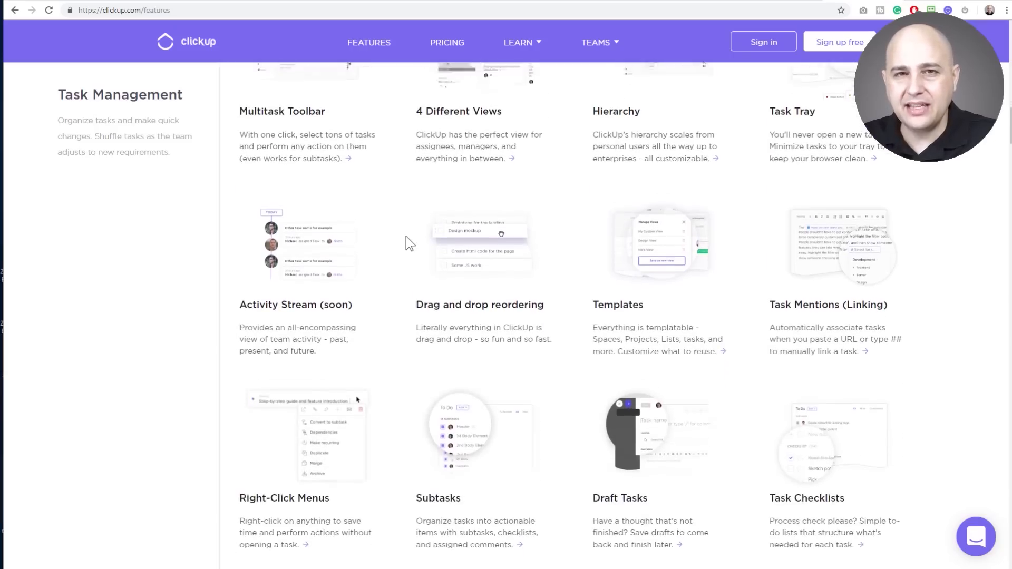
scroll("down", 3)
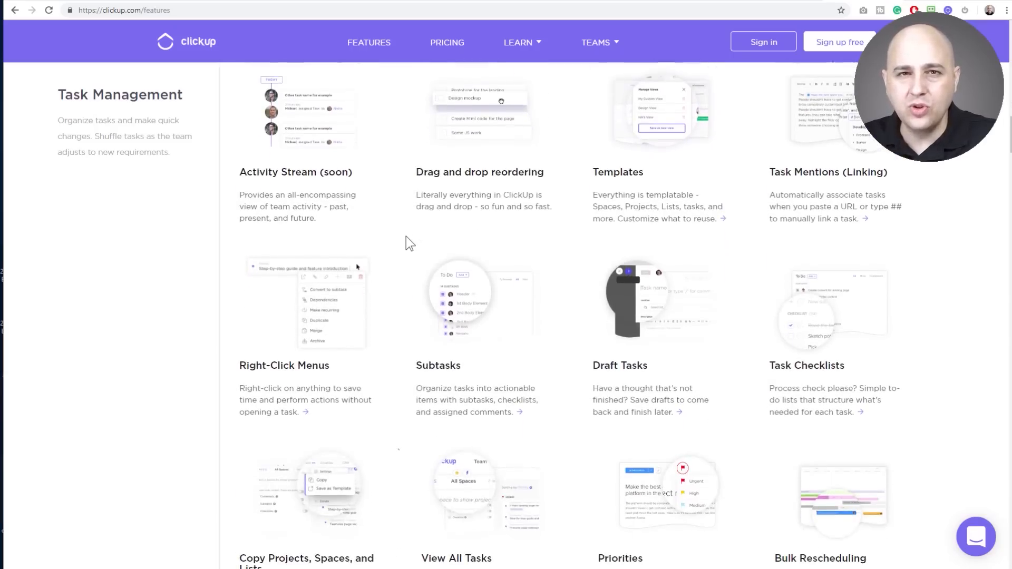
scroll("down", 3)
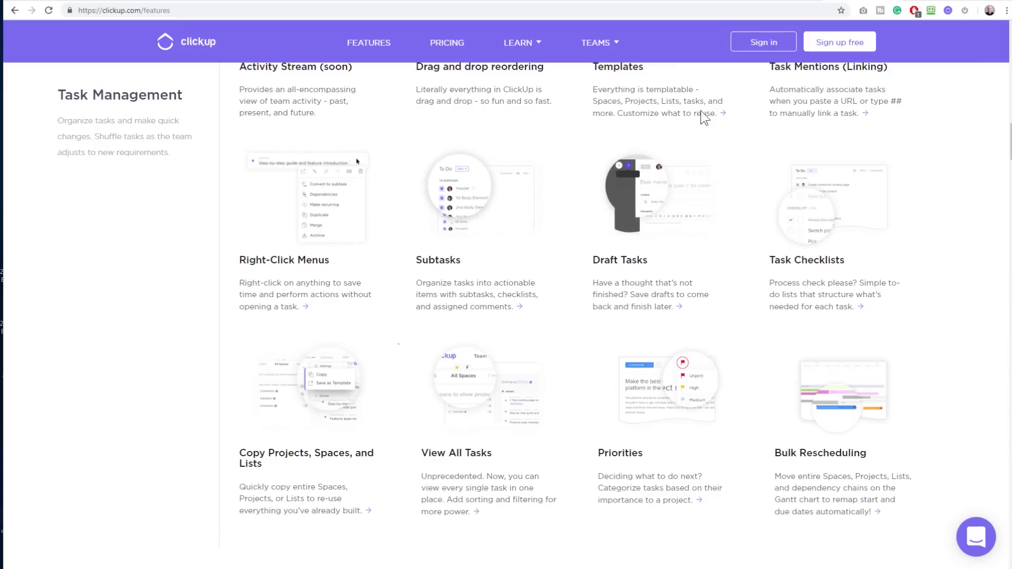
scroll("down", 3)
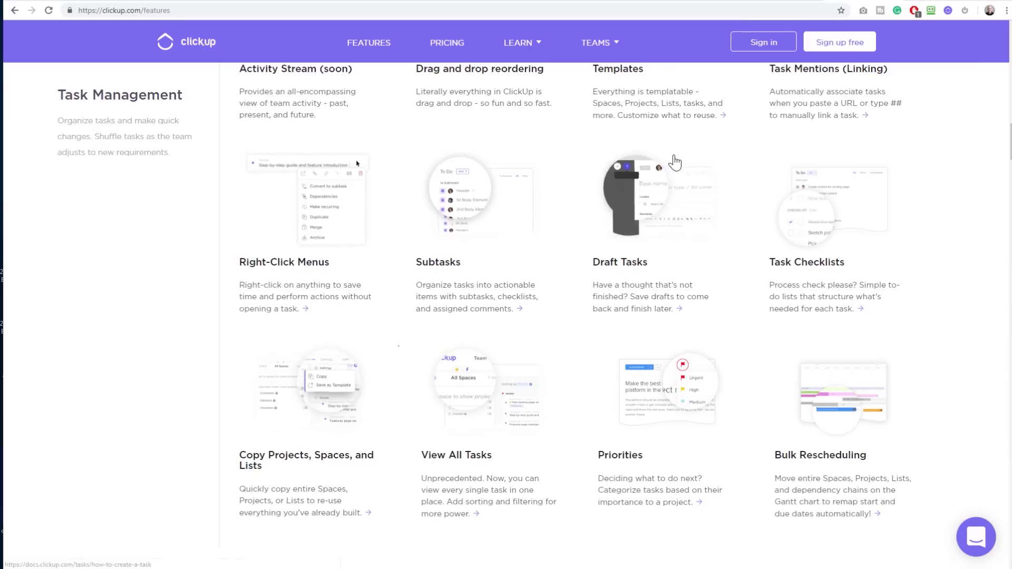
scroll("up", 3)
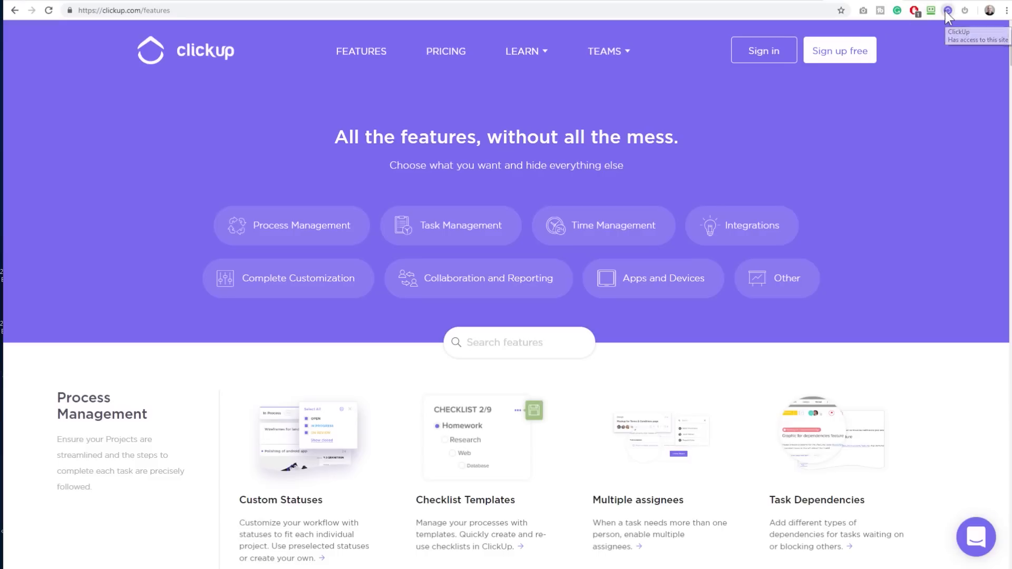
- In the ClickUp extension, look at the Email, Screenshot and Track Time capture options
left_click(947, 11)
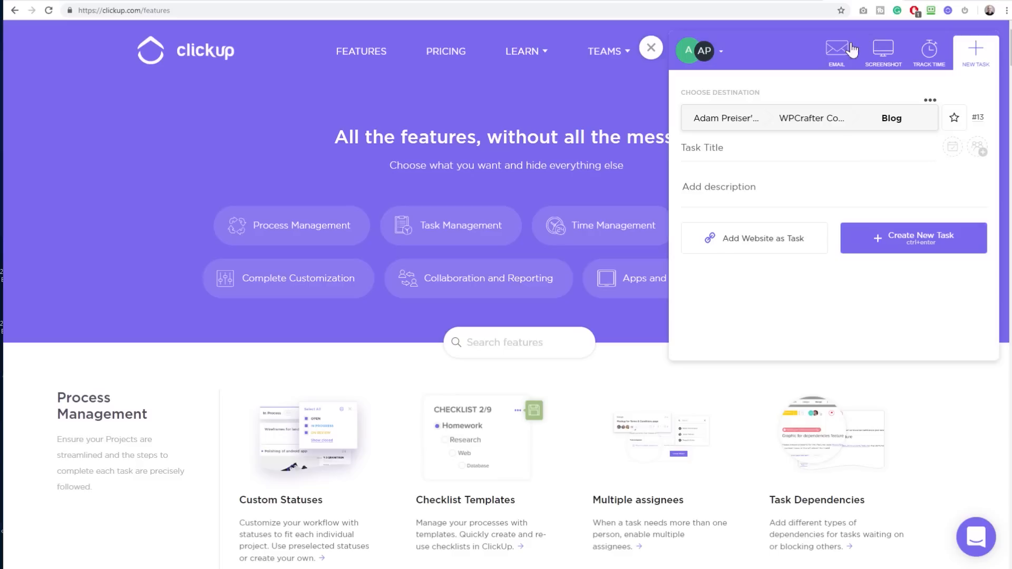
left_click(835, 50)
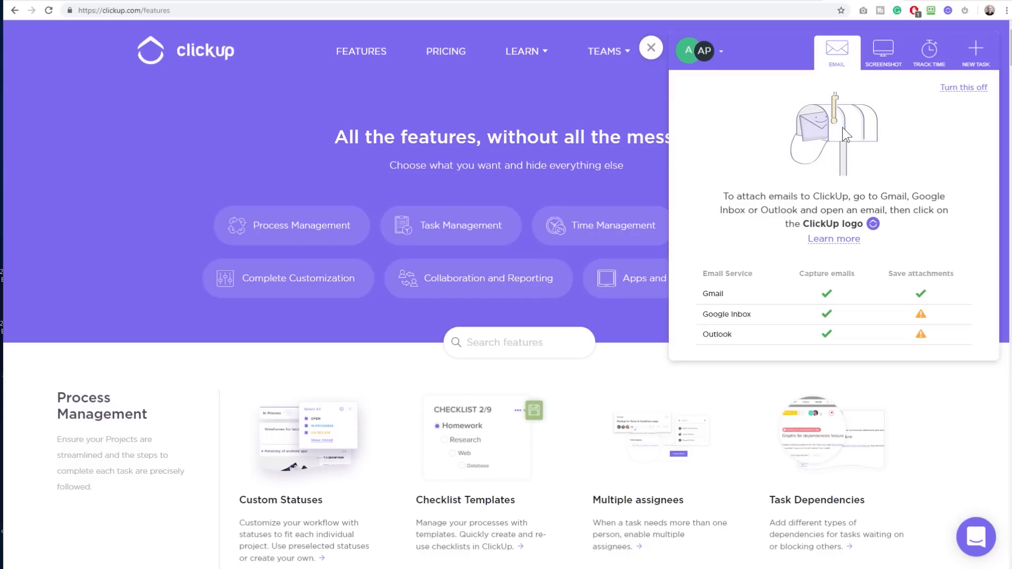
mouse_move(853, 185)
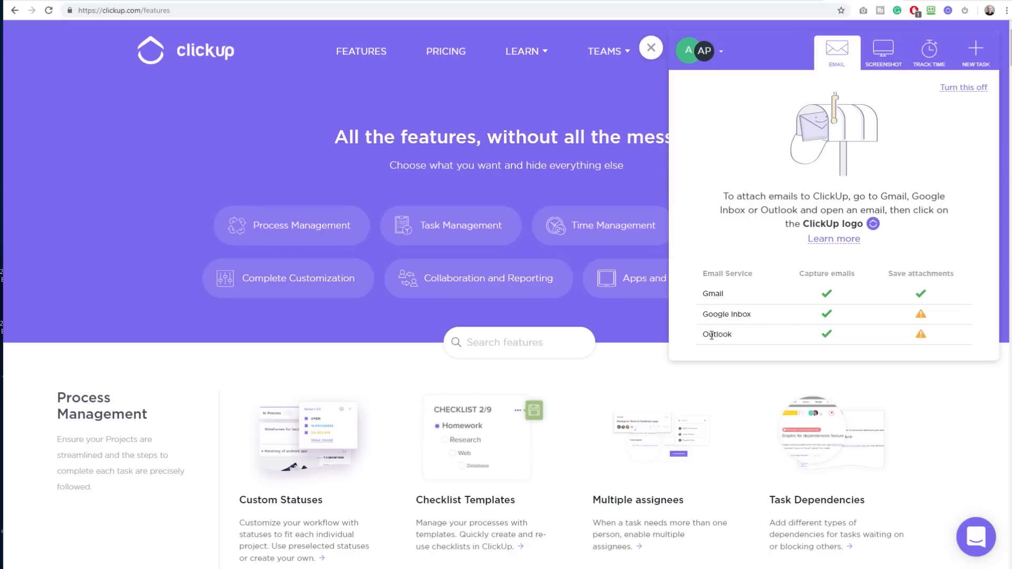
mouse_move(881, 63)
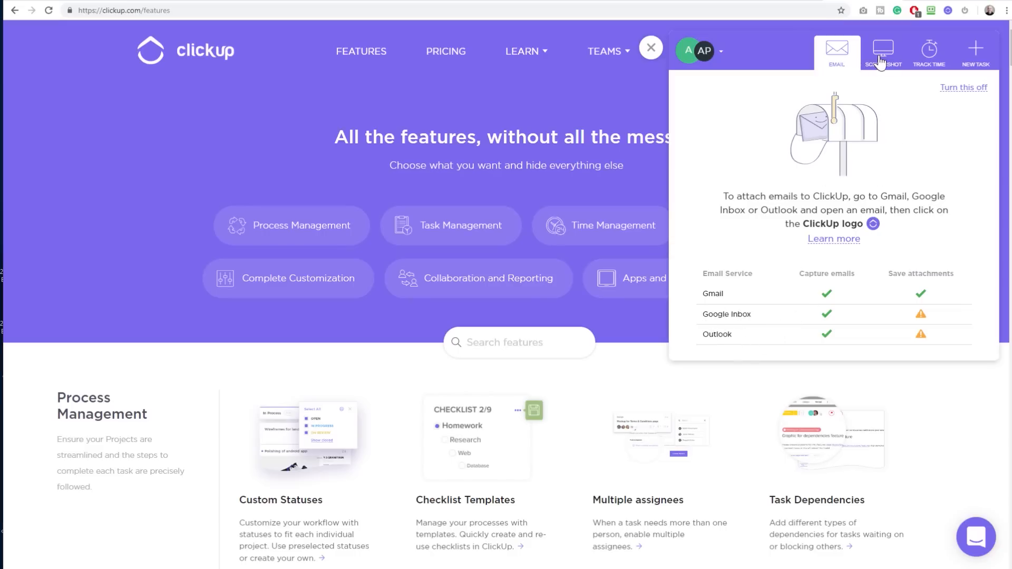
left_click(882, 52)
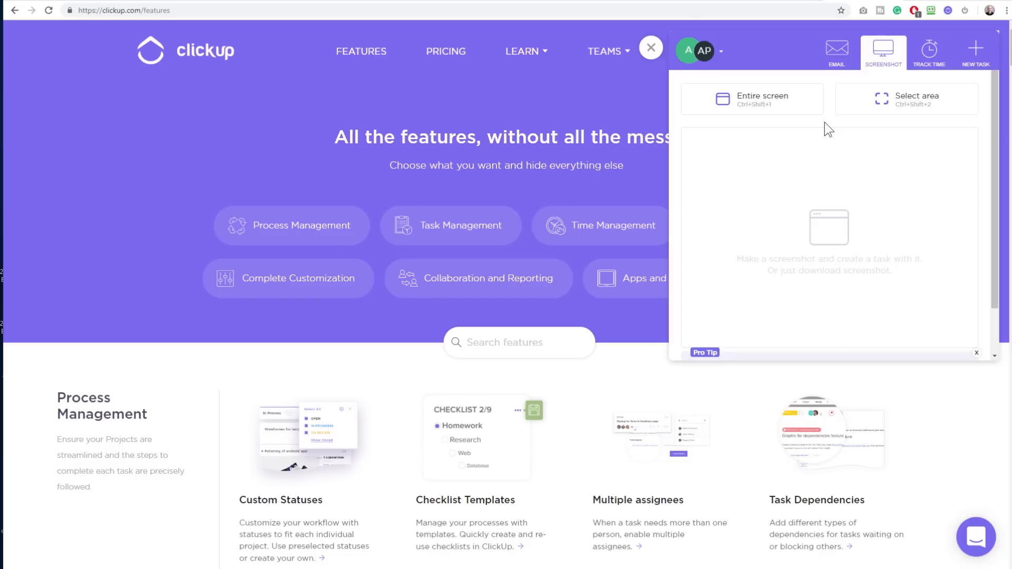
mouse_move(836, 147)
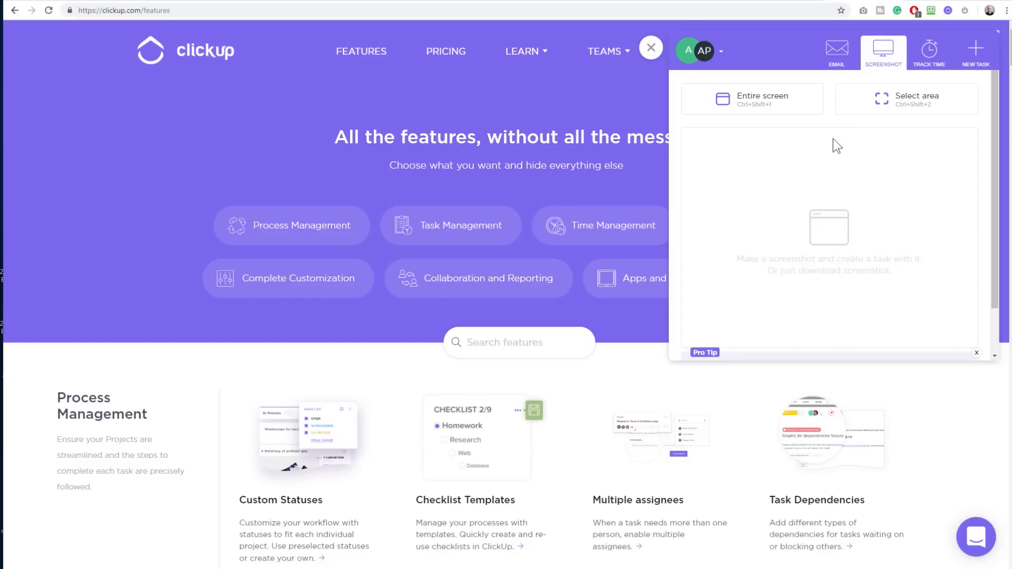
left_click(929, 52)
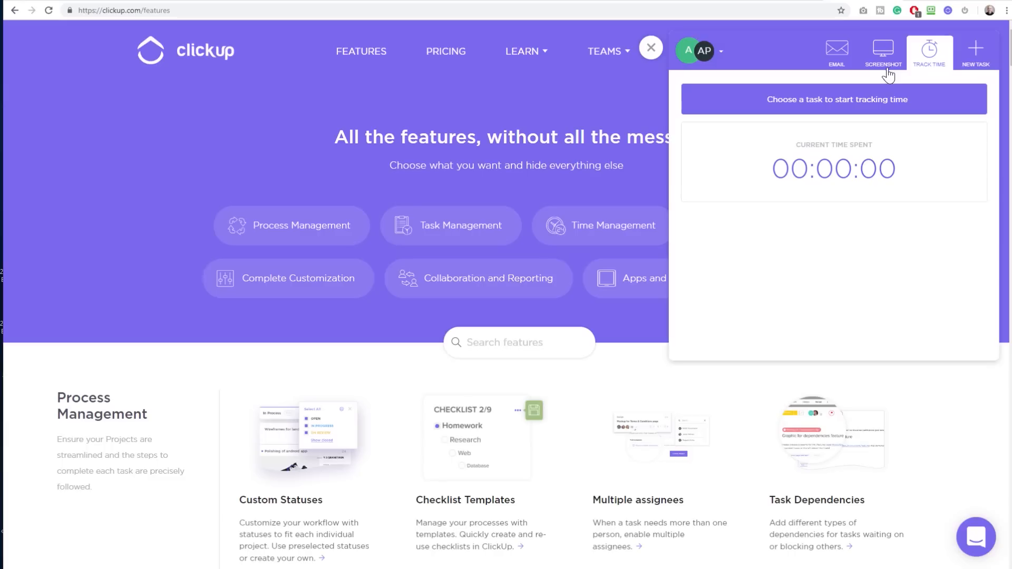
mouse_move(838, 107)
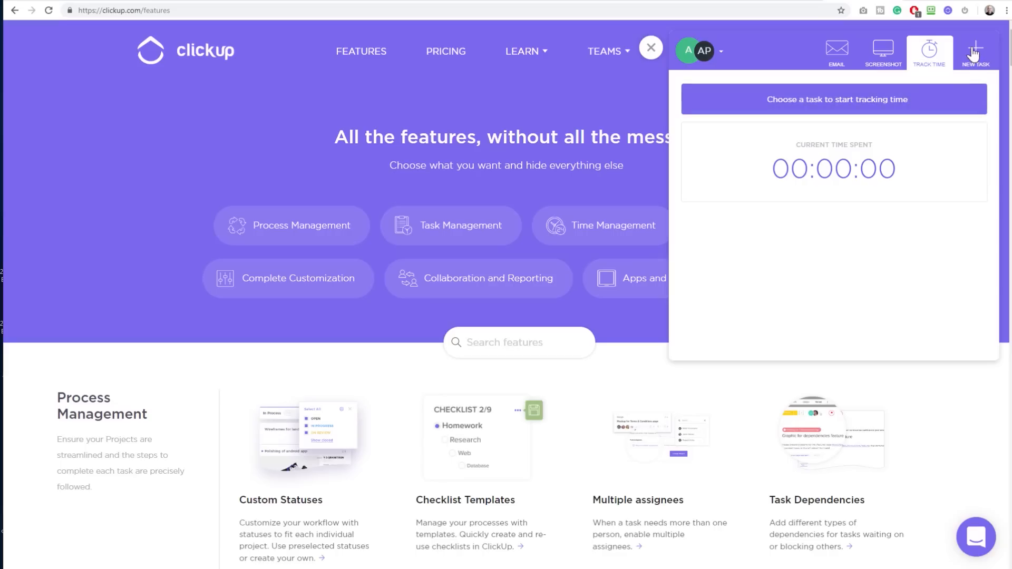
- Create a new task pre-filled with the 'ClickUp | Features' title and page URL
left_click(974, 52)
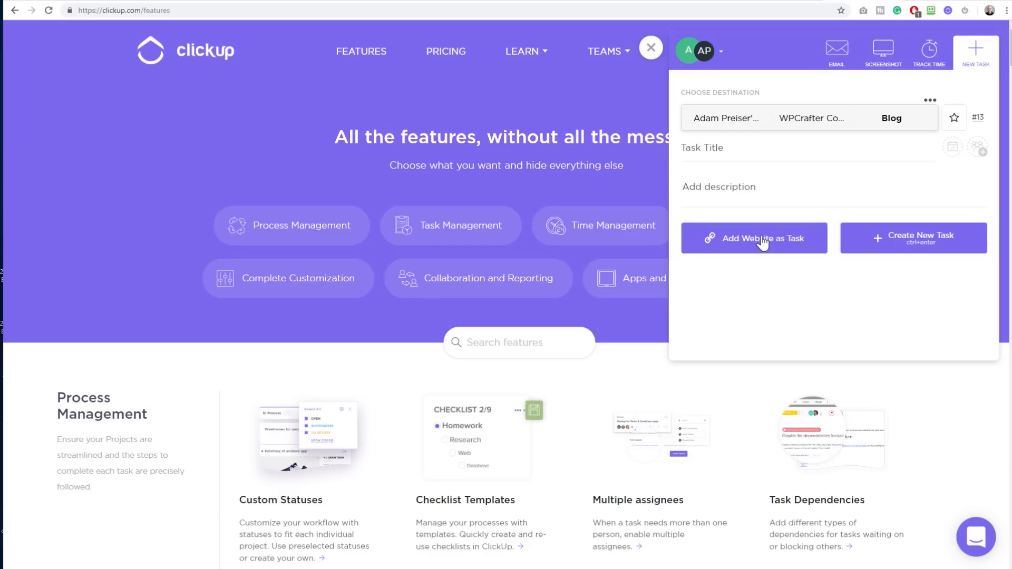
left_click(752, 237)
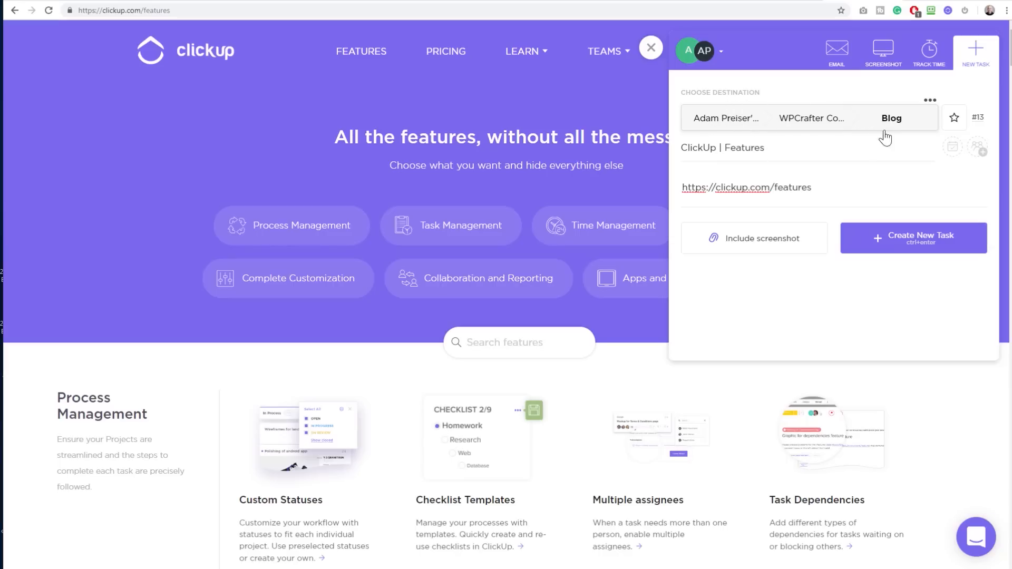
mouse_move(961, 71)
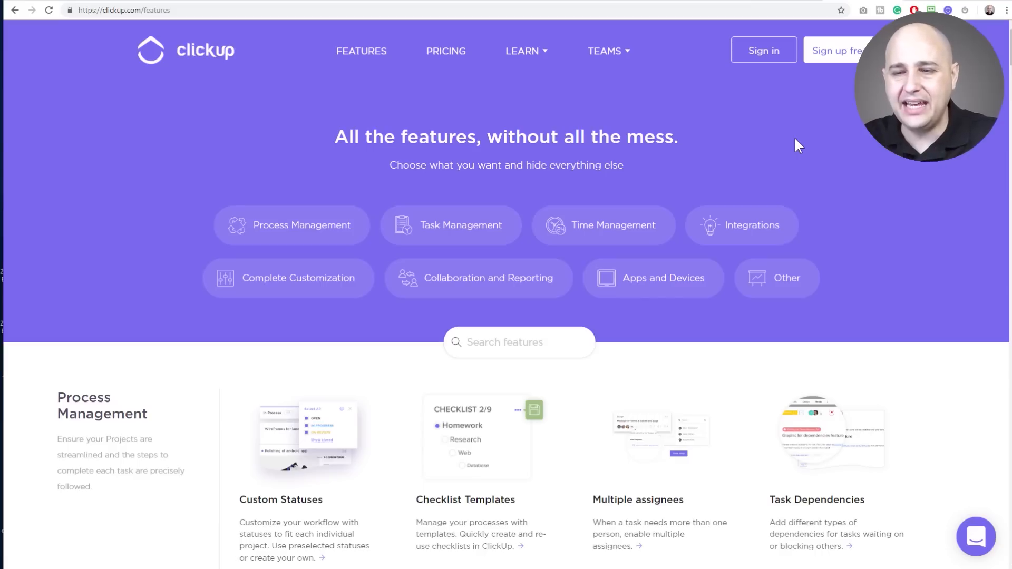
mouse_move(714, 219)
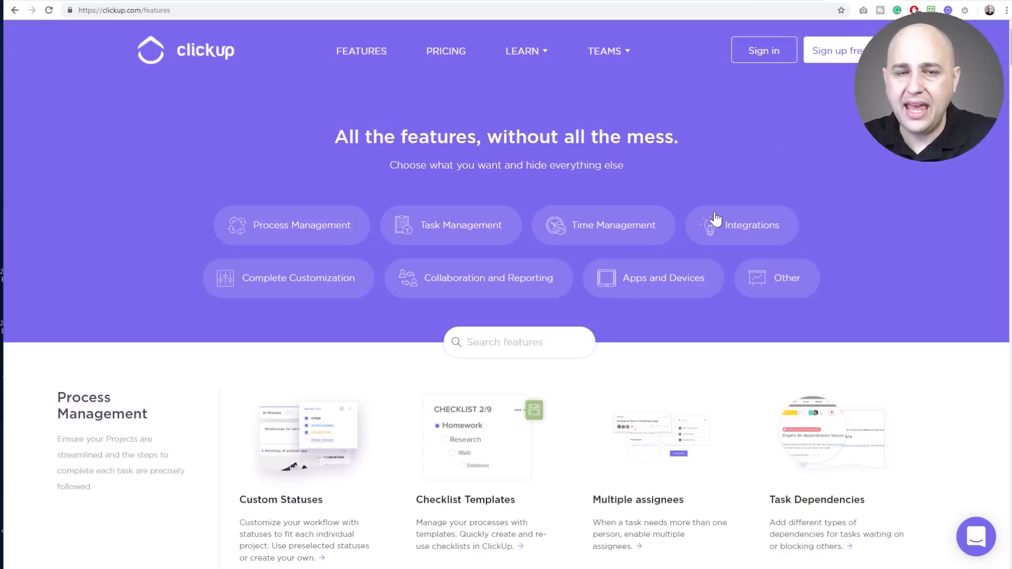
mouse_move(715, 220)
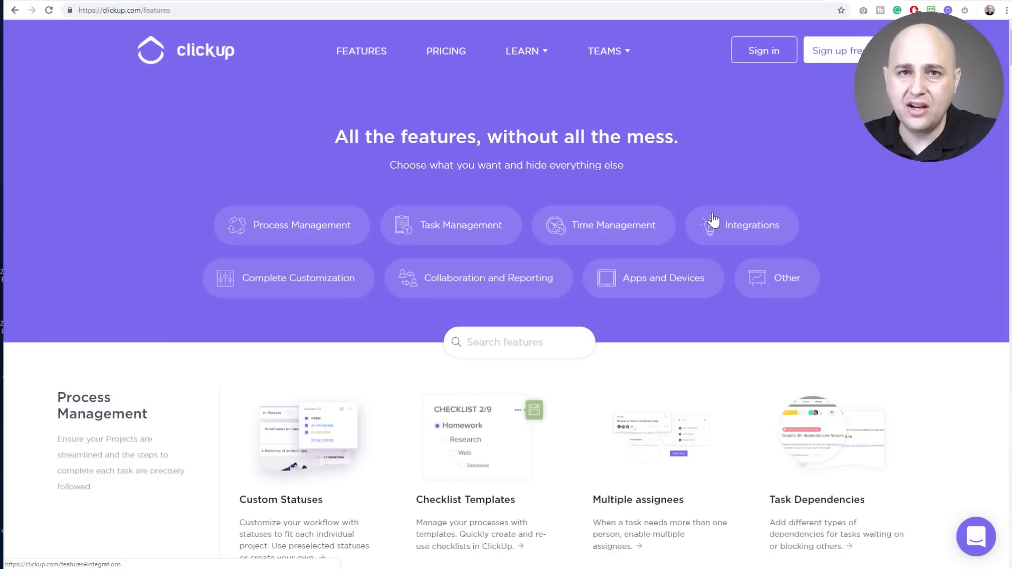
mouse_move(436, 104)
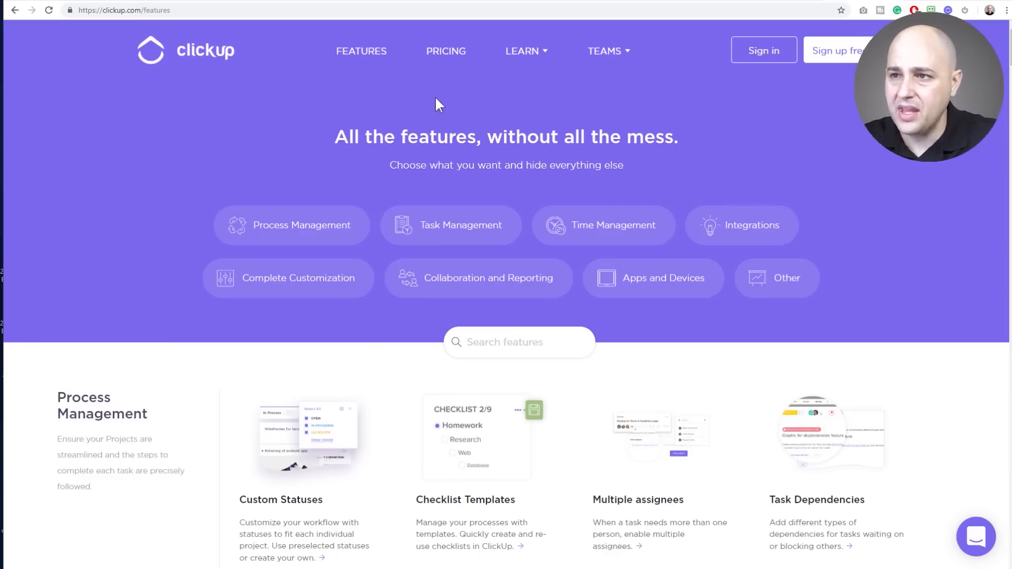
scroll("down", 3)
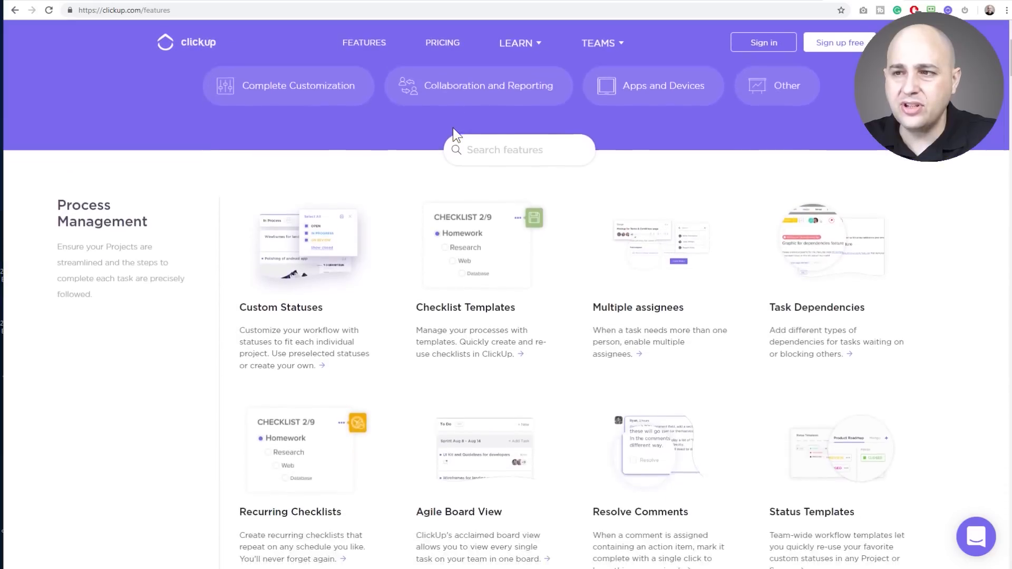
scroll("down", 3)
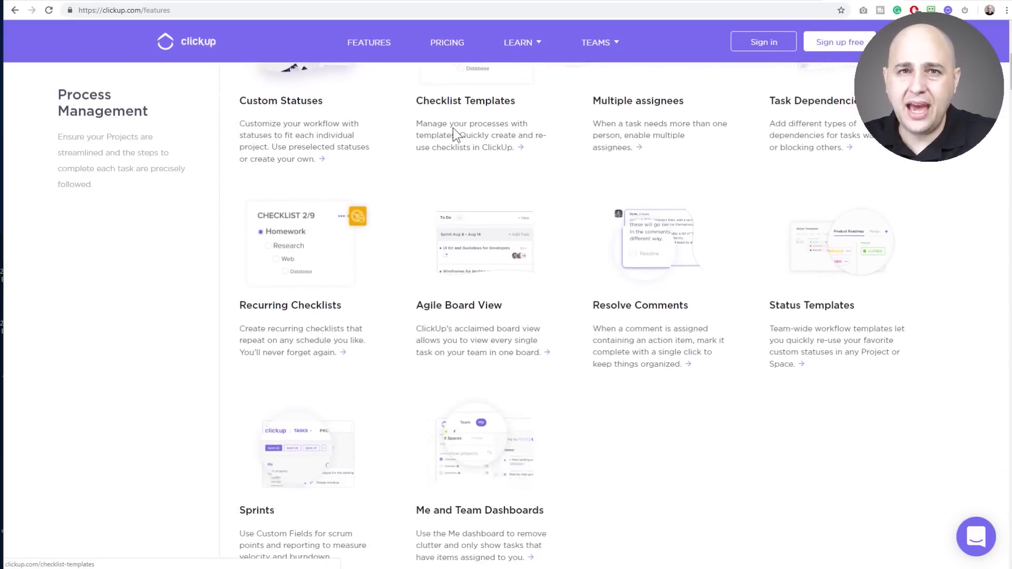
scroll("up", 3)
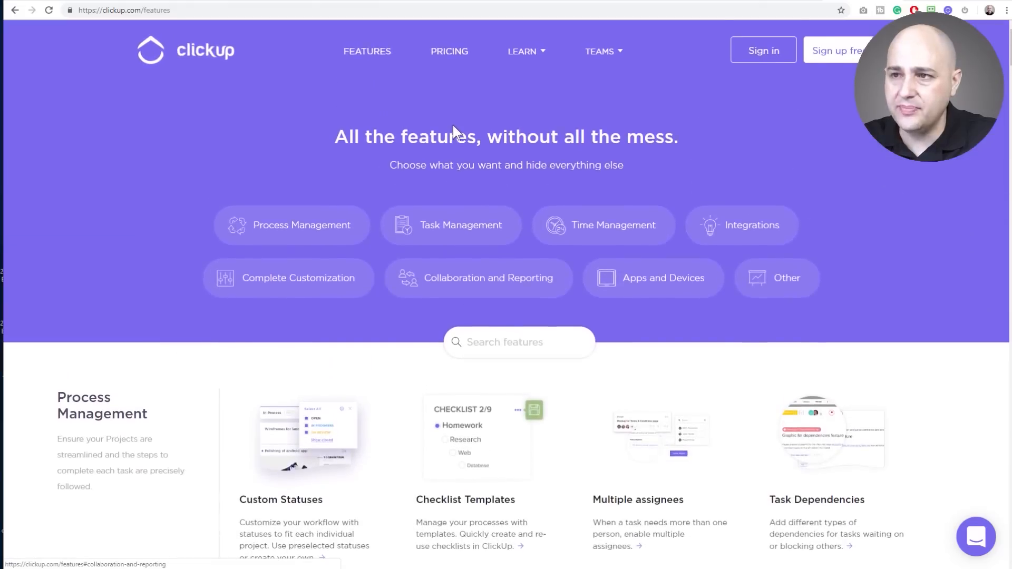
left_click(449, 51)
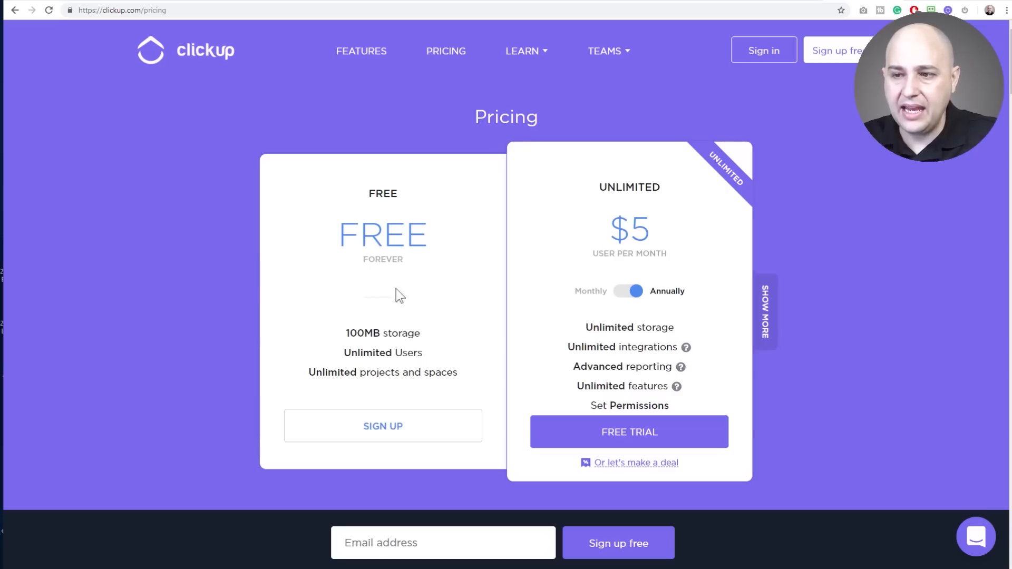
mouse_move(377, 277)
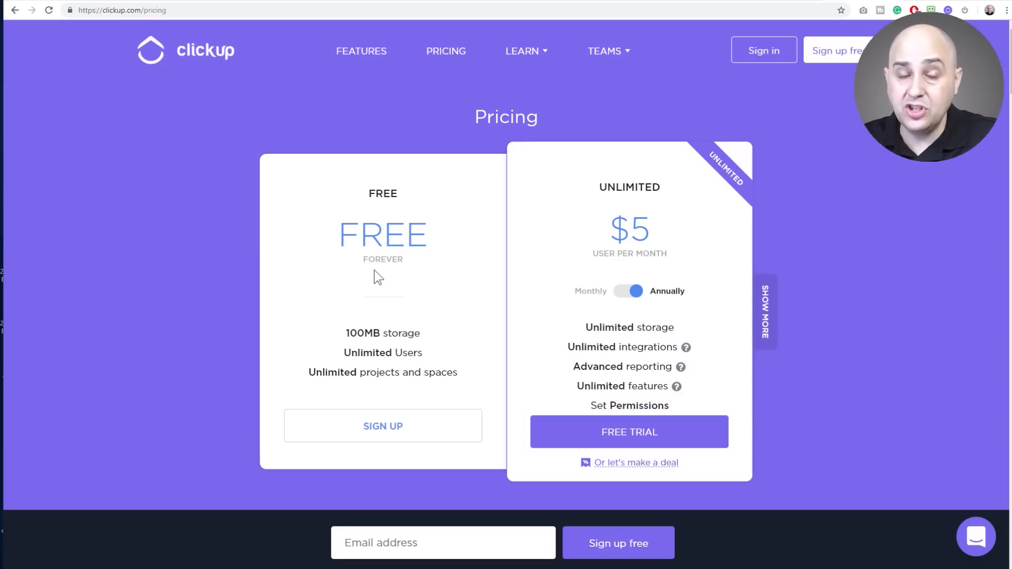
mouse_move(401, 333)
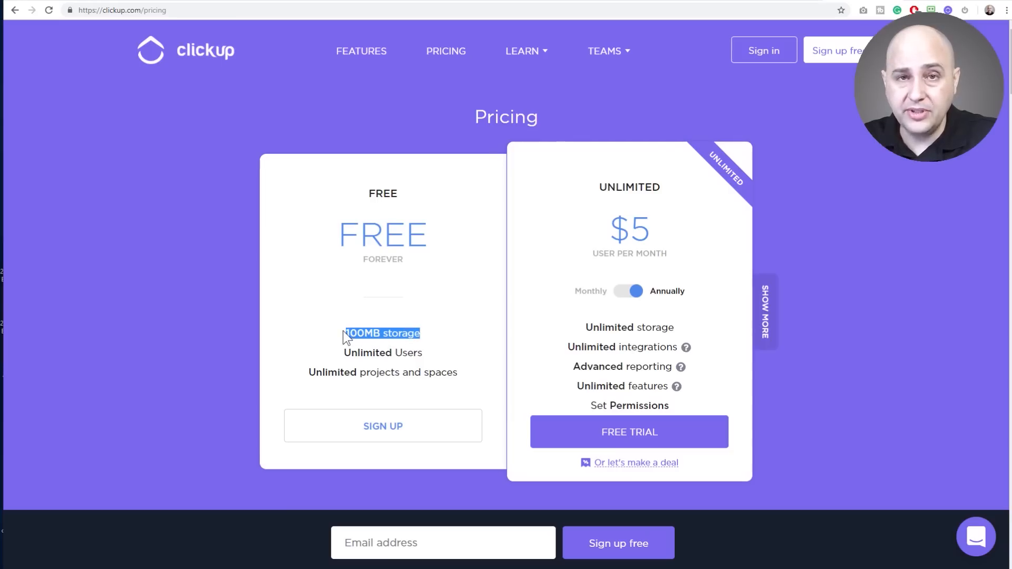
mouse_move(359, 351)
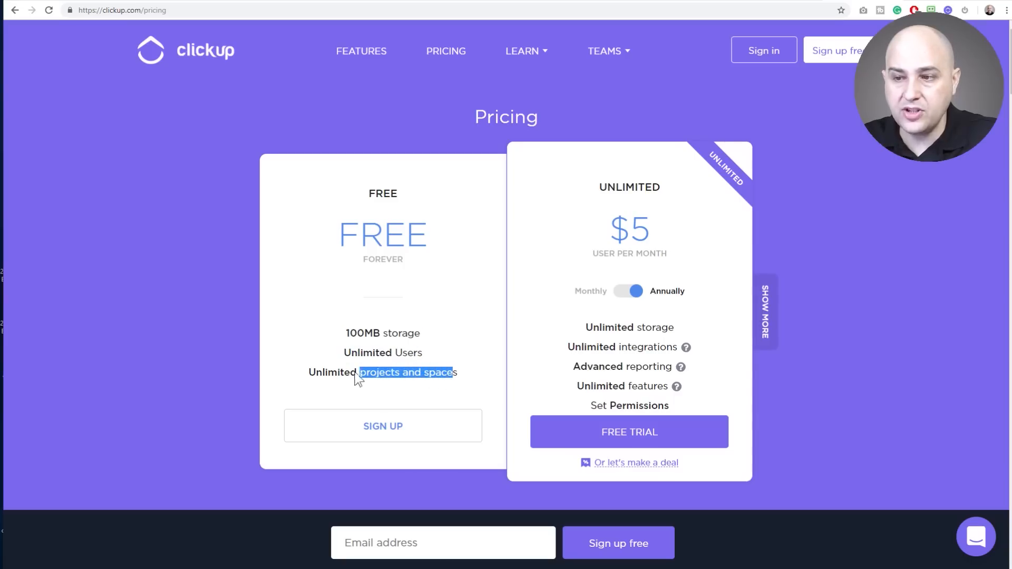
- Highlight the Free plan's unlimited projects line, then reveal the Business and Enterprise plans
left_click_drag(358, 372, 308, 372)
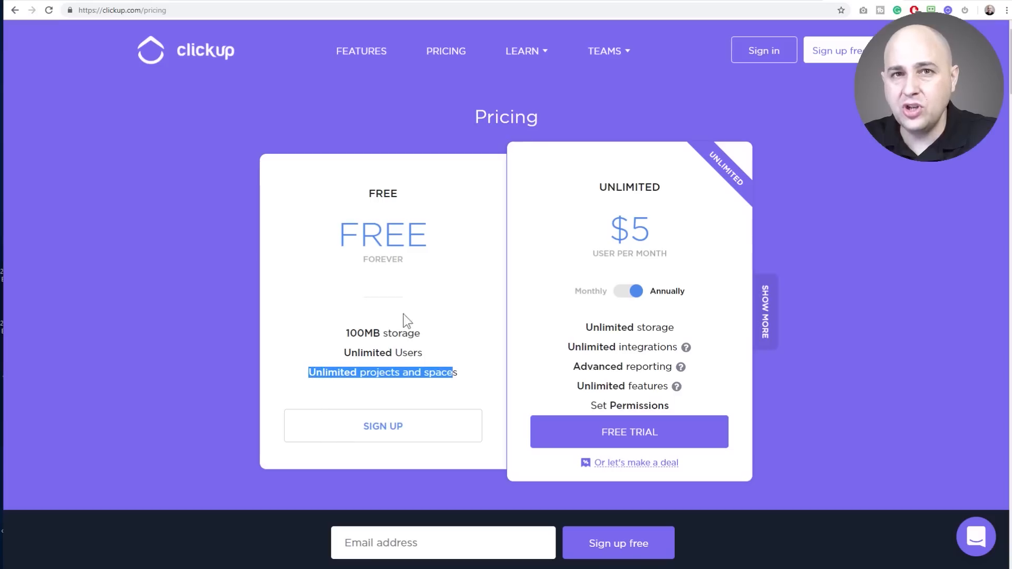
mouse_move(441, 304)
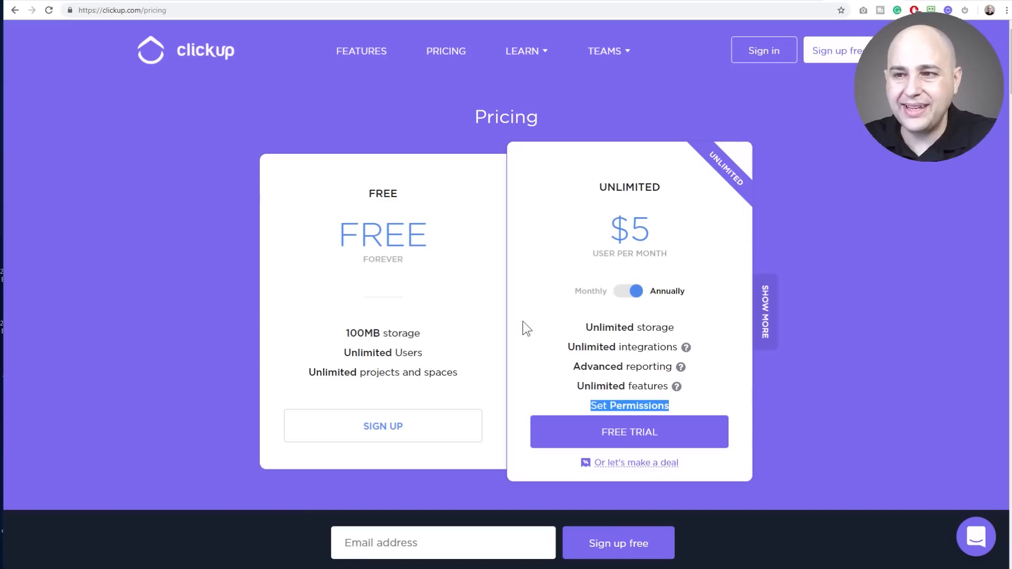
mouse_move(626, 299)
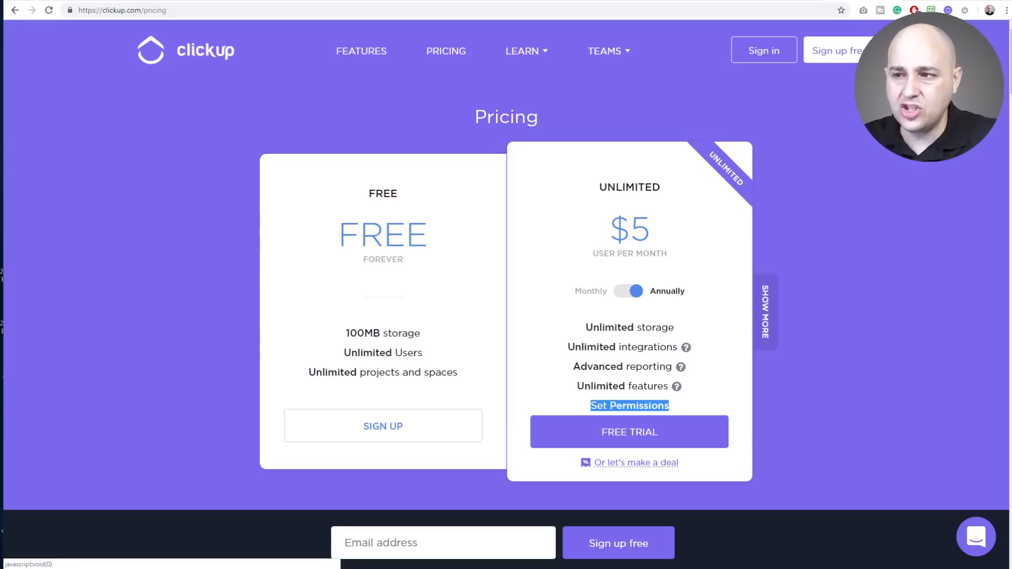
mouse_move(611, 152)
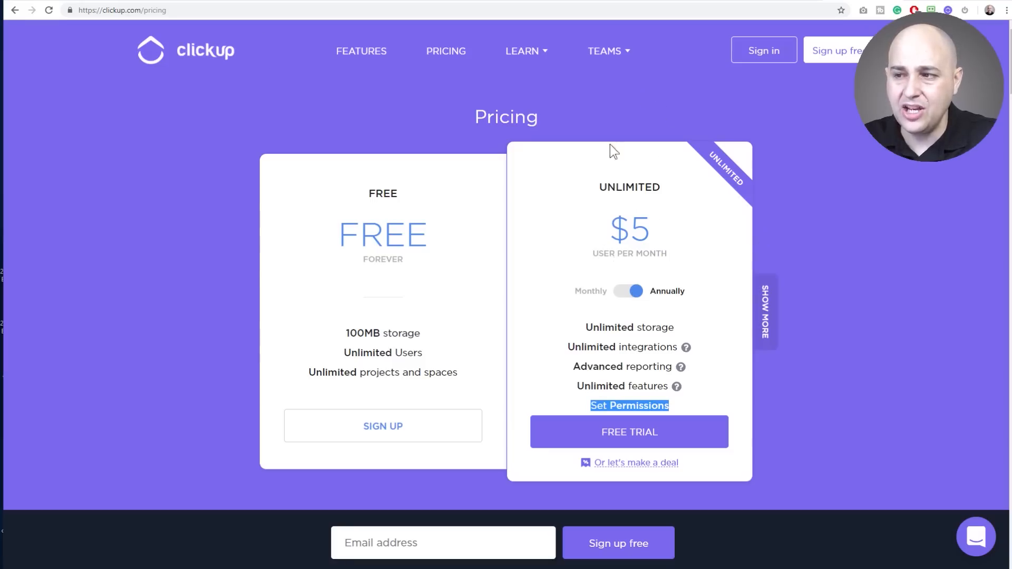
mouse_move(677, 207)
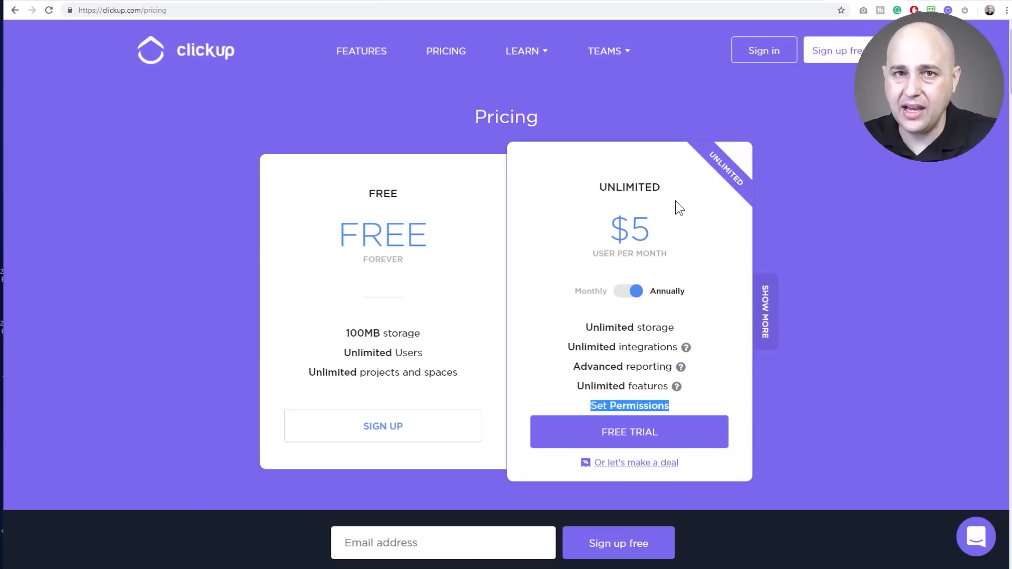
mouse_move(639, 175)
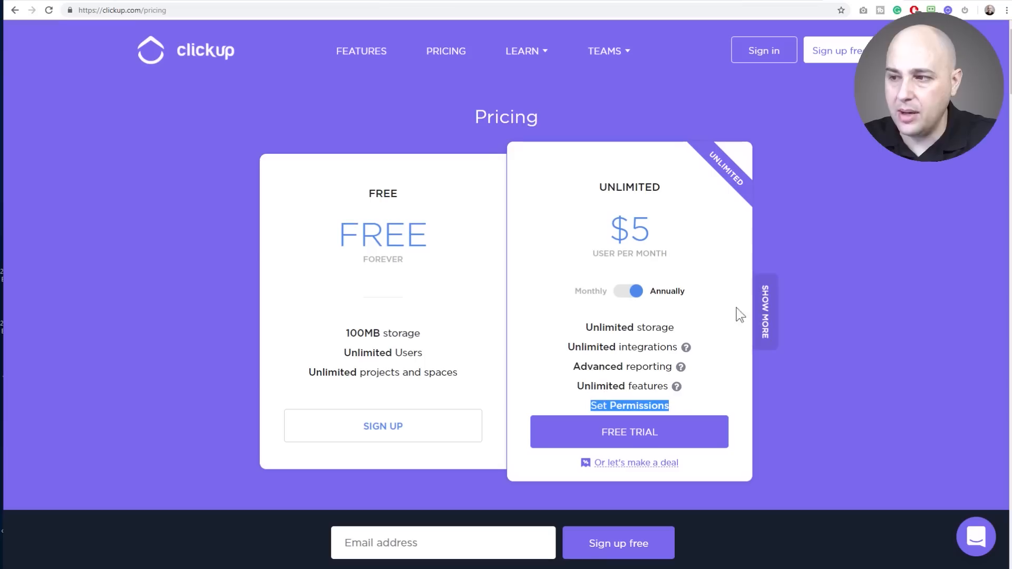
left_click(769, 309)
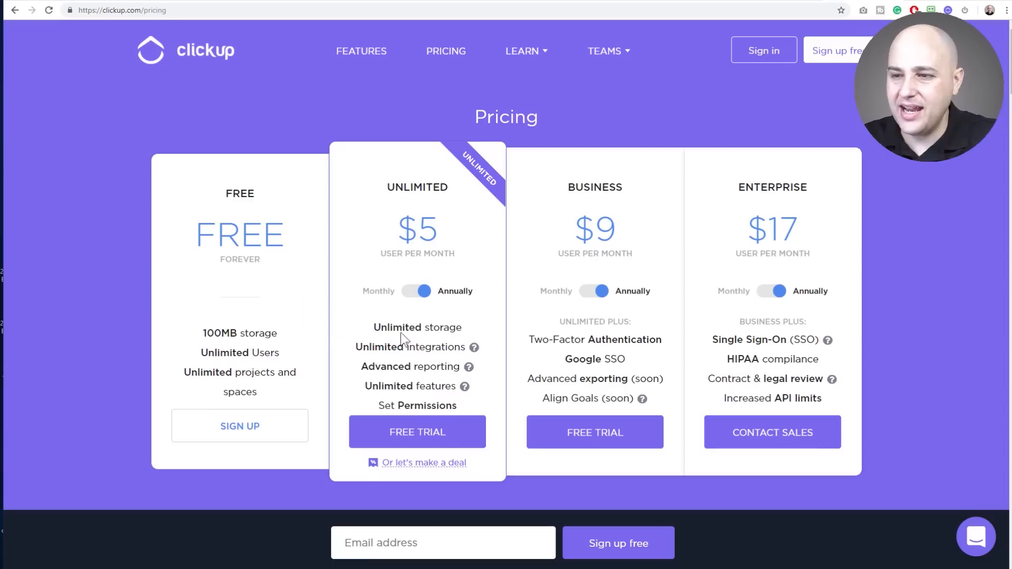
mouse_move(499, 282)
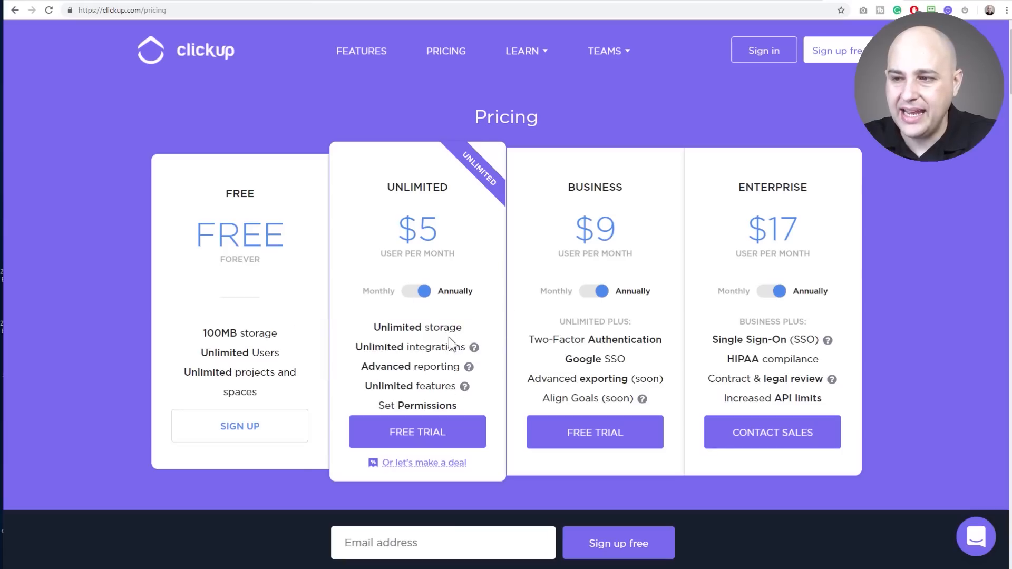
mouse_move(504, 362)
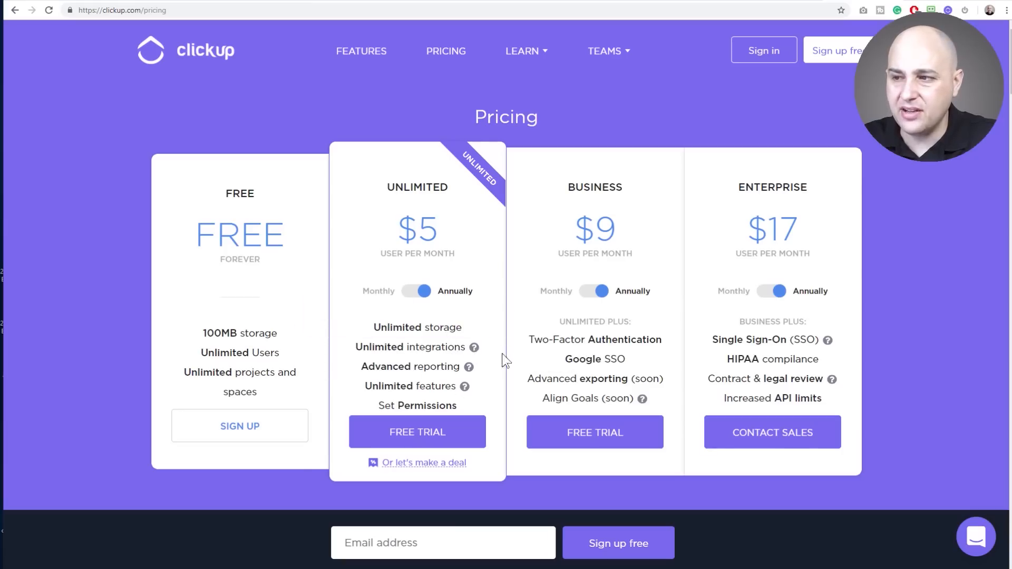
mouse_move(588, 200)
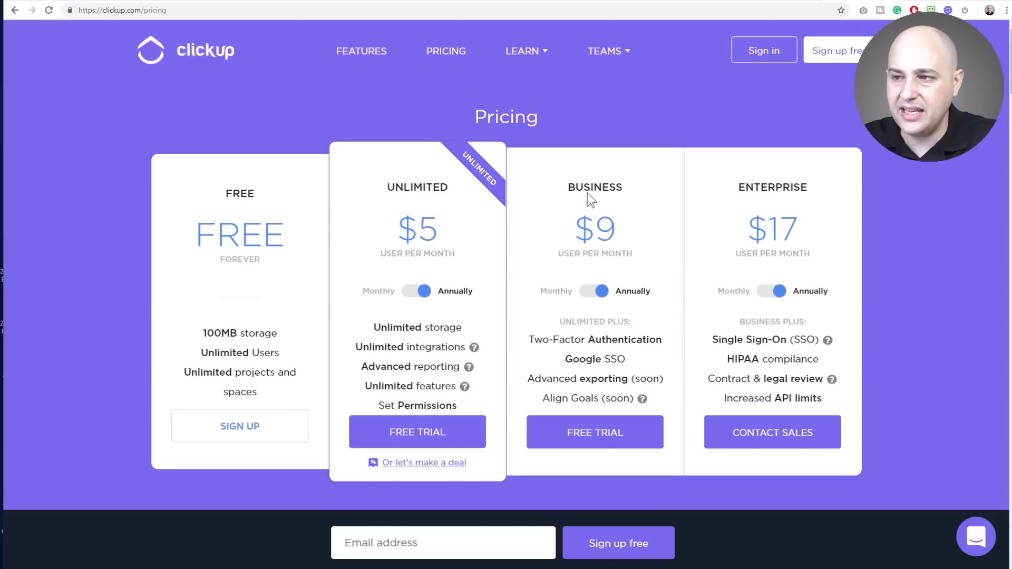
mouse_move(398, 199)
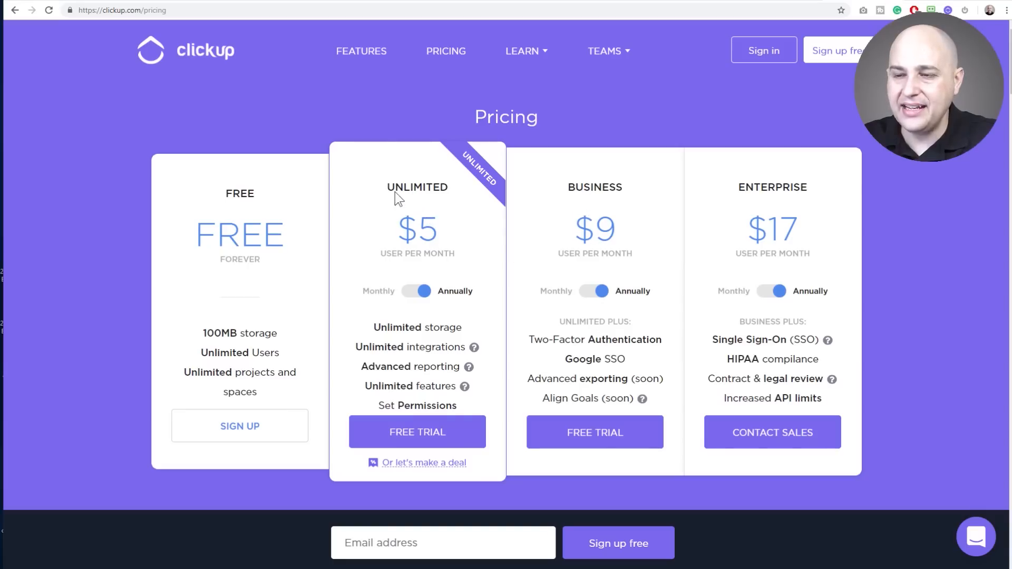
mouse_move(447, 221)
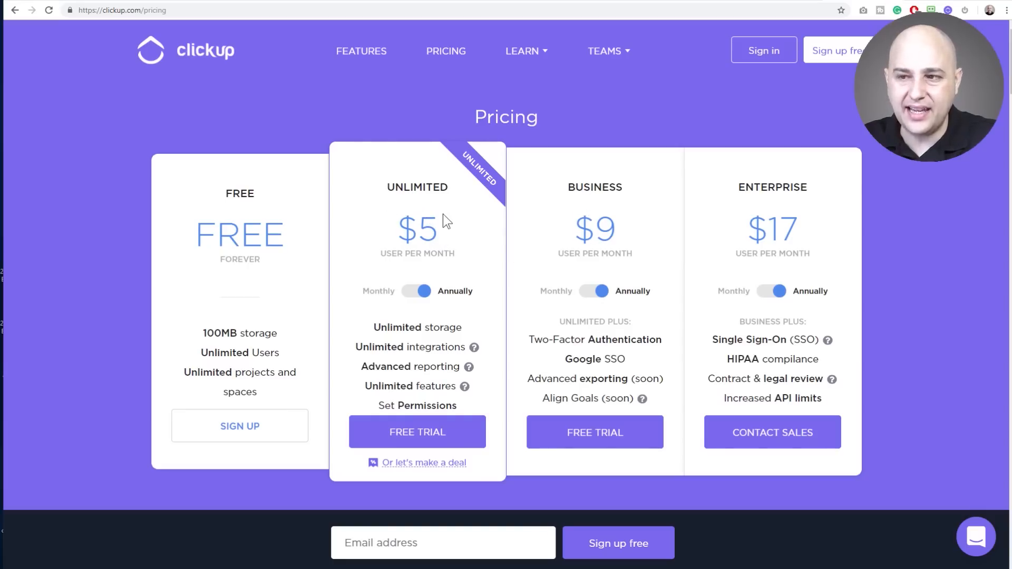
mouse_move(381, 200)
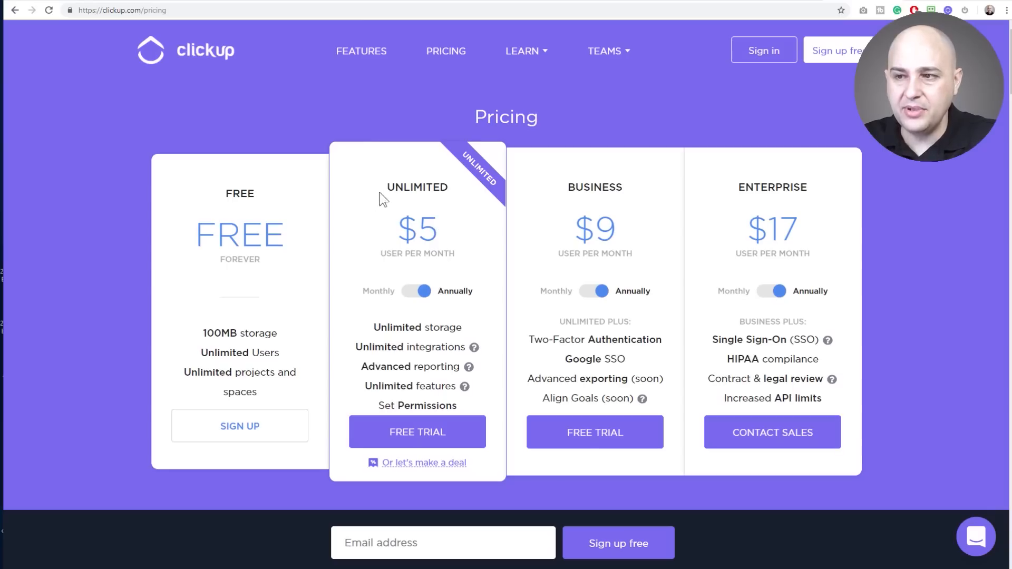
mouse_move(435, 254)
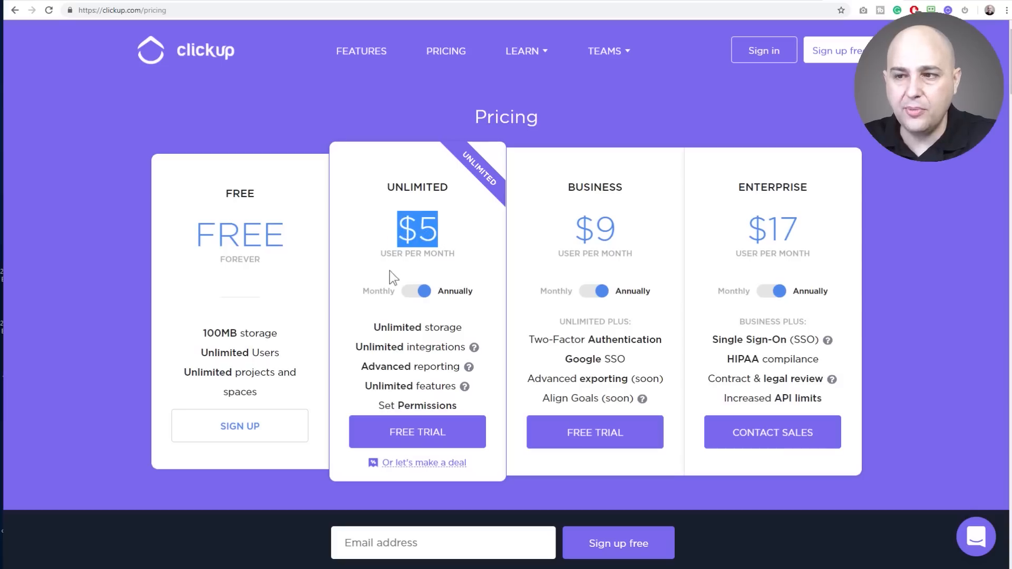
mouse_move(405, 331)
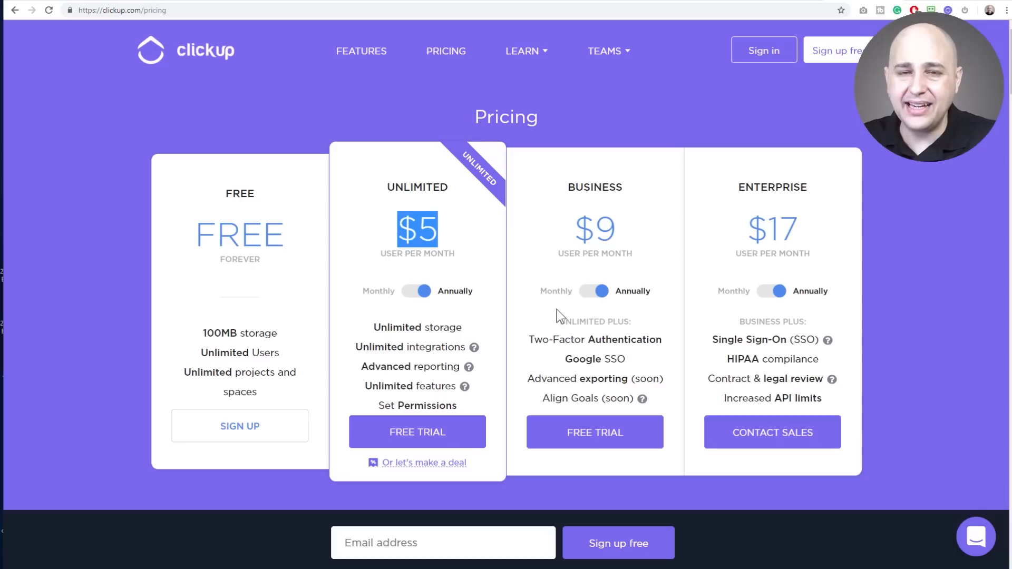
mouse_move(512, 300)
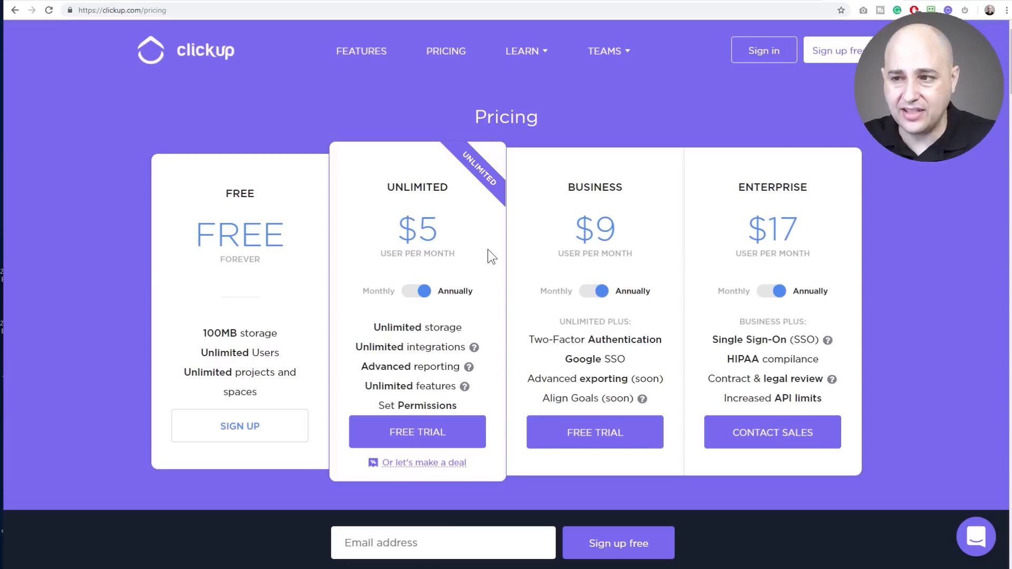
mouse_move(610, 234)
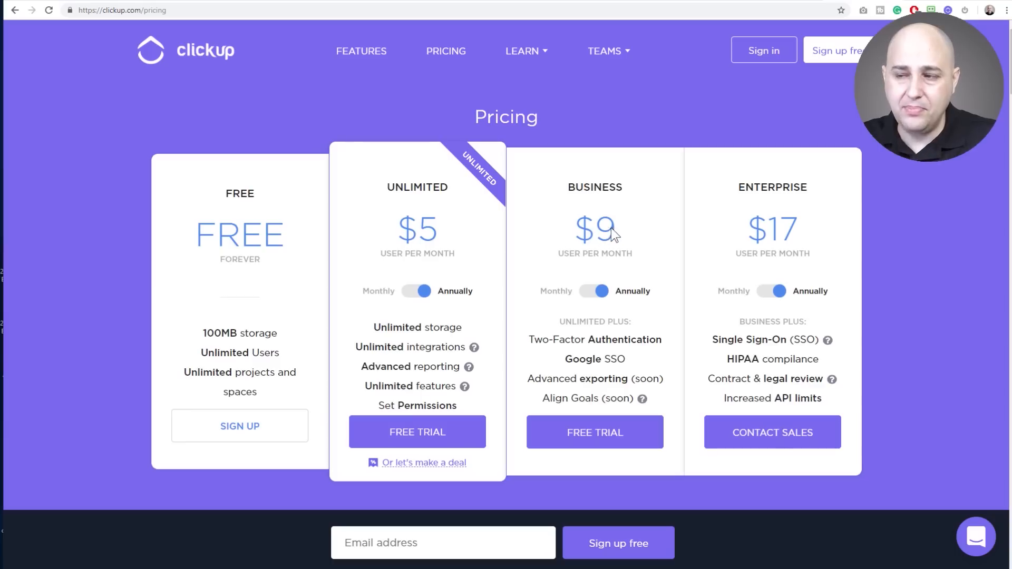
double_click(595, 229)
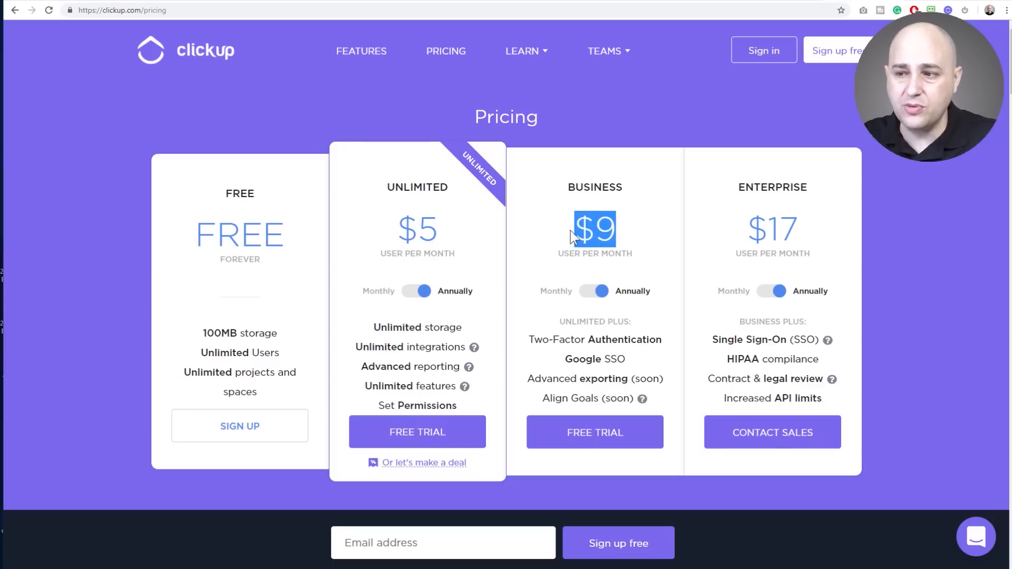
mouse_move(625, 366)
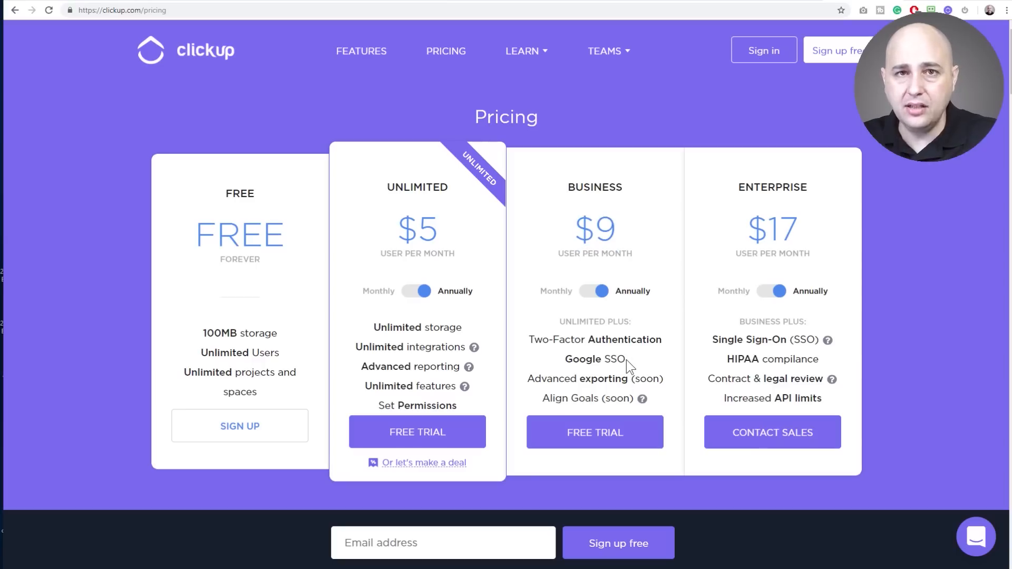
mouse_move(631, 350)
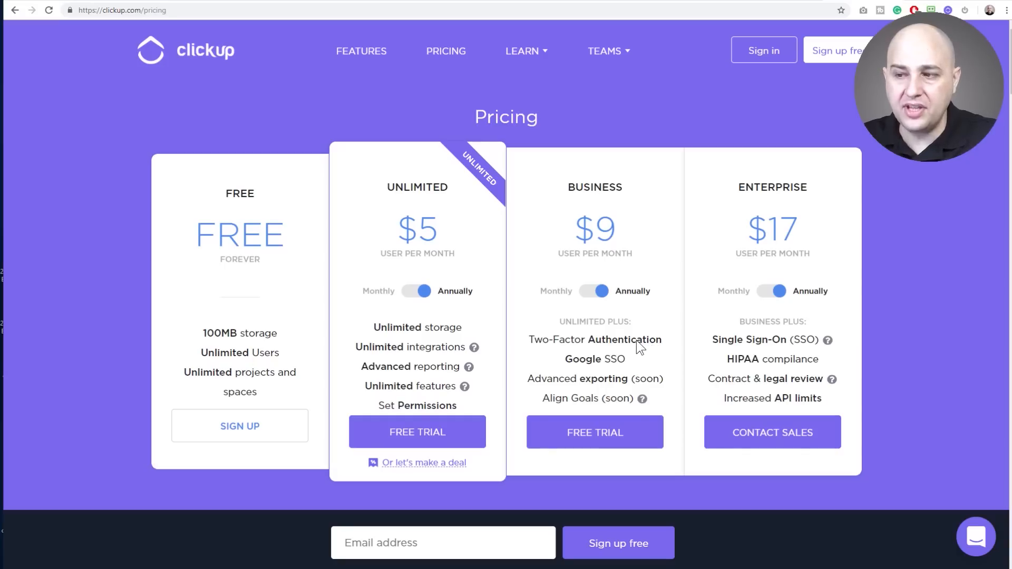
mouse_move(591, 374)
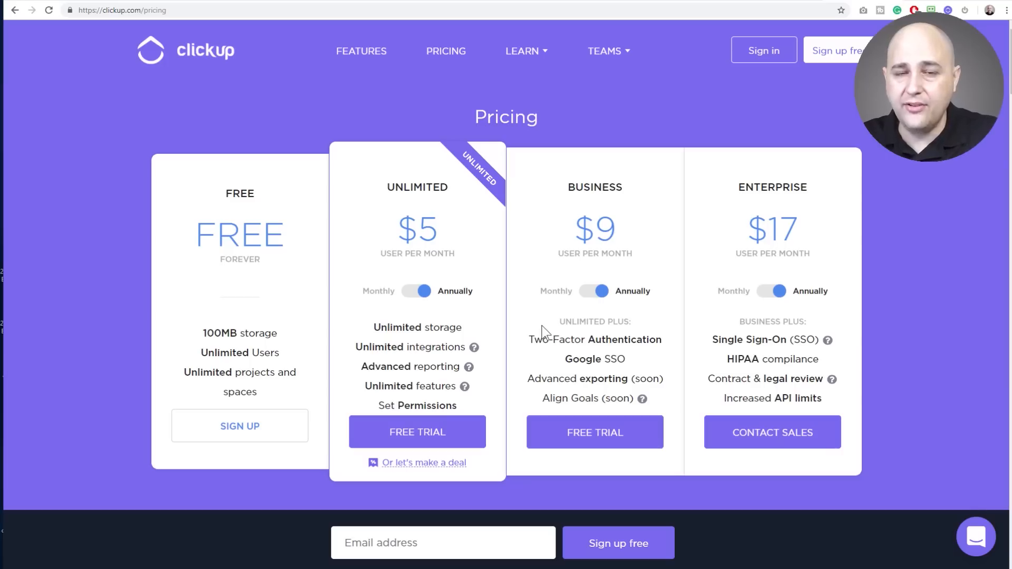
mouse_move(545, 258)
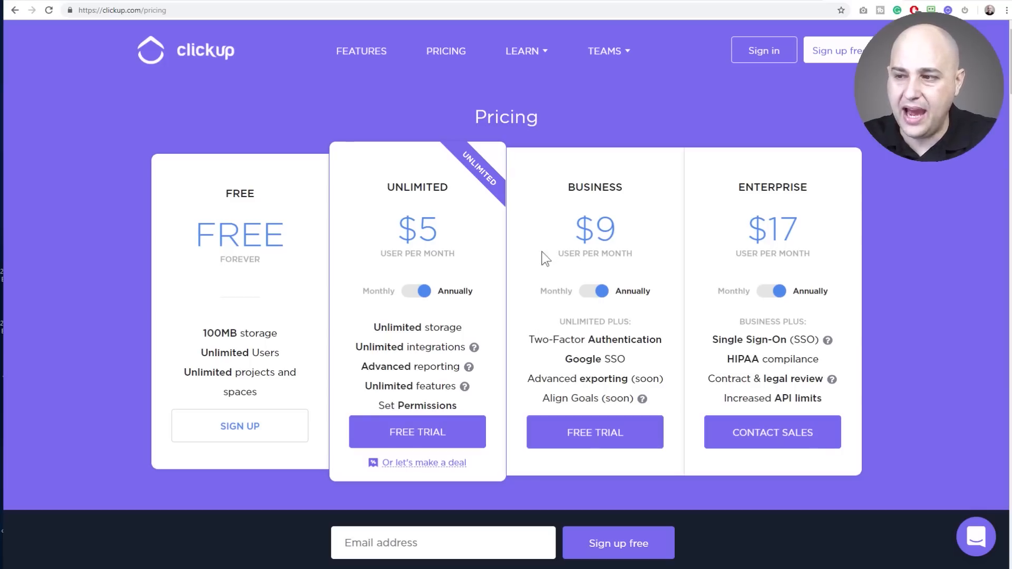
mouse_move(544, 279)
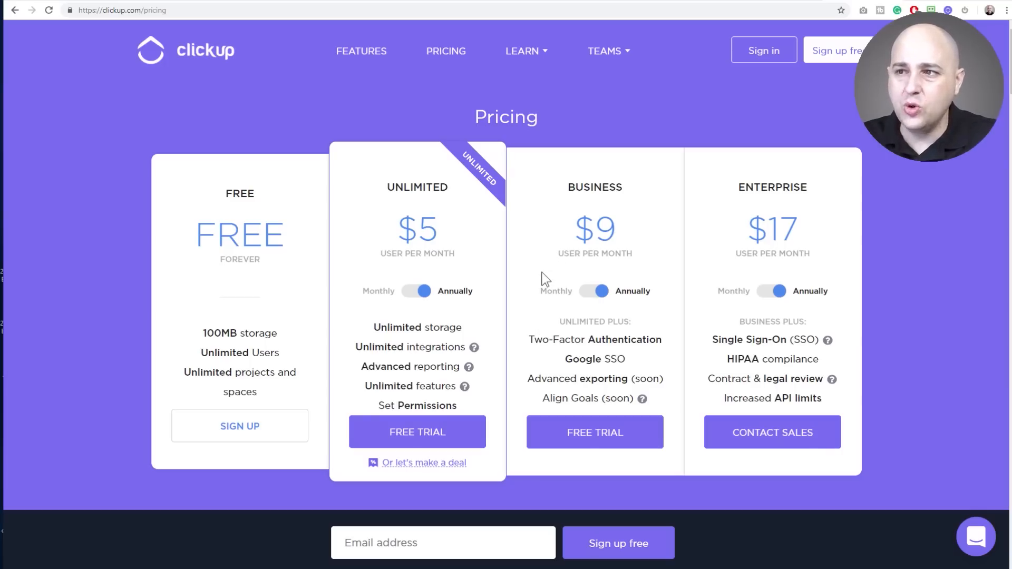
mouse_move(653, 128)
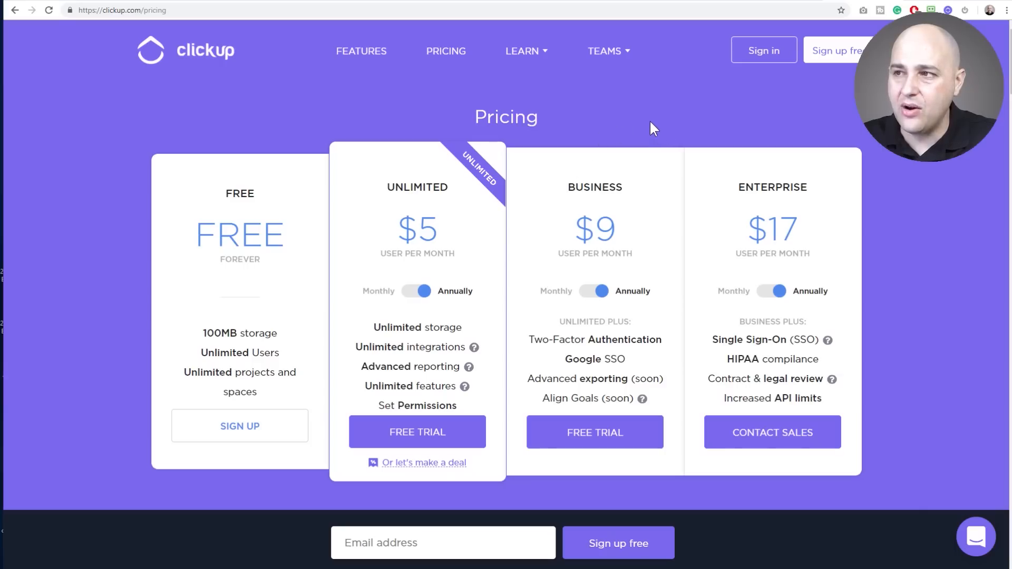
mouse_move(656, 122)
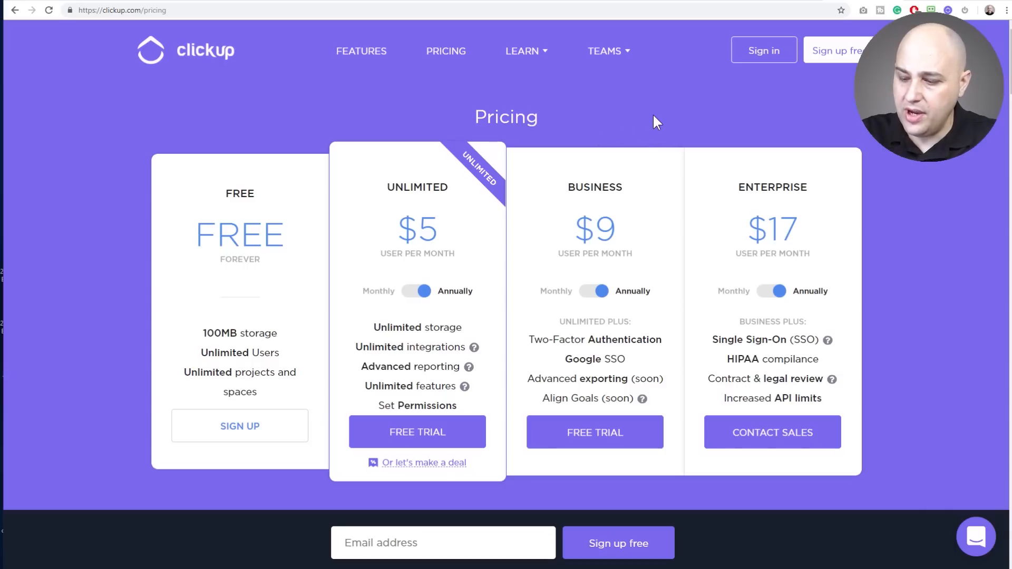